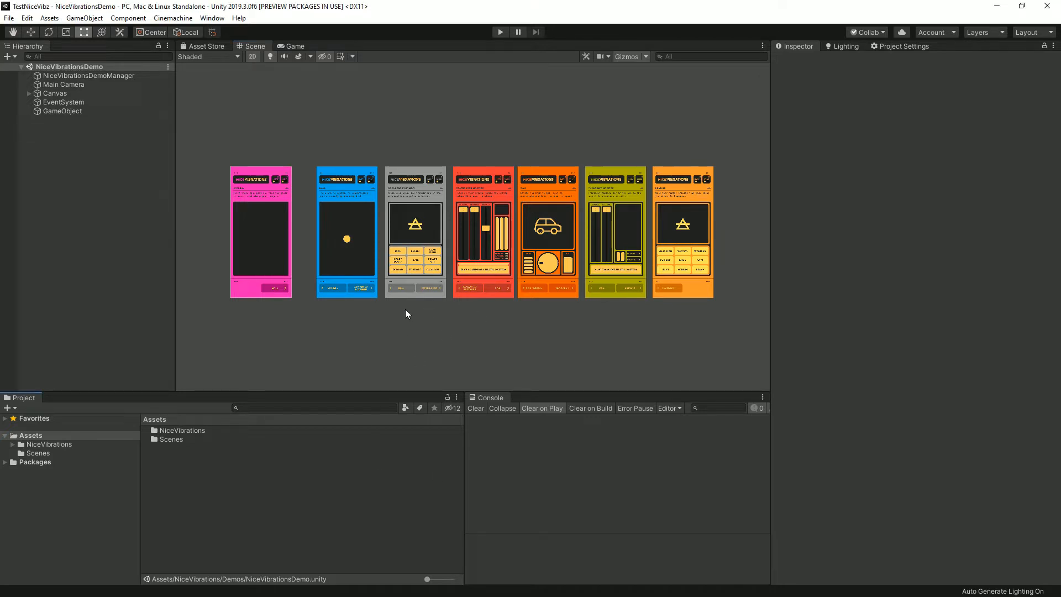
{"action": "mouse_move", "coordinate": [224, 479]}
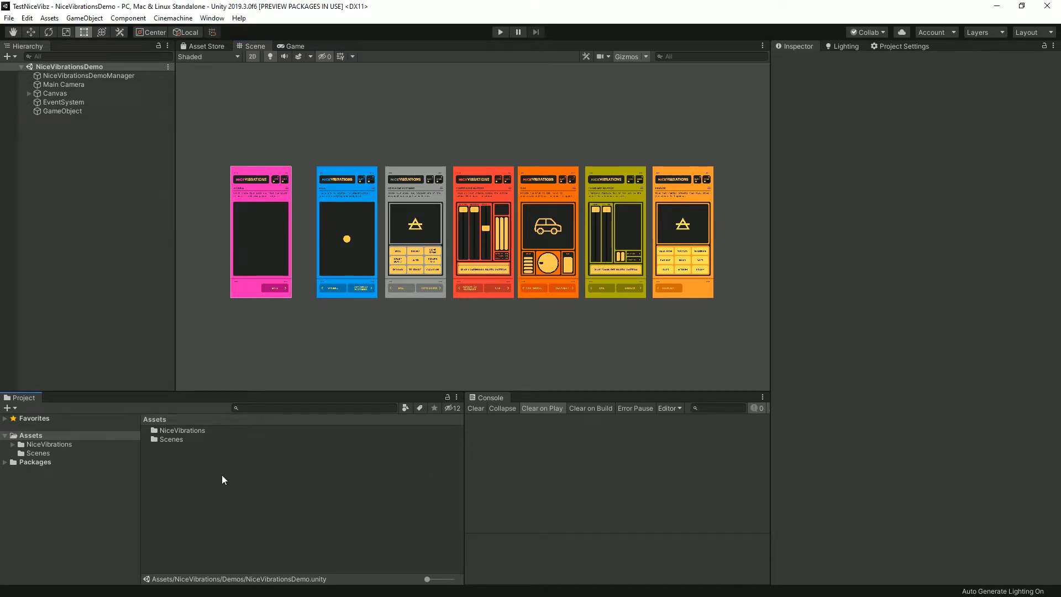
Rename the NiceVibrations Scenes folder to 'Tests' and open its TestScene scene.
{"action": "left_click", "coordinate": [181, 430]}
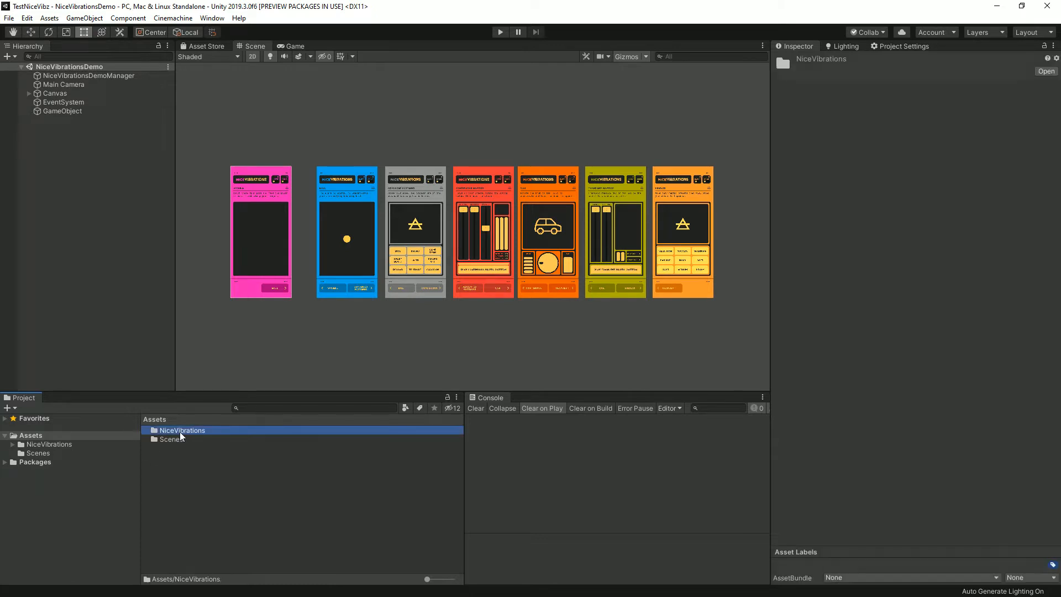
{"action": "left_click", "coordinate": [171, 438]}
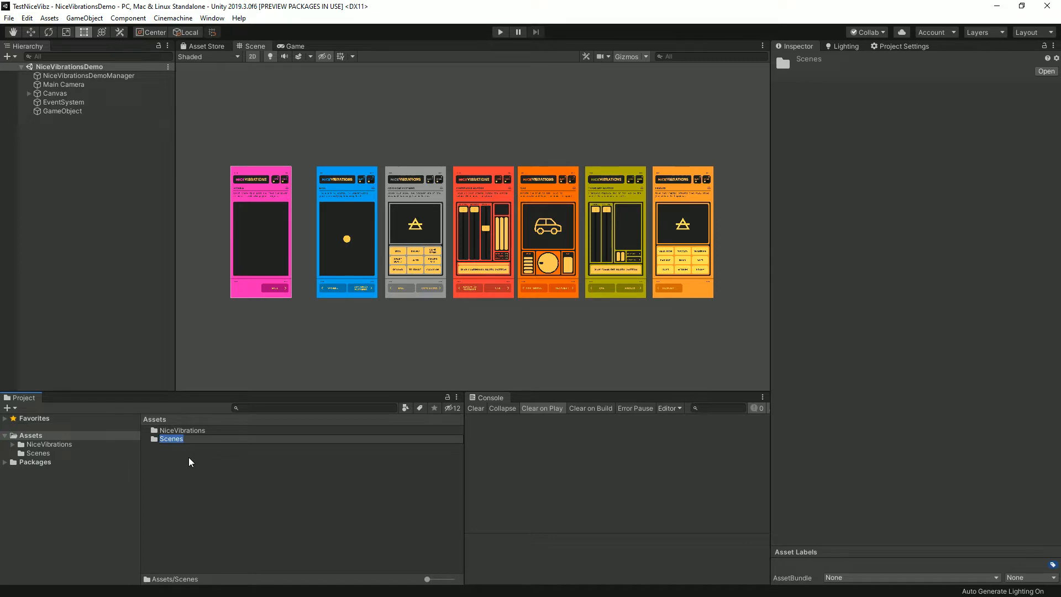
{"action": "type", "text": "Tests"}
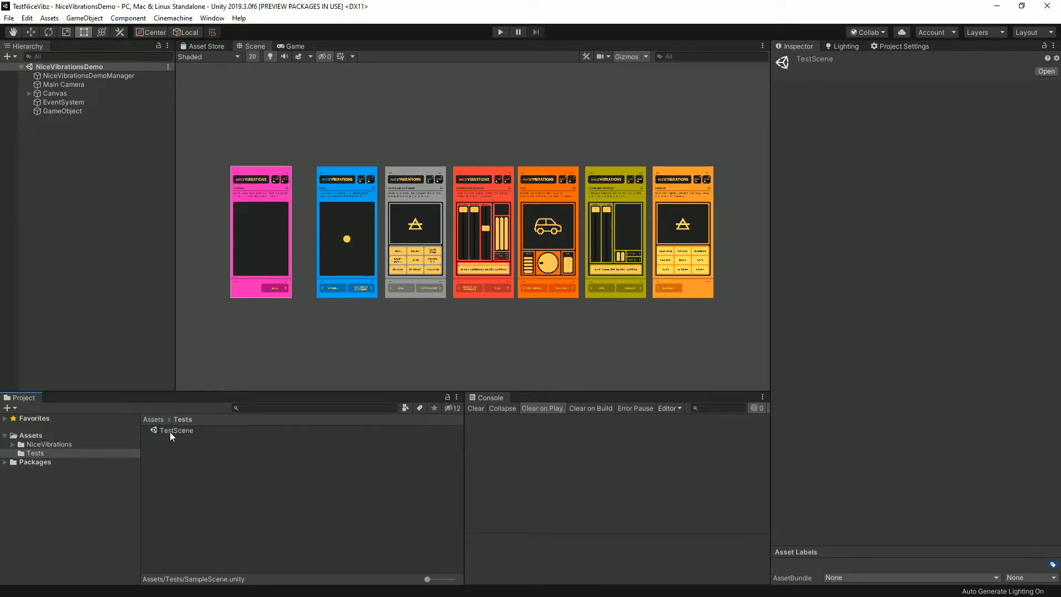
{"action": "double_click", "coordinate": [175, 430]}
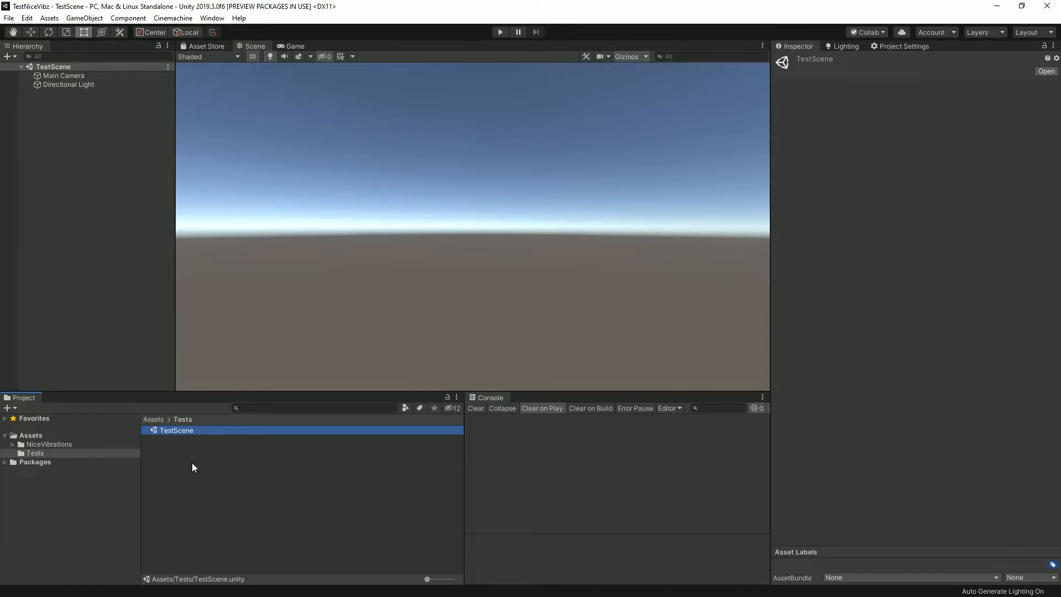
Create a C# script named TestNiceVibz in Tests and open it in Visual Studio.
{"action": "right_click", "coordinate": [193, 467]}
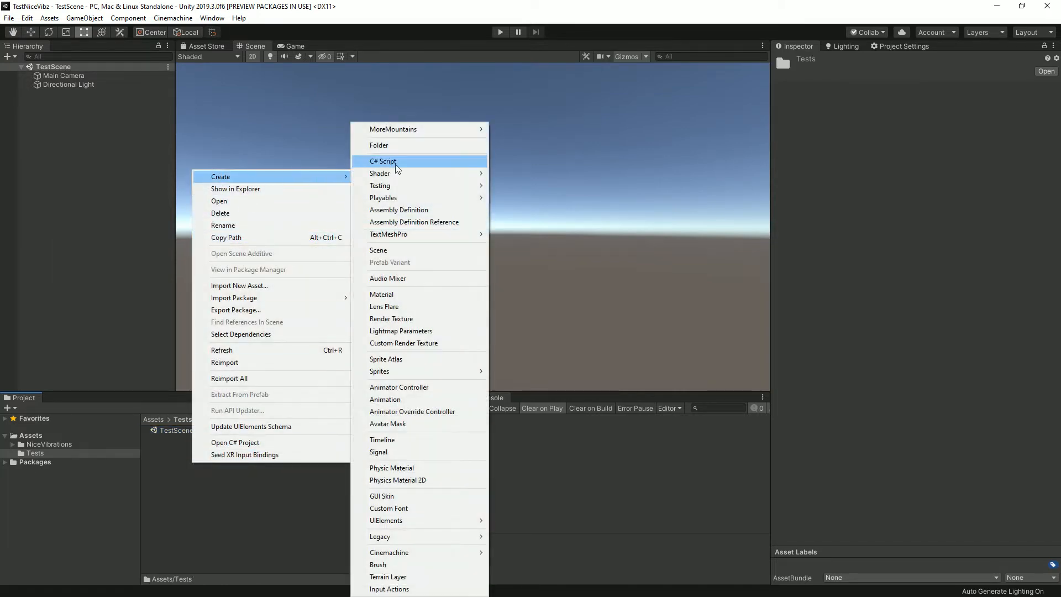
{"action": "left_click", "coordinate": [383, 160]}
{"action": "type", "text": "TestNiceVib"}
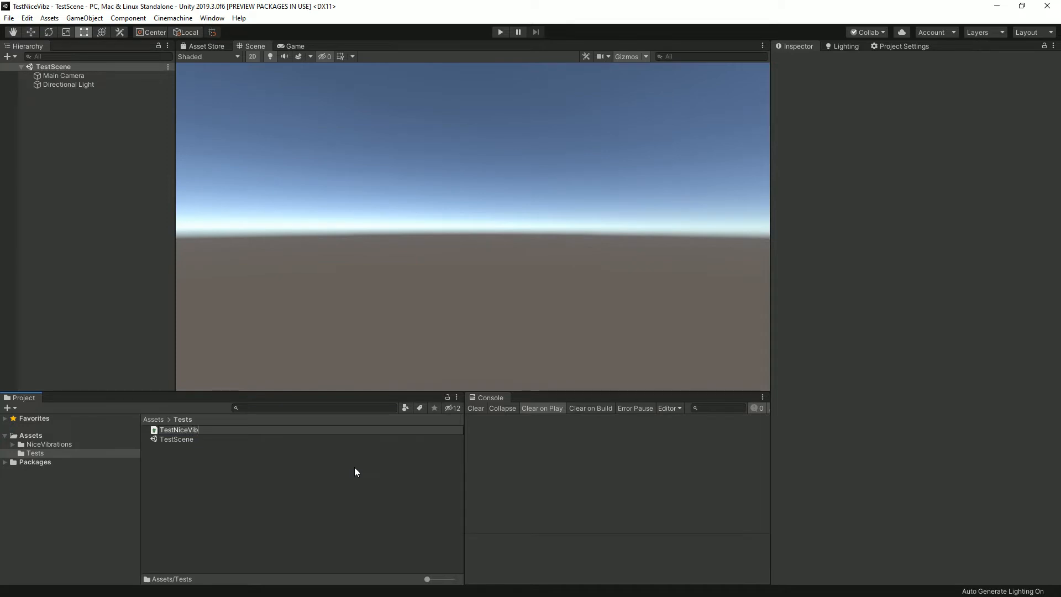
{"action": "left_click", "coordinate": [177, 430]}
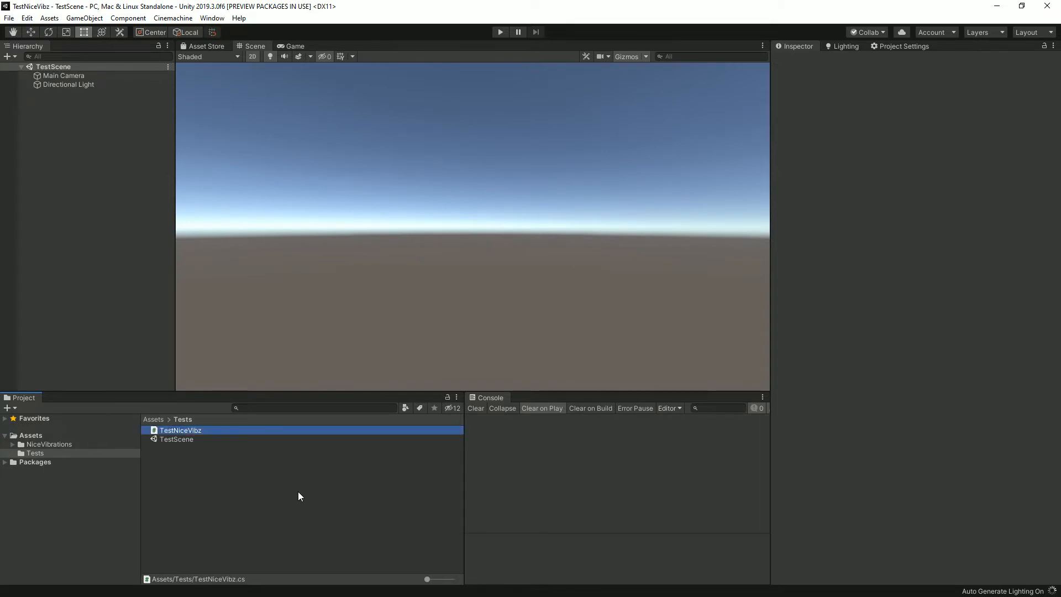
{"action": "mouse_move", "coordinate": [205, 433]}
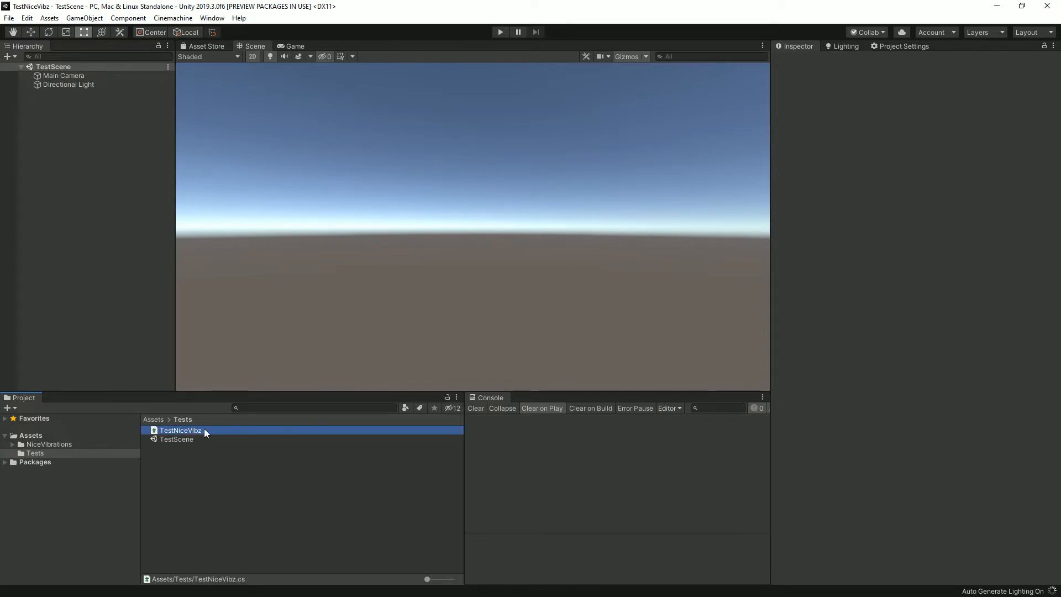
{"action": "double_click", "coordinate": [180, 430]}
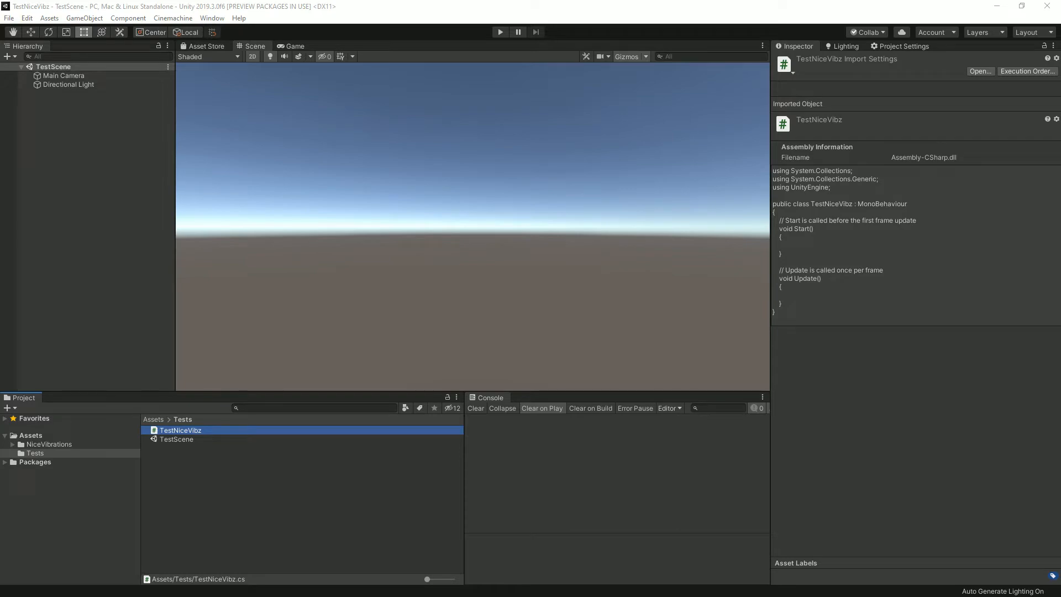
{"action": "double_click", "coordinate": [181, 430]}
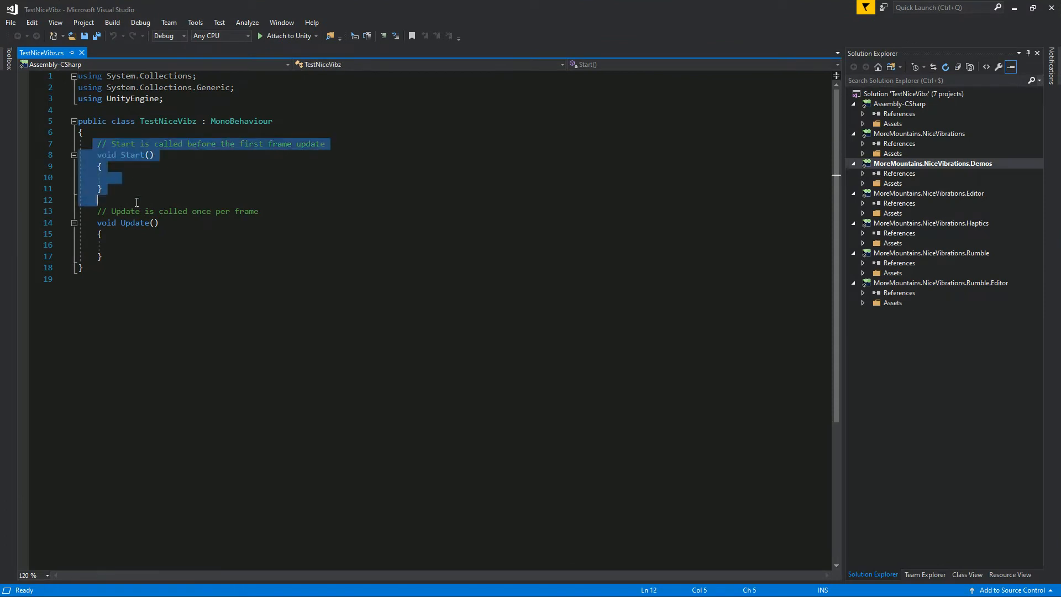
Replace Start and Update with an empty 'public void TestVibration()' method and save.
{"action": "key", "text": "Delete"}
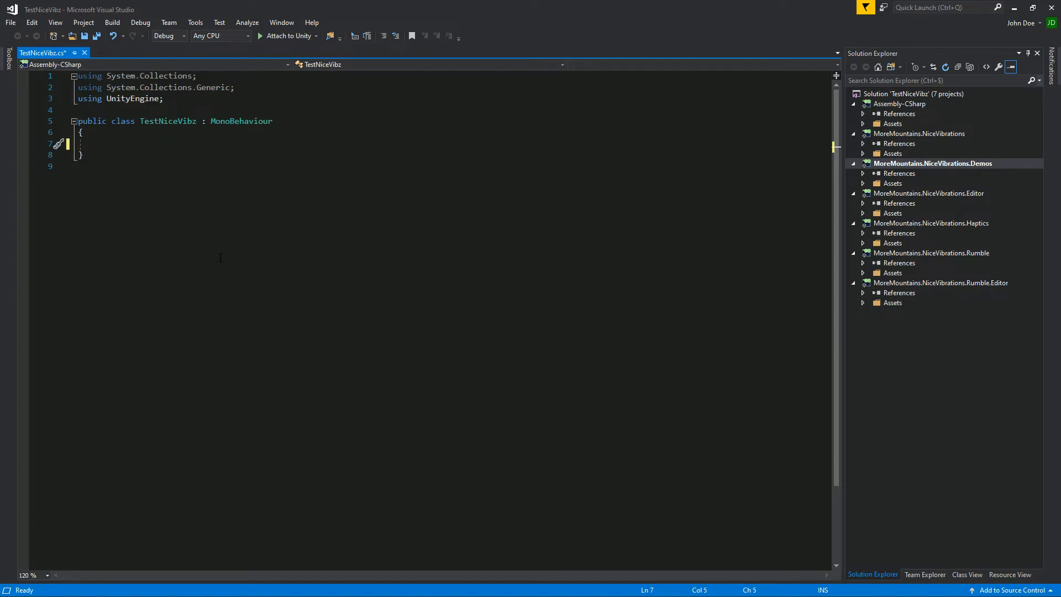
{"action": "type", "text": "public void"}
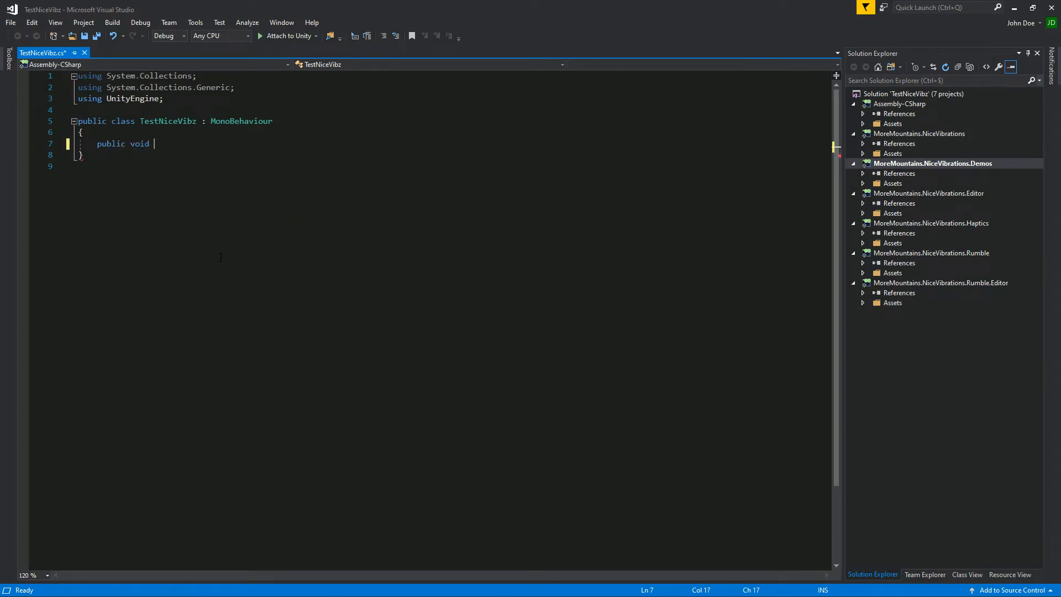
{"action": "type", "text": "TestVibra"}
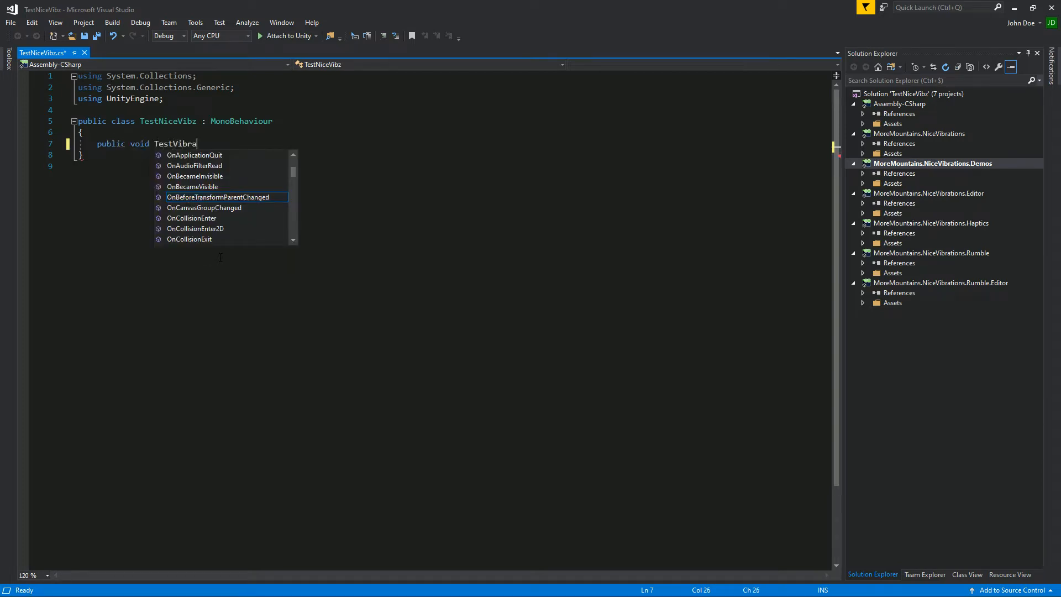
{"action": "type", "text": "tion()"}
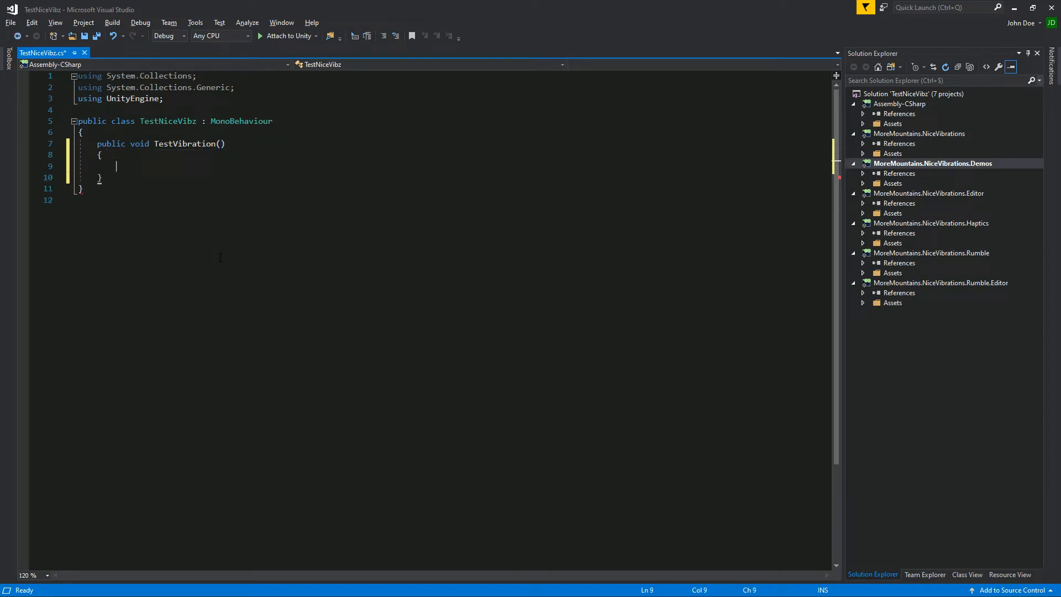
{"action": "key", "text": "ctrl+s"}
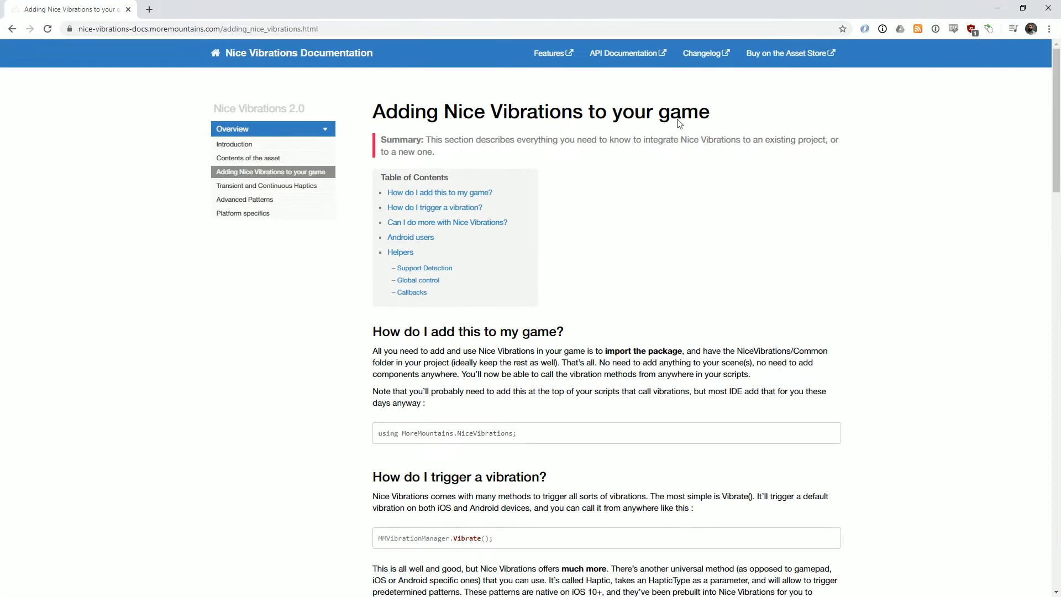
{"action": "scroll", "scroll_direction": "down", "scroll_amount": 3}
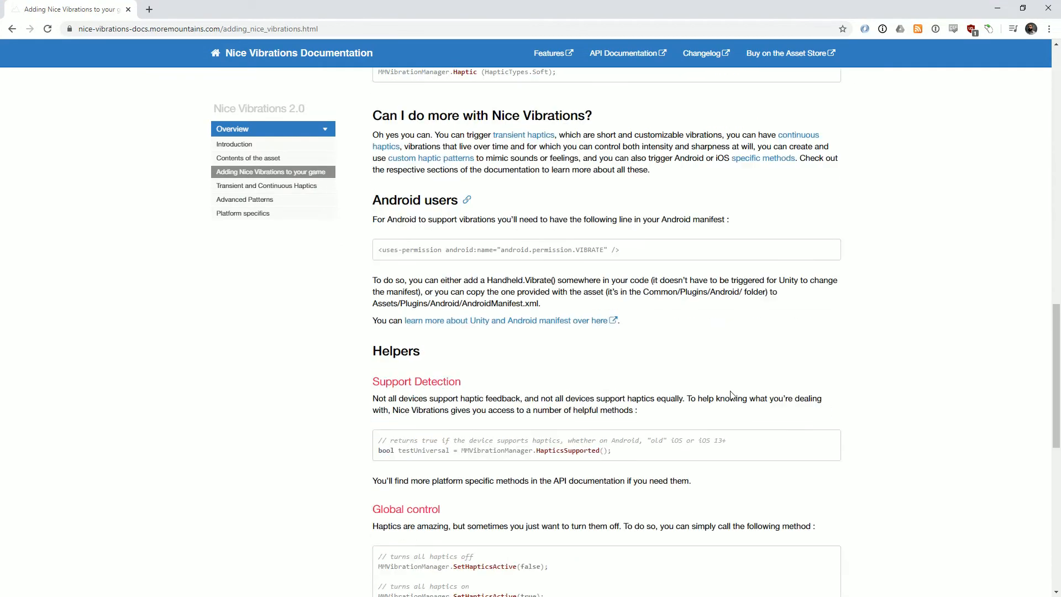
{"action": "scroll", "scroll_direction": "down", "scroll_amount": 3}
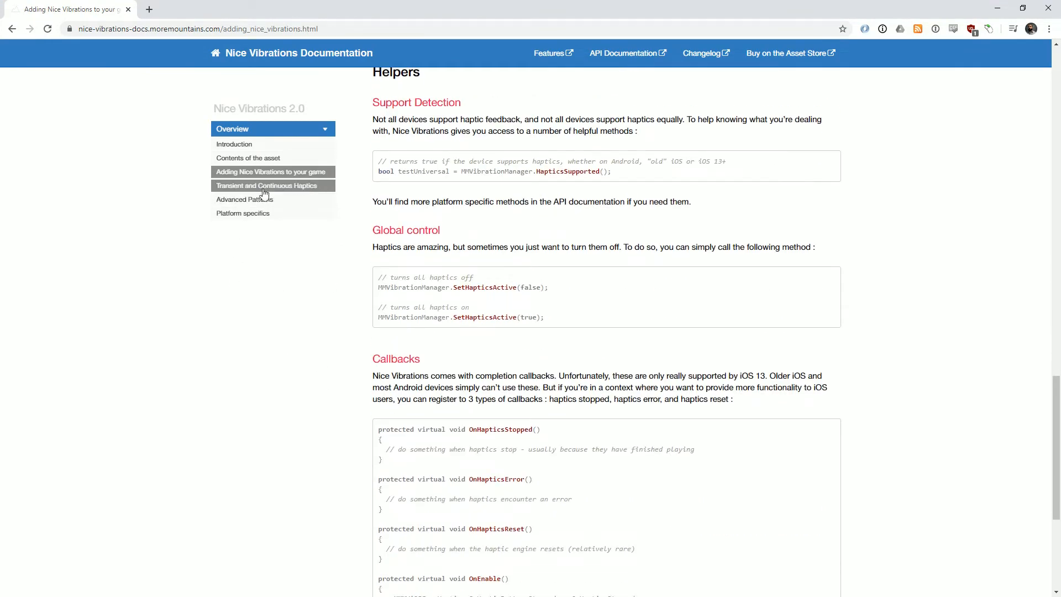
{"action": "left_click", "coordinate": [269, 185]}
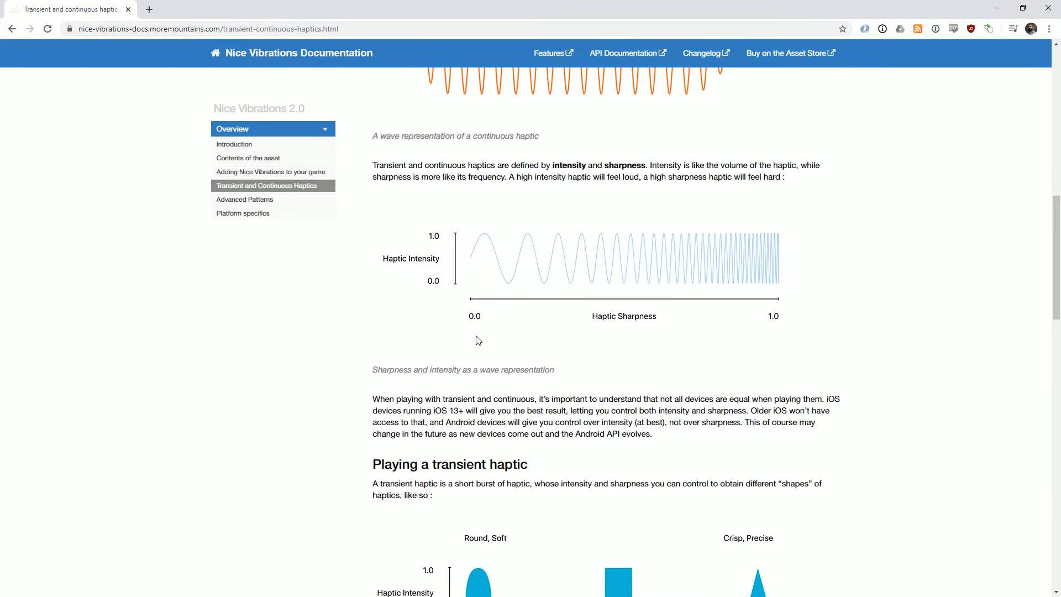
{"action": "left_click", "coordinate": [244, 199]}
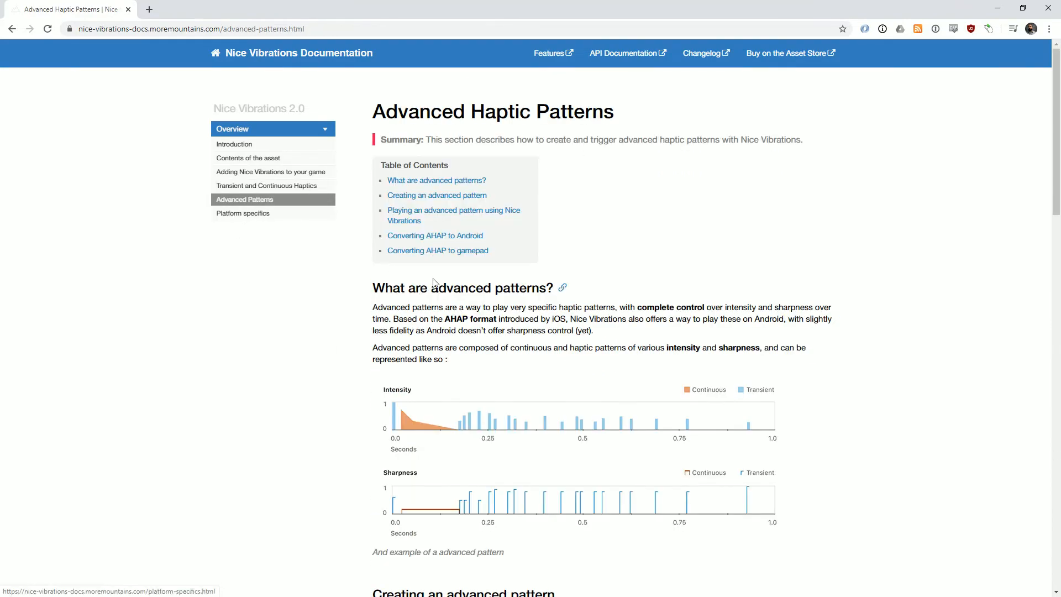
{"action": "scroll", "scroll_direction": "down", "scroll_amount": 3}
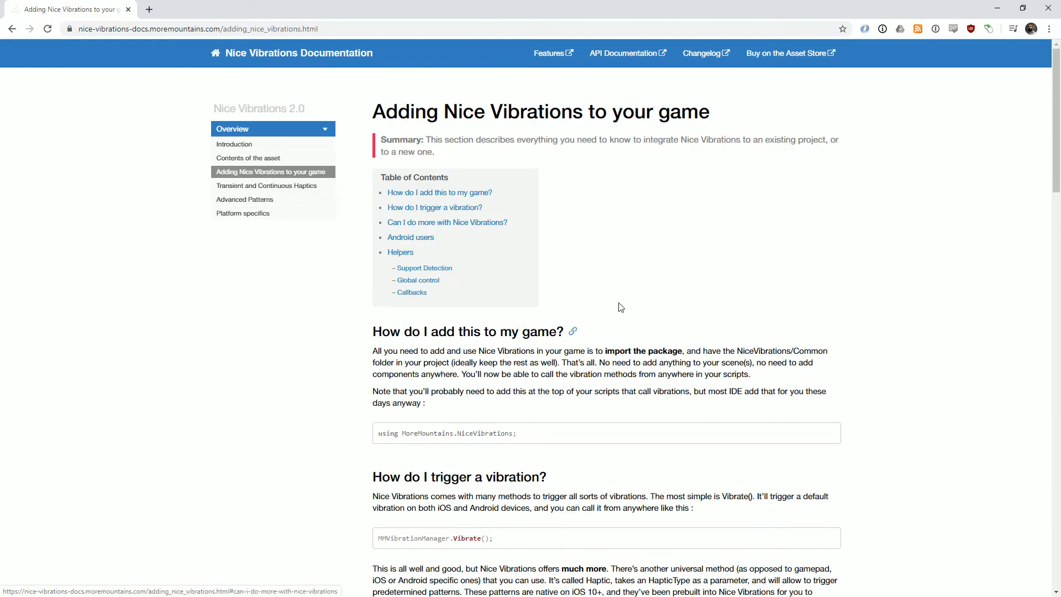
{"action": "scroll", "scroll_direction": "down", "scroll_amount": 3}
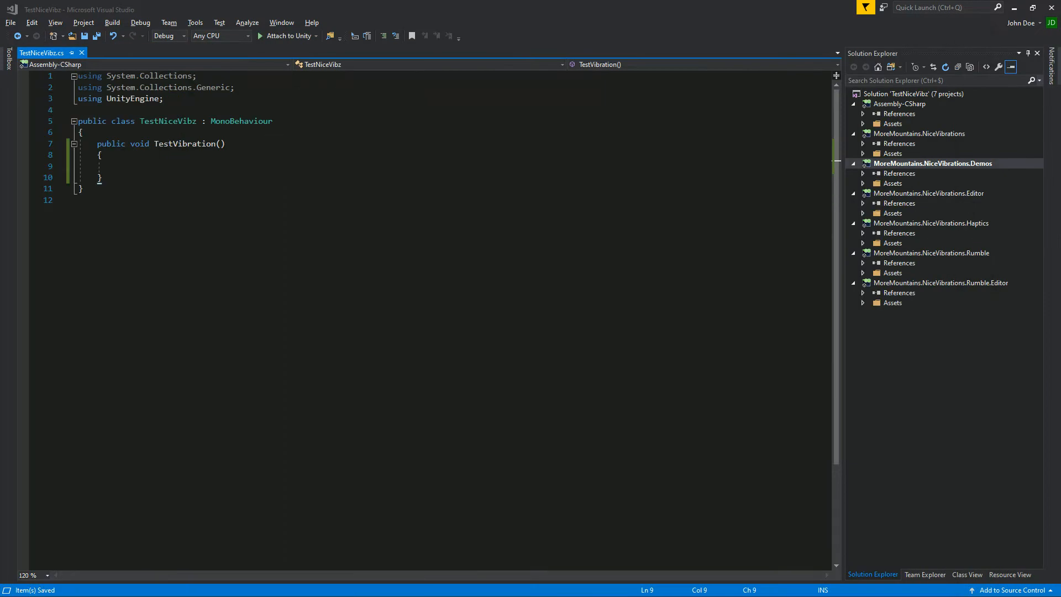
Add 'using MoreMountains.NiceVibrations;' and write MMVibrationManager.Vibrate() inside TestVibration.
{"action": "key", "text": "Enter"}
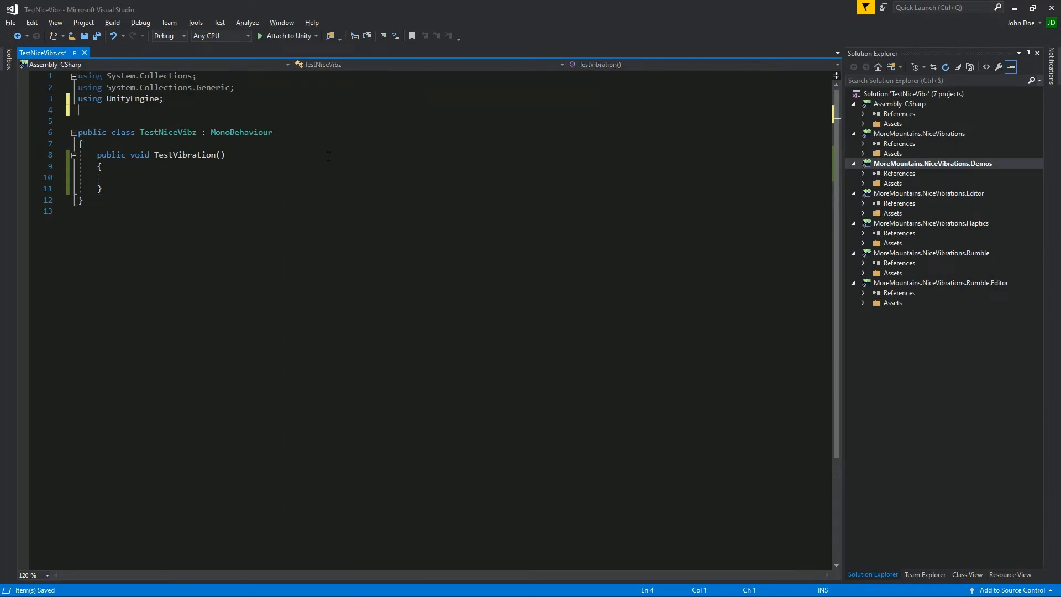
{"action": "type", "text": "using MoreMountains.NiceVibrations;"}
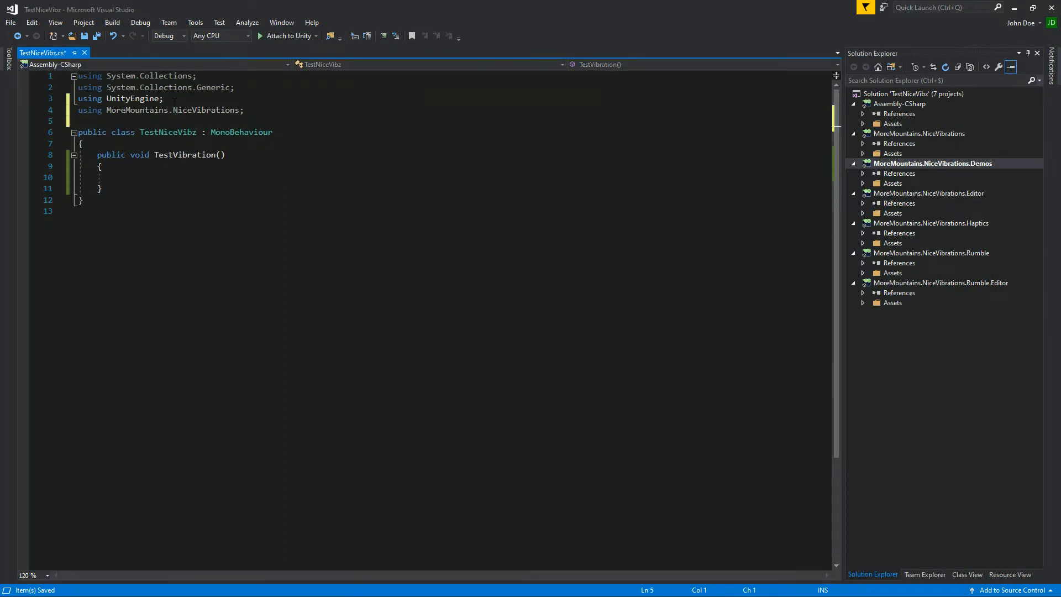
{"action": "double_click", "coordinate": [205, 109]}
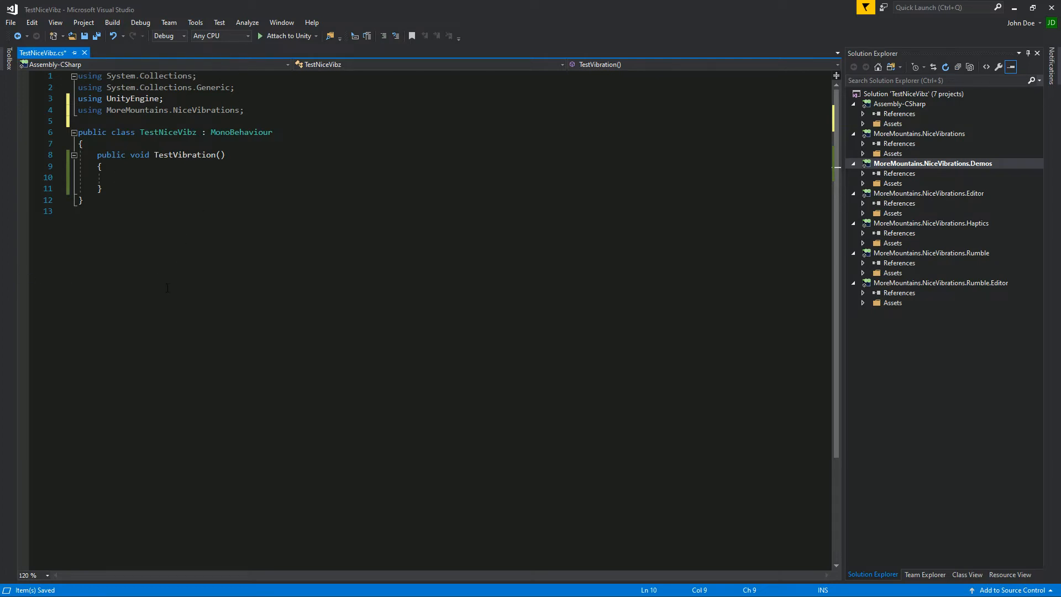
{"action": "type", "text": "M"}
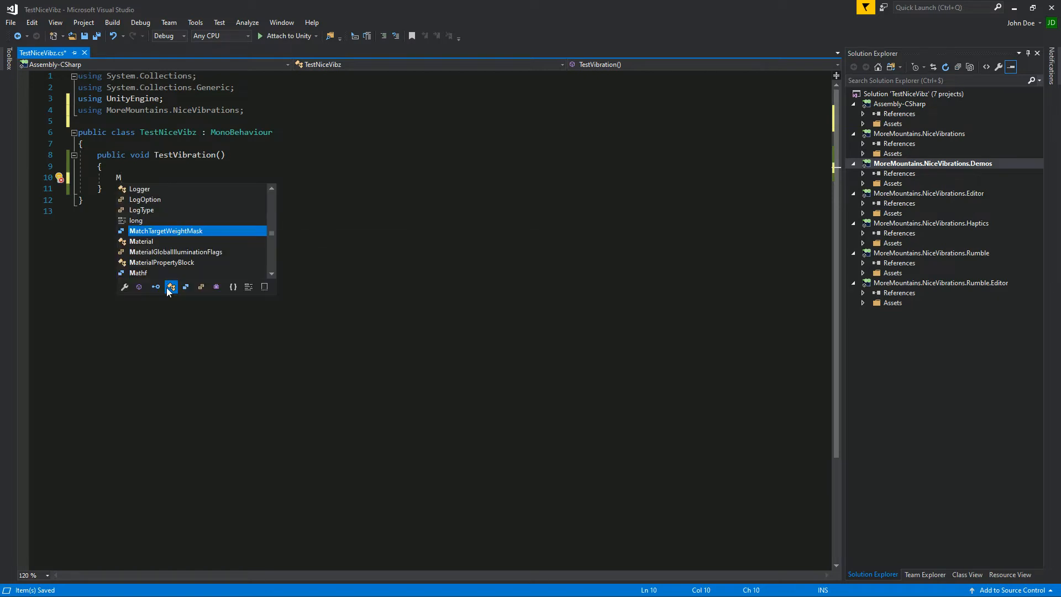
{"action": "type", "text": "MVibrationManager"}
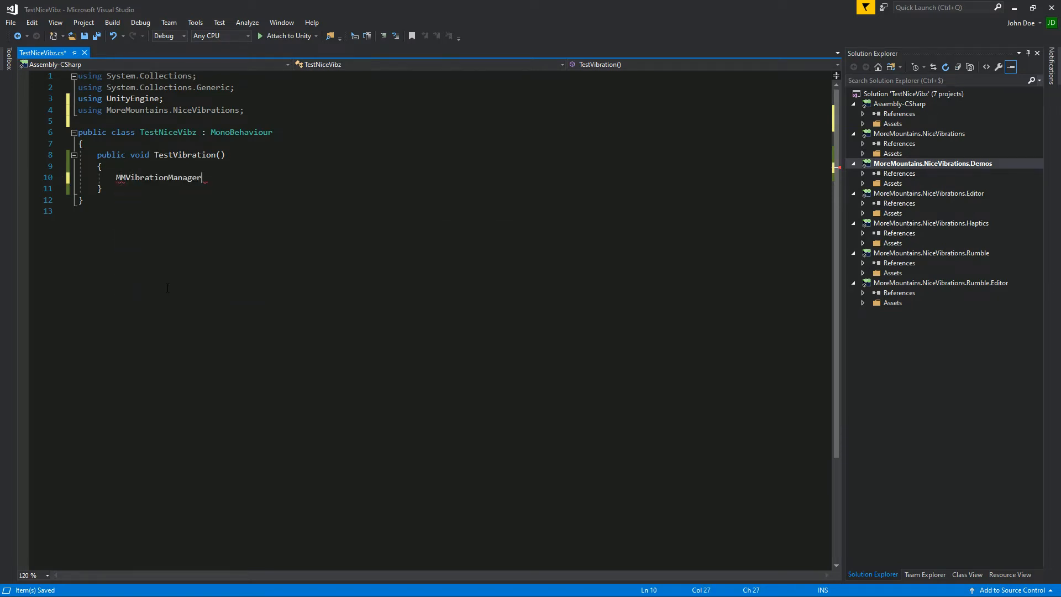
{"action": "type", "text": "."}
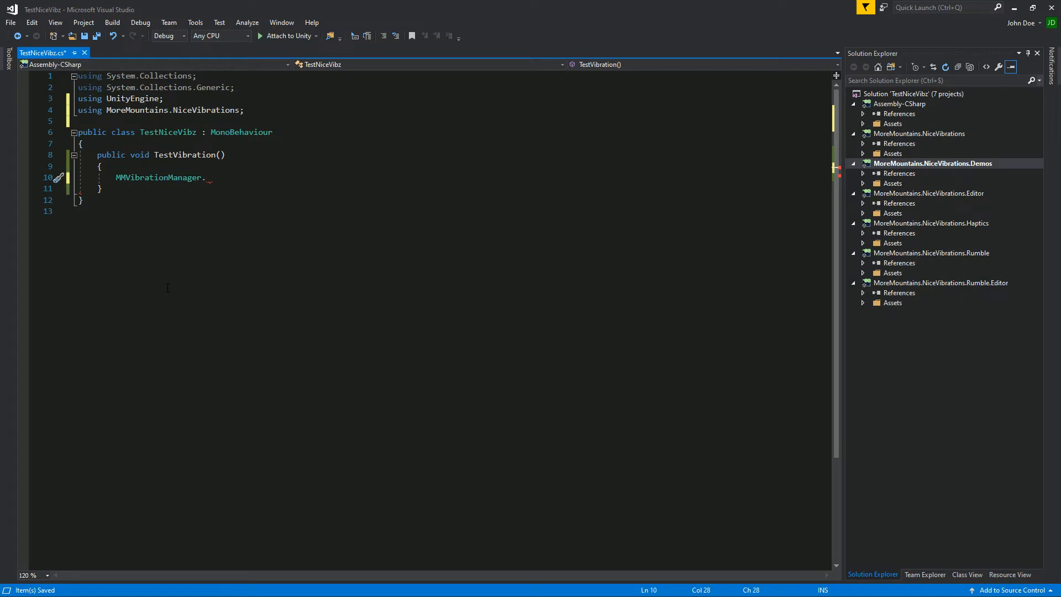
{"action": "type", "text": "Vibrate();"}
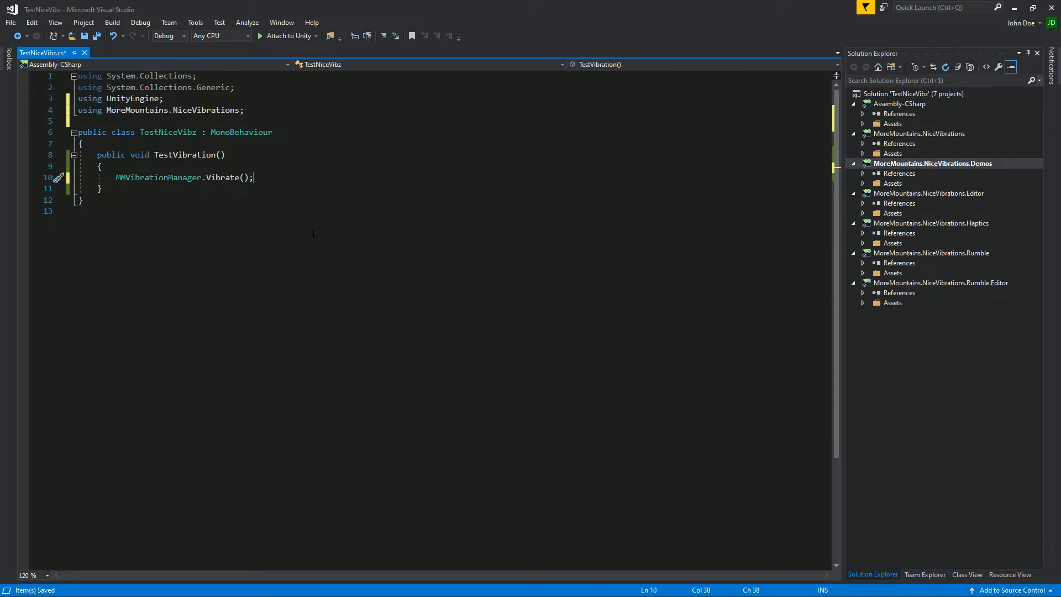
{"action": "mouse_move", "coordinate": [311, 244]}
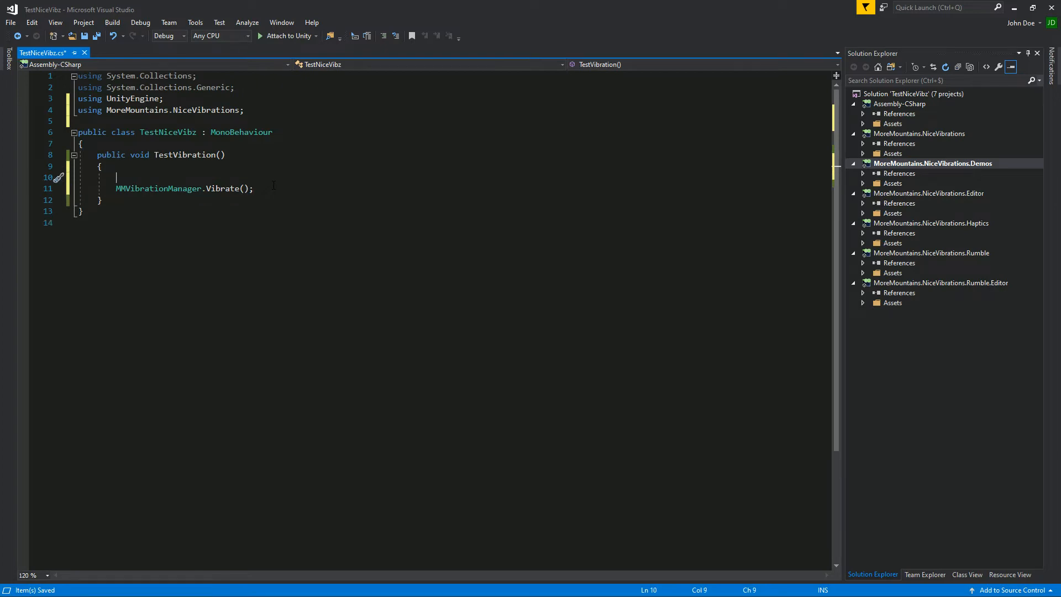
Write Debug.Log("TestVibration"); above the Vibrate call using IntelliSense.
{"action": "type", "text": "Debug.log("}
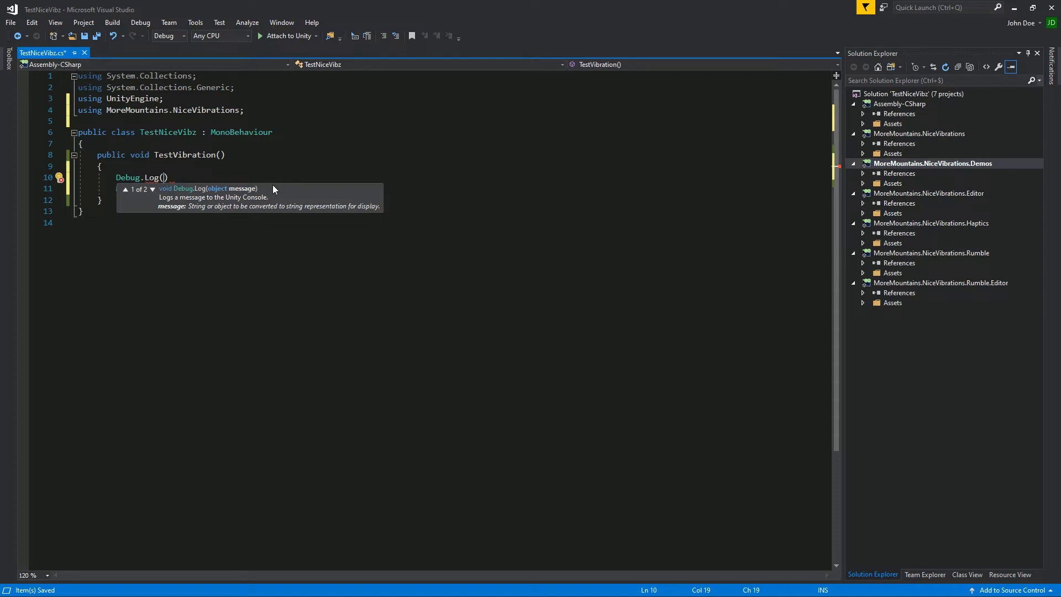
{"action": "type", "text": "\""}
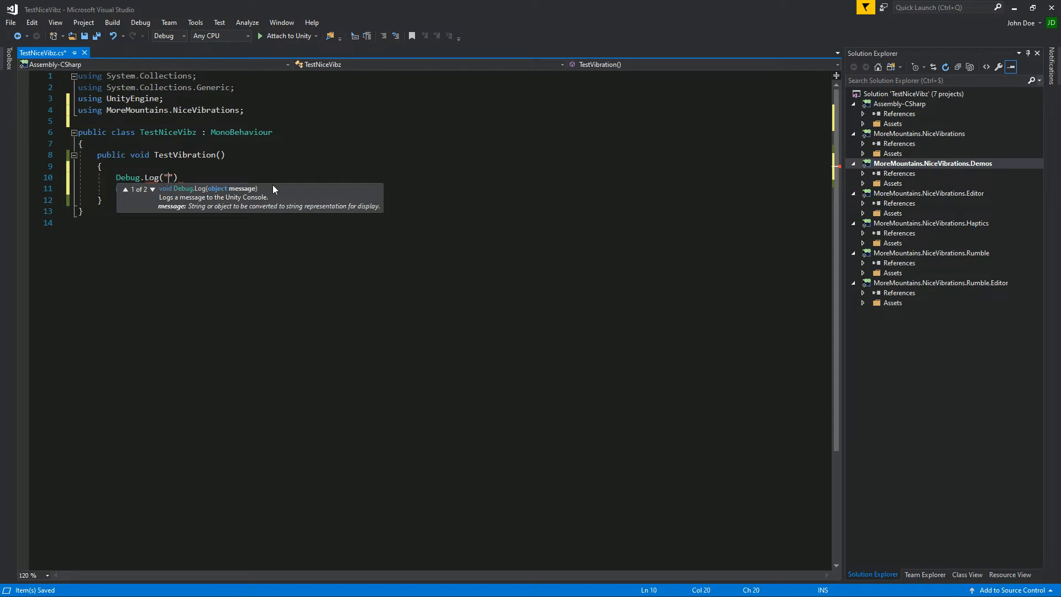
{"action": "type", "text": "TestV"}
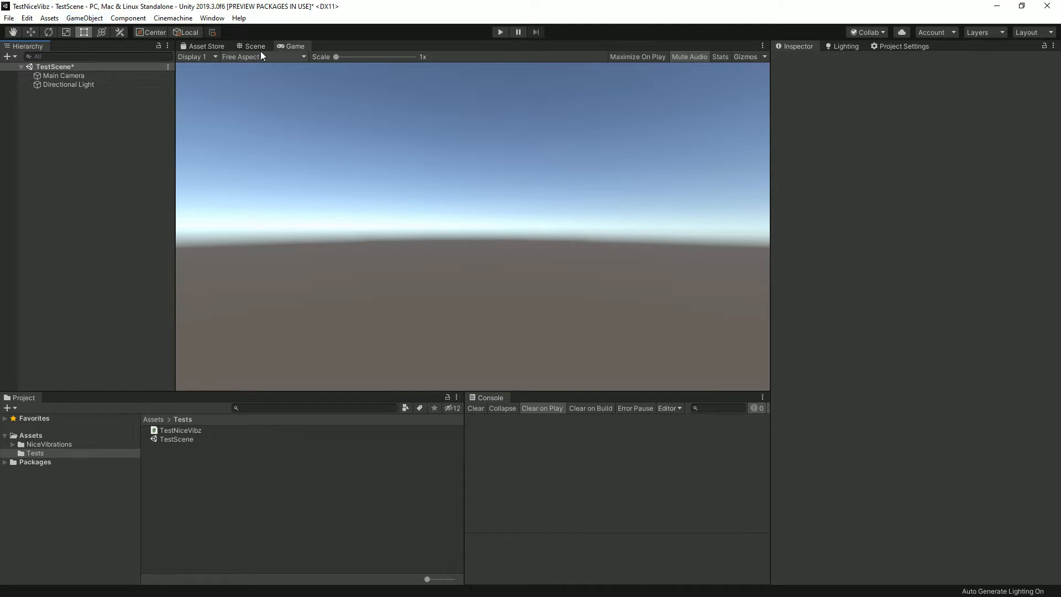
Add a UI Button to the scene and enlarge it with the rect handles.
{"action": "left_click", "coordinate": [254, 46]}
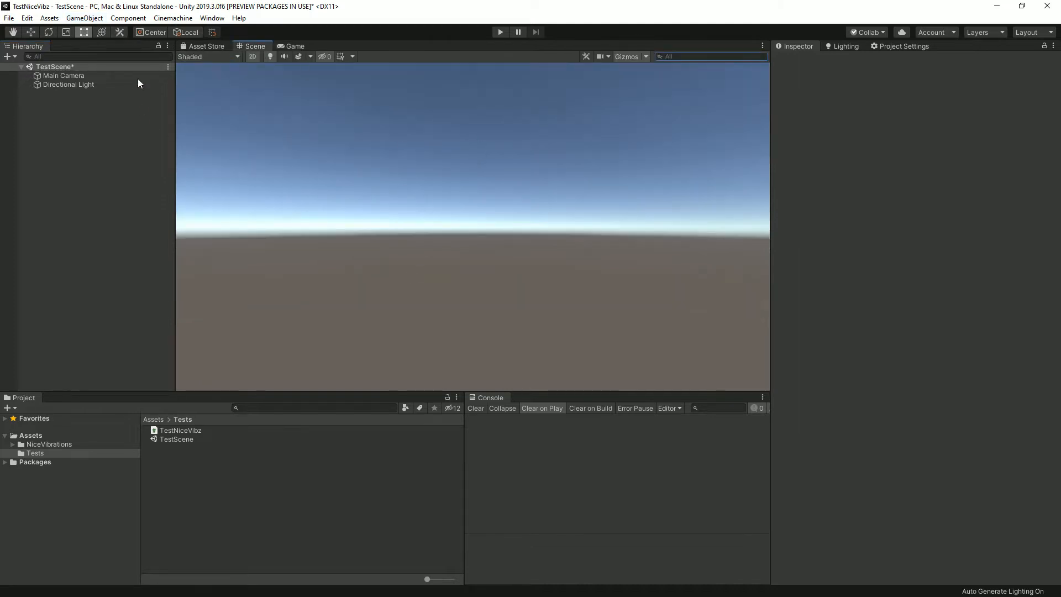
{"action": "left_click", "coordinate": [84, 18]}
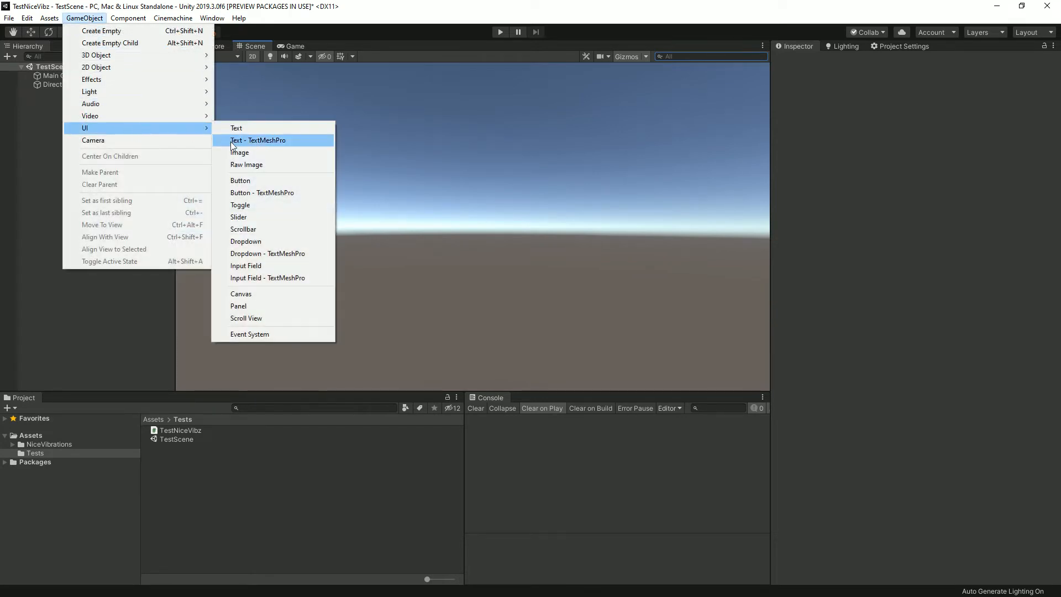
{"action": "left_click", "coordinate": [240, 180]}
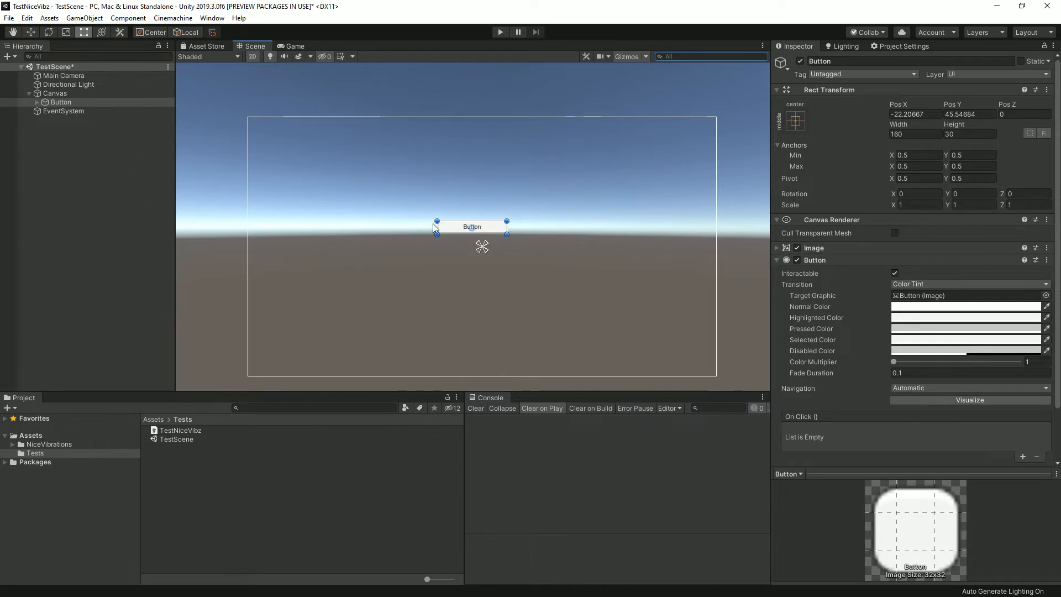
{"action": "left_click_drag", "start_coordinate": [510, 235], "coordinate": [536, 260]}
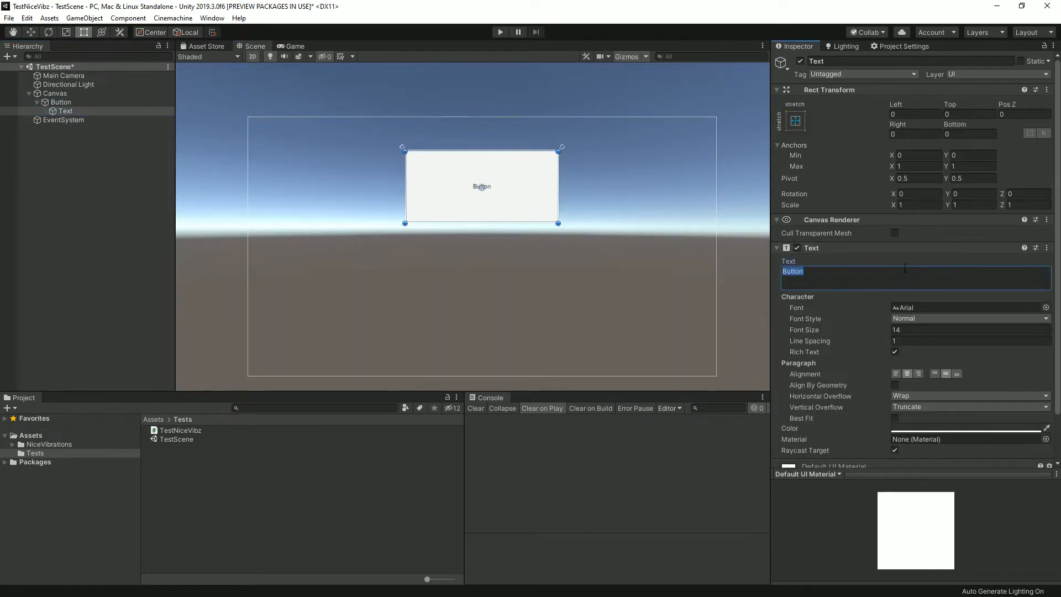
Set the button label text to 'TestVibration' with font size 50.
{"action": "type", "text": "VibrationM"}
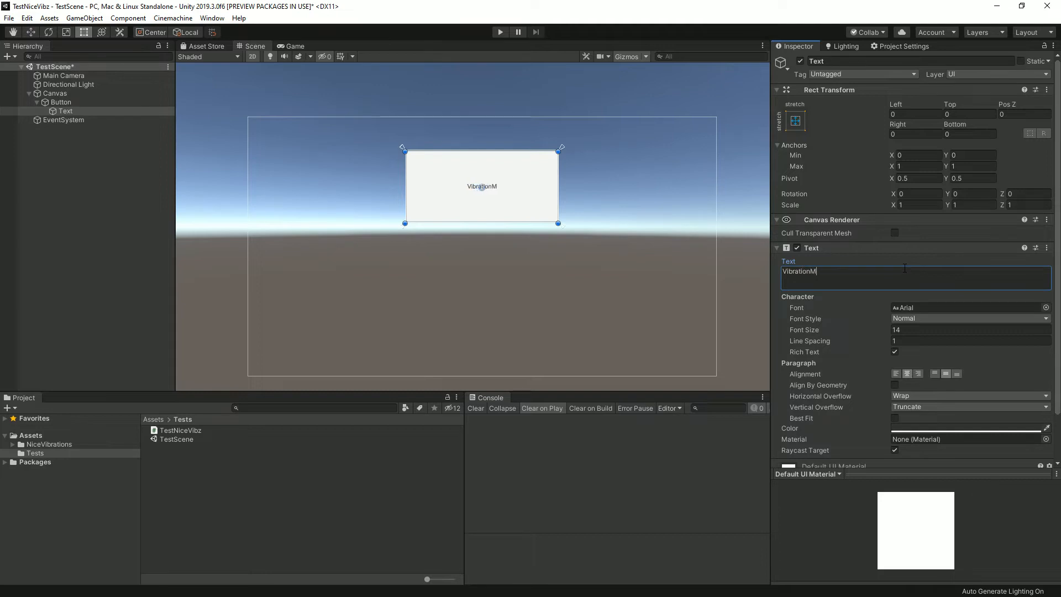
{"action": "type", "text": "T"}
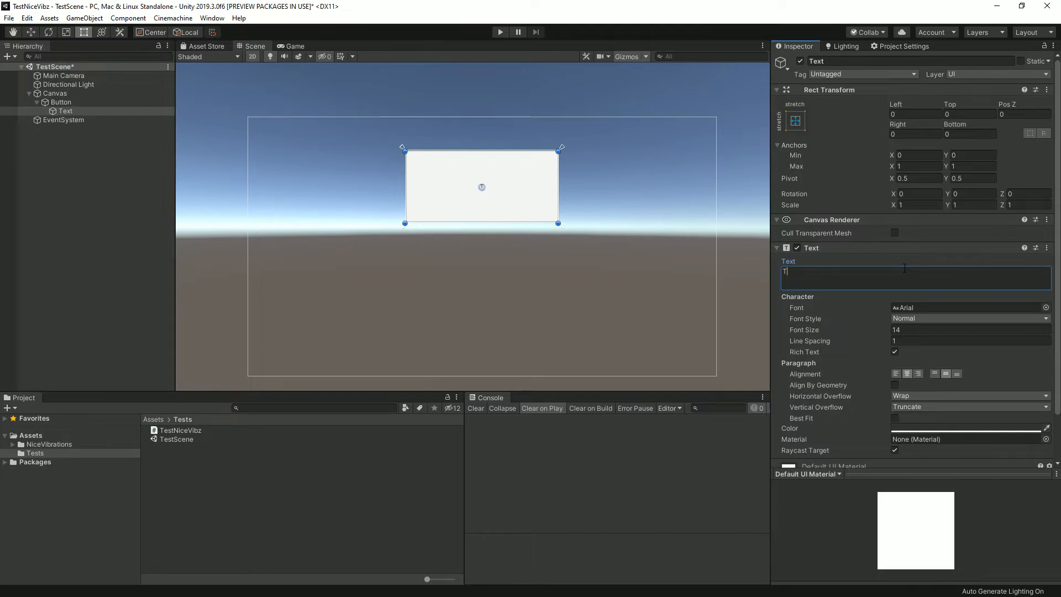
{"action": "type", "text": "estVibrat"}
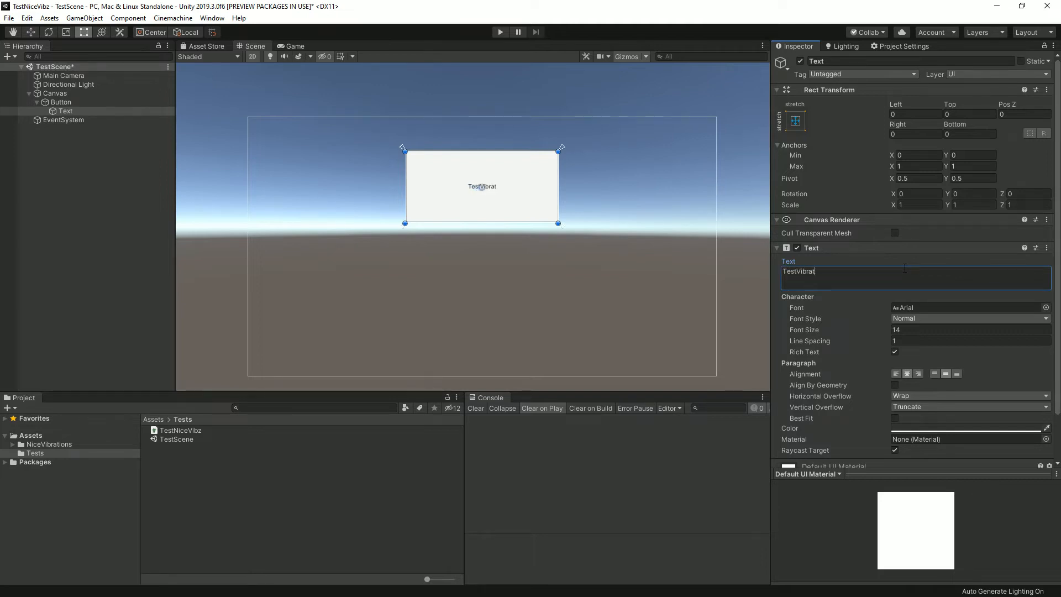
{"action": "type", "text": "ion"}
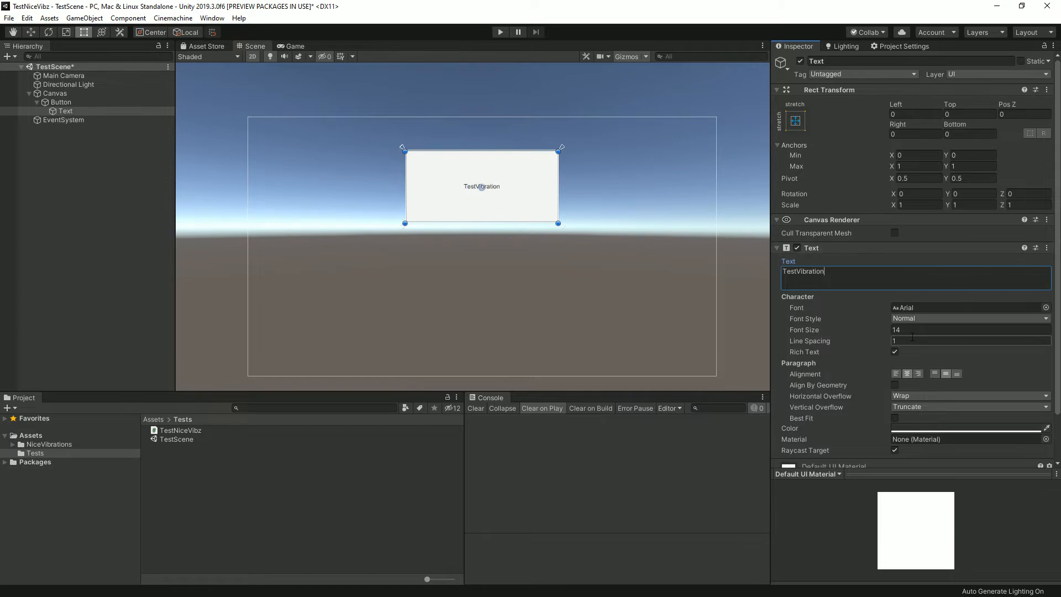
{"action": "type", "text": "50"}
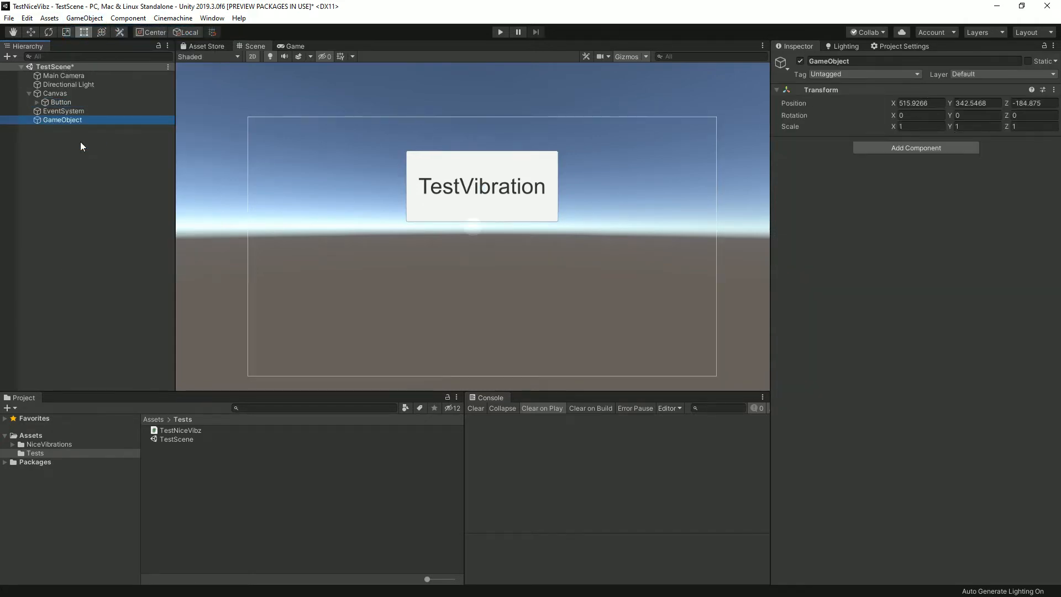
Rename the empty object TestNiceVibz and wire the Button's On Click to TestVibration().
{"action": "double_click", "coordinate": [61, 120]}
{"action": "type", "text": "TestNiceVibz"}
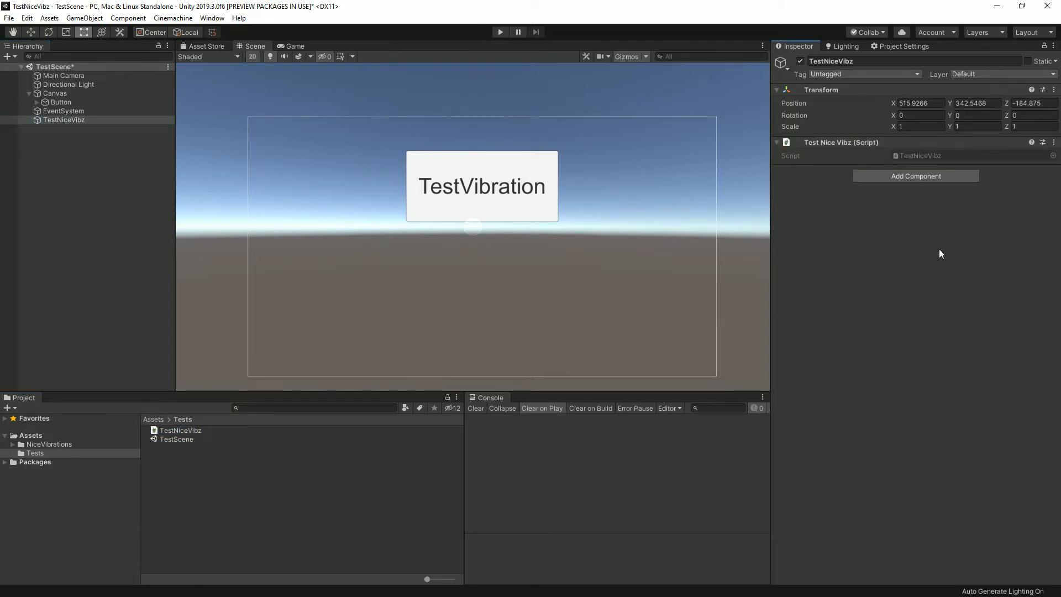
{"action": "left_click", "coordinate": [60, 102]}
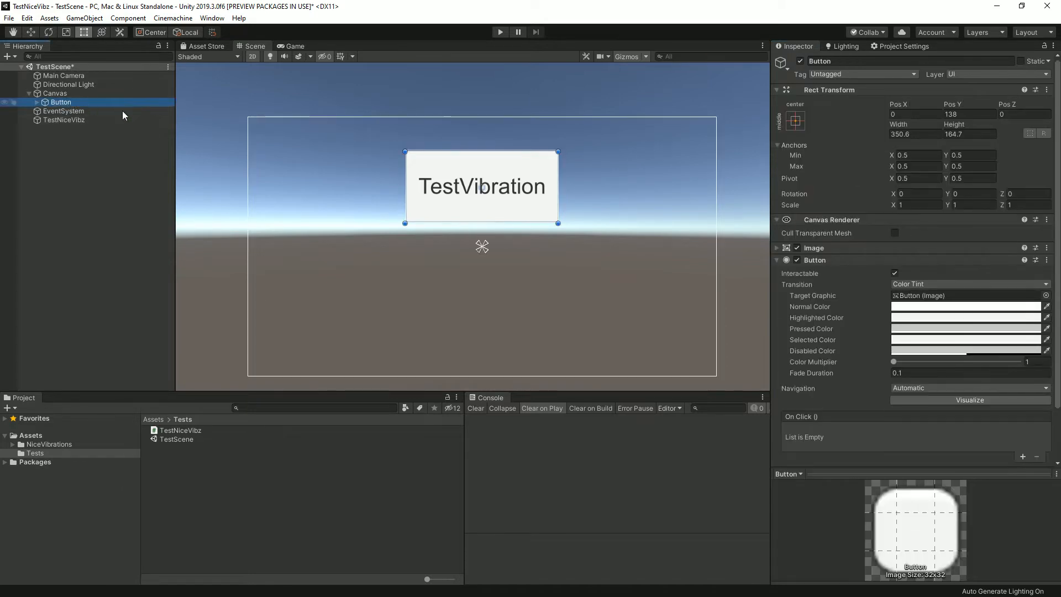
{"action": "left_click", "coordinate": [1022, 457]}
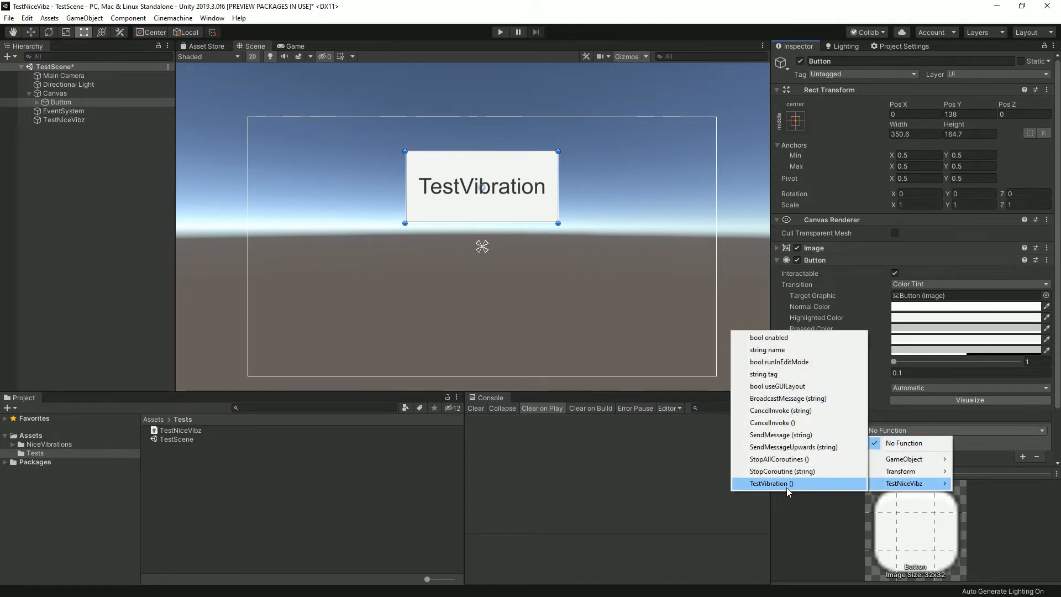
{"action": "left_click", "coordinate": [770, 482]}
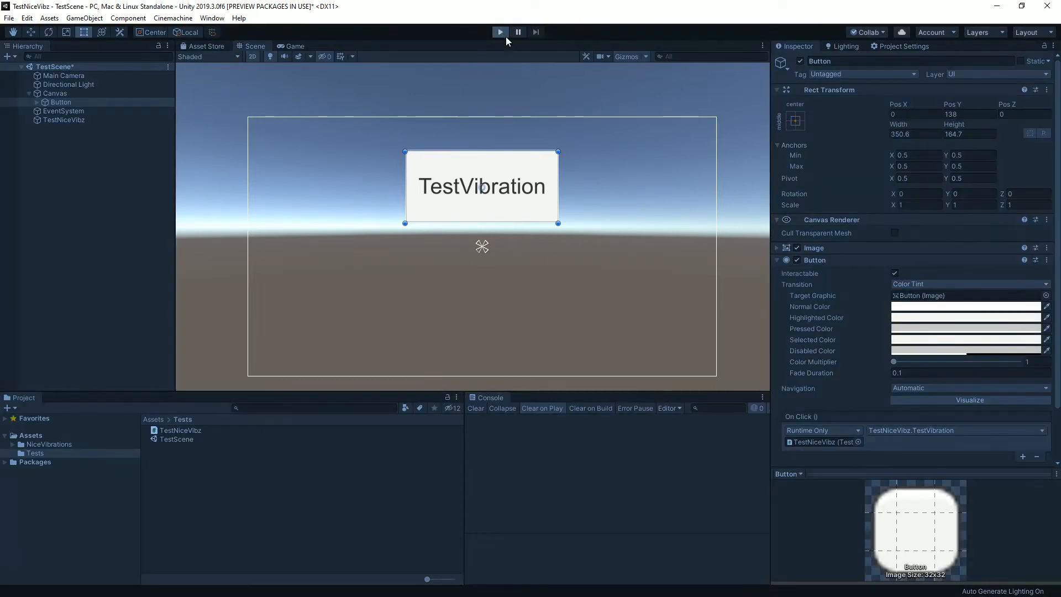
Play the scene, press TestVibration to confirm the console log, then stop.
{"action": "left_click", "coordinate": [499, 32]}
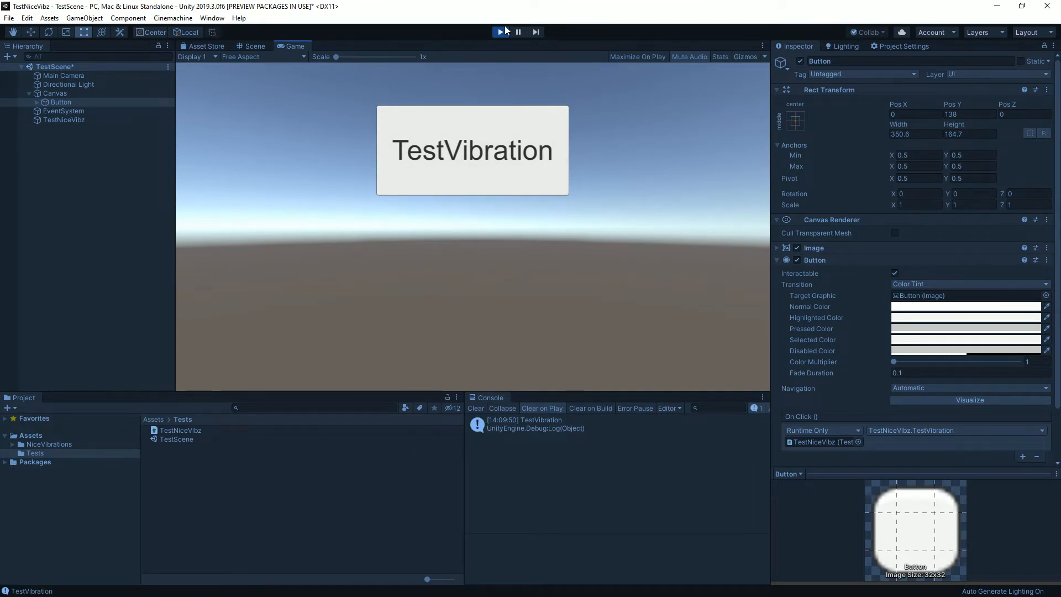
{"action": "left_click", "coordinate": [501, 32]}
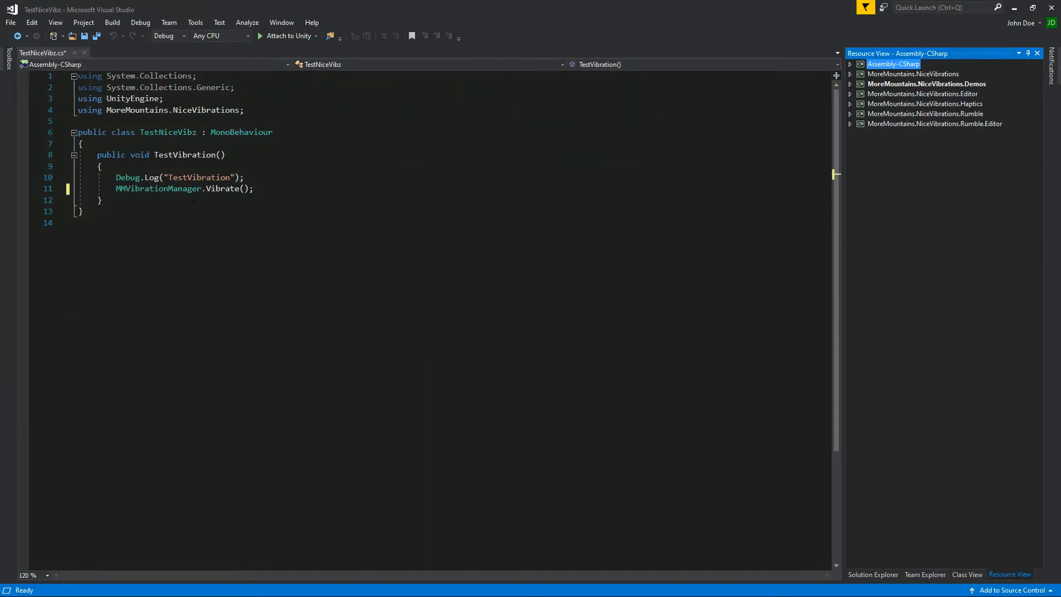
Comment out Vibrate() and begin typing MMVibrationManager.Haptic(HapticTypes. on a new line.
{"action": "double_click", "coordinate": [158, 188]}
{"action": "type", "text": "//"}
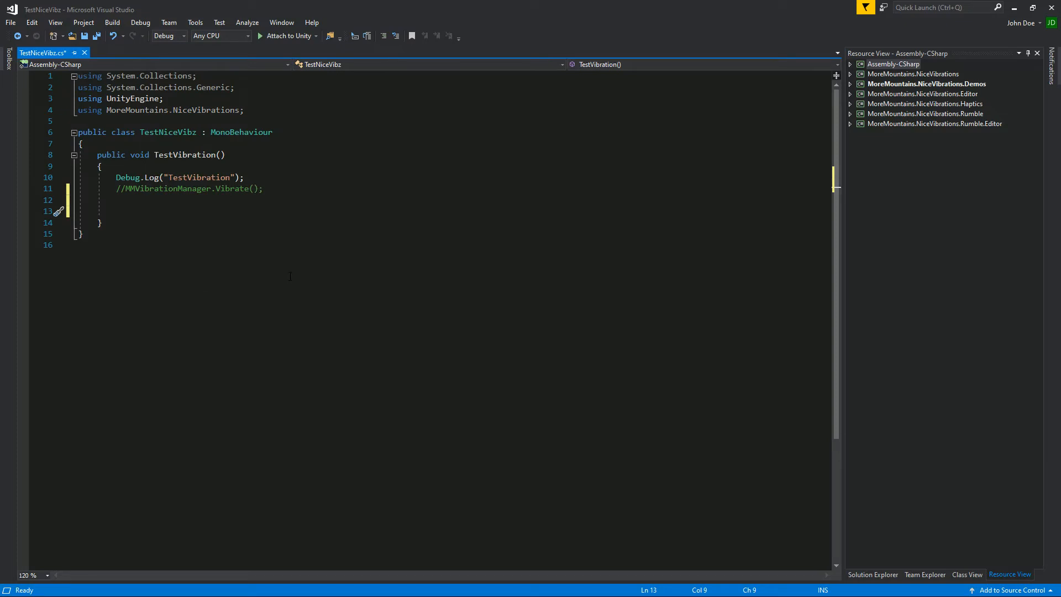
{"action": "type", "text": "mmvi"}
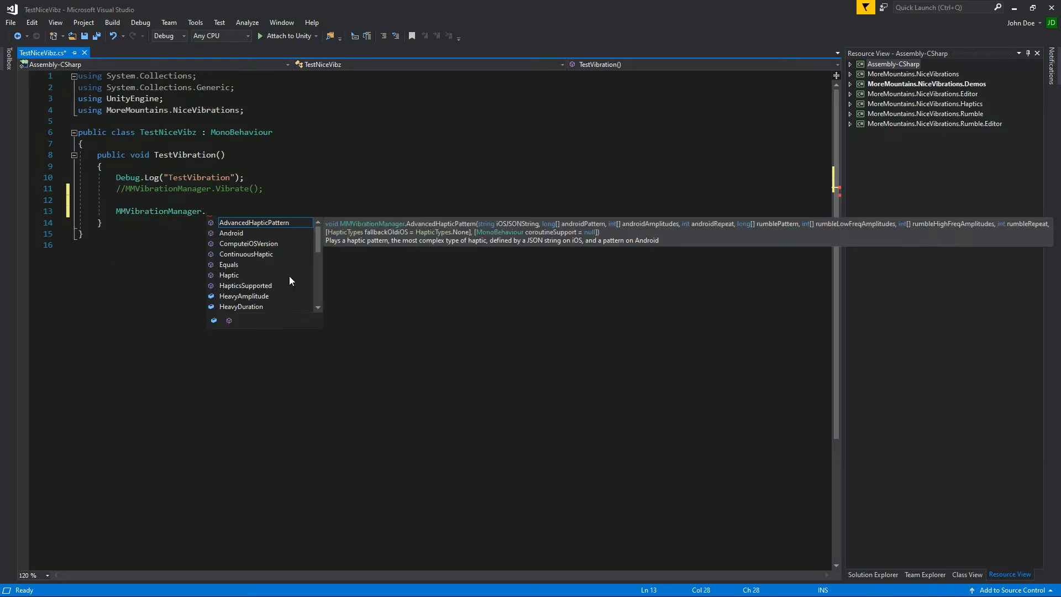
{"action": "type", "text": "hapt"}
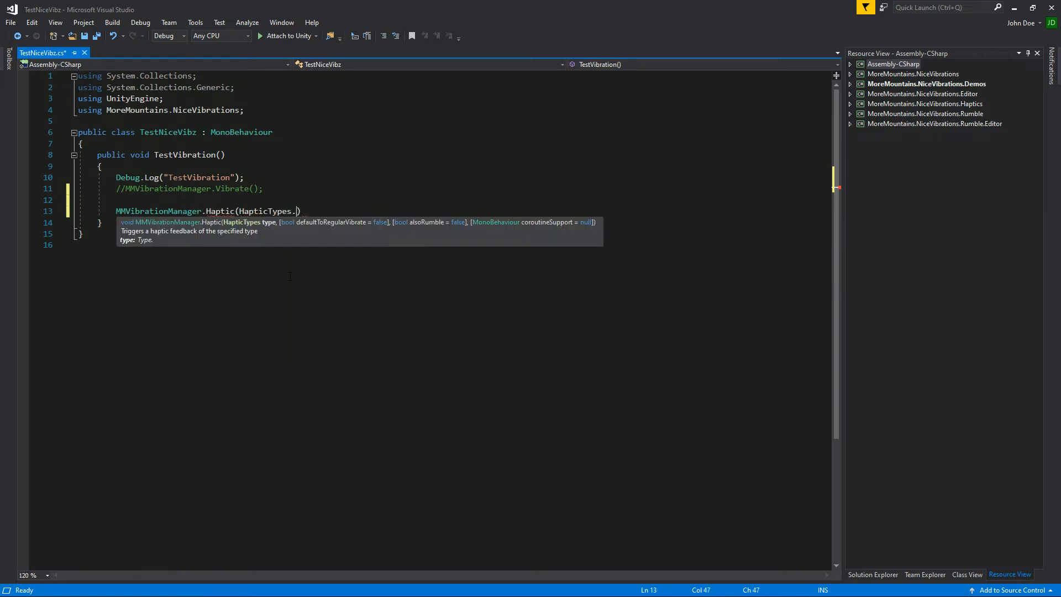
{"action": "type", "text": "."}
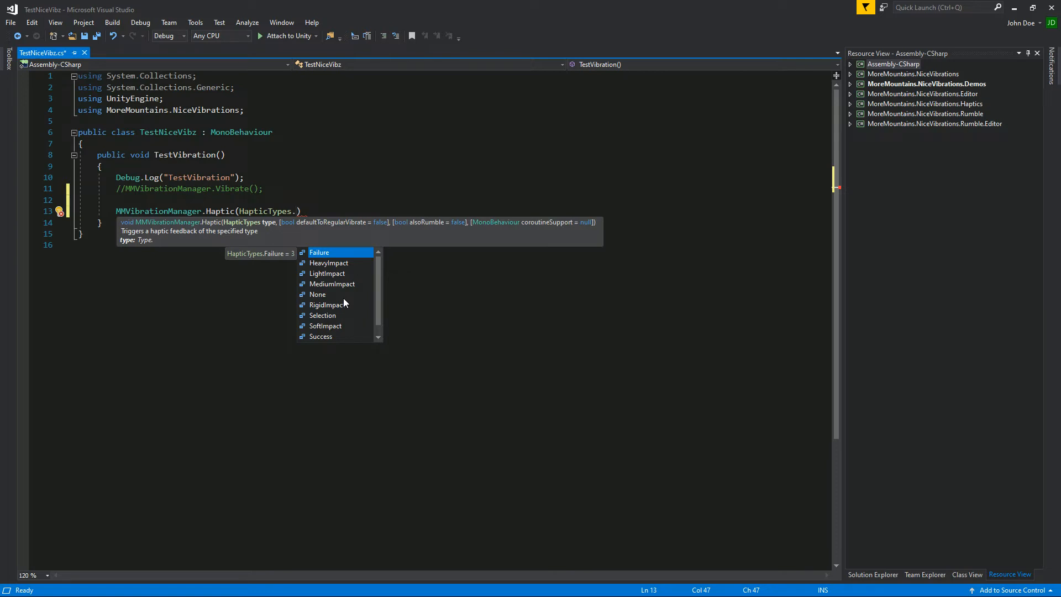
{"action": "mouse_move", "coordinate": [357, 285]}
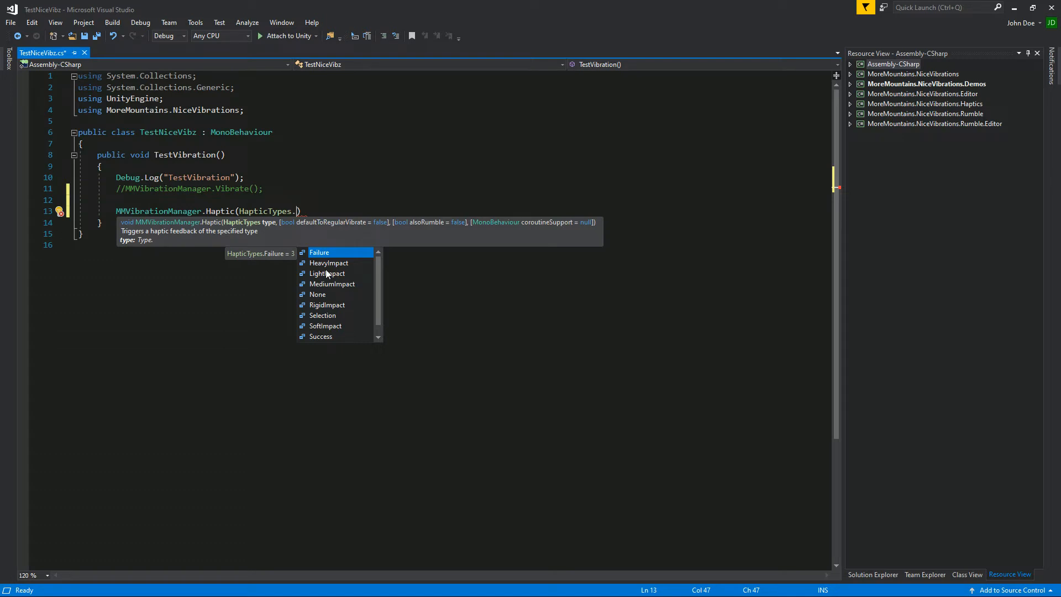
{"action": "mouse_move", "coordinate": [333, 291]}
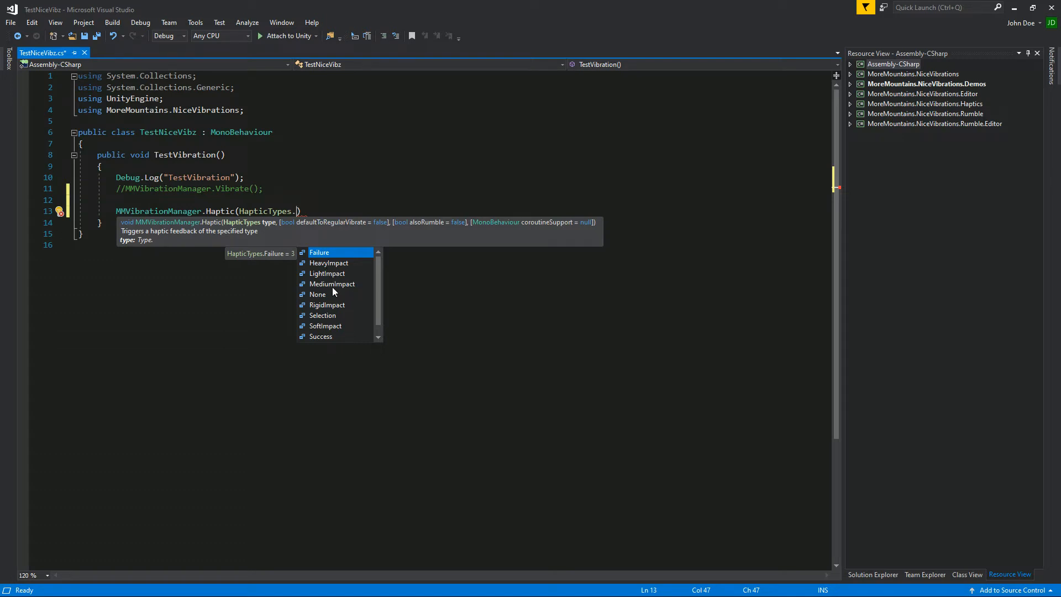
{"action": "mouse_move", "coordinate": [343, 315]}
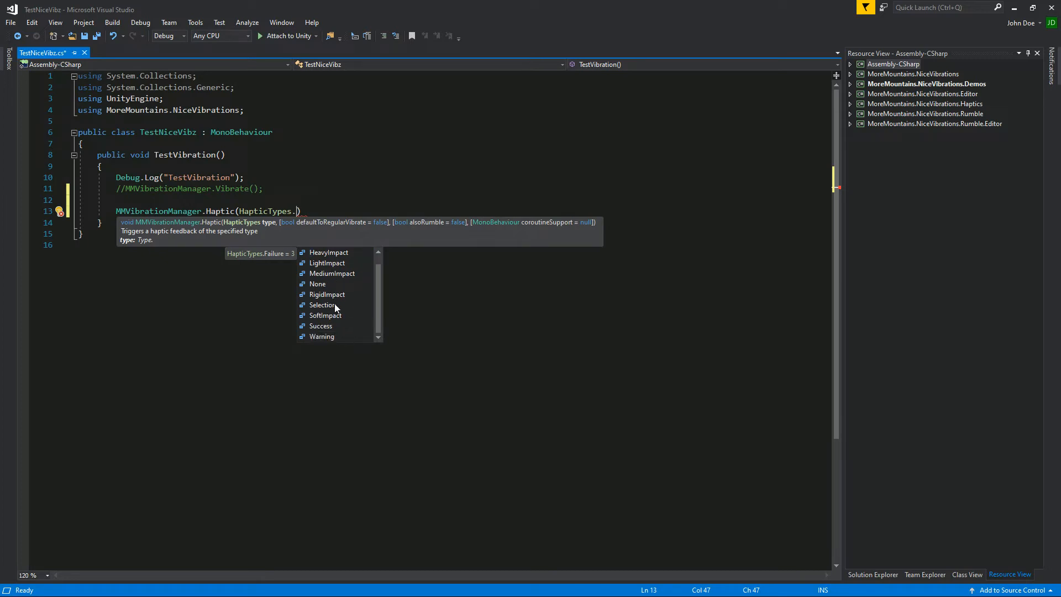
{"action": "mouse_move", "coordinate": [350, 308]}
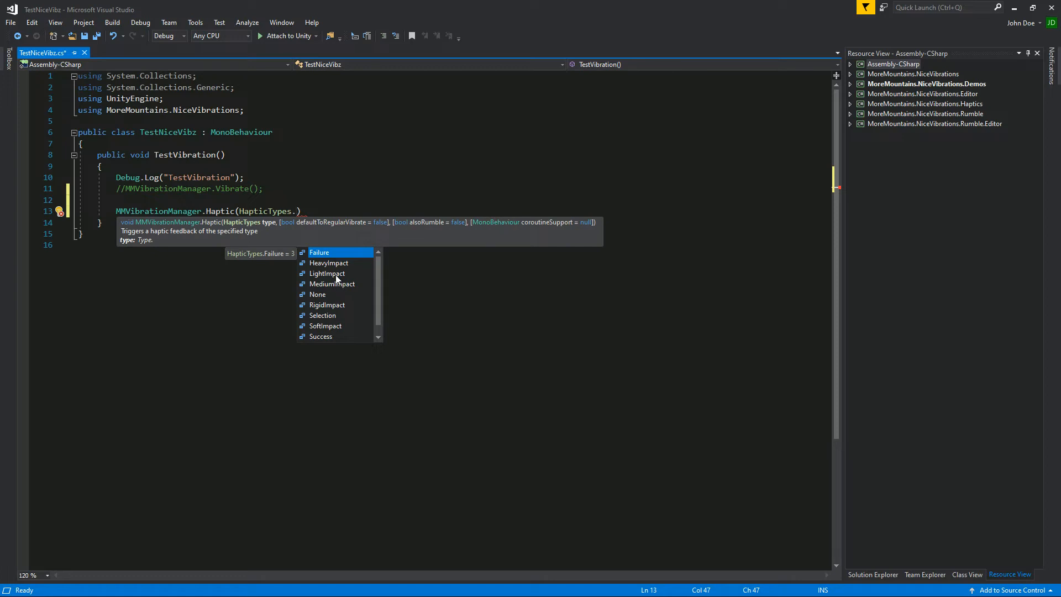
Complete the line as Haptic(HapticTypes.HeavyImpact, false, true, this); and save.
{"action": "double_click", "coordinate": [329, 263]}
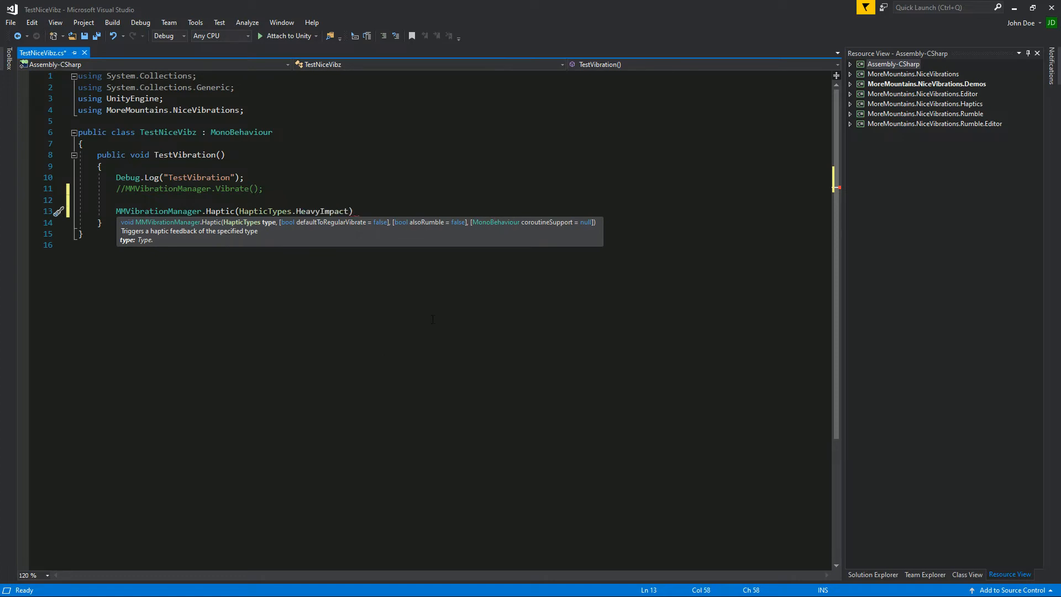
{"action": "type", "text": ","}
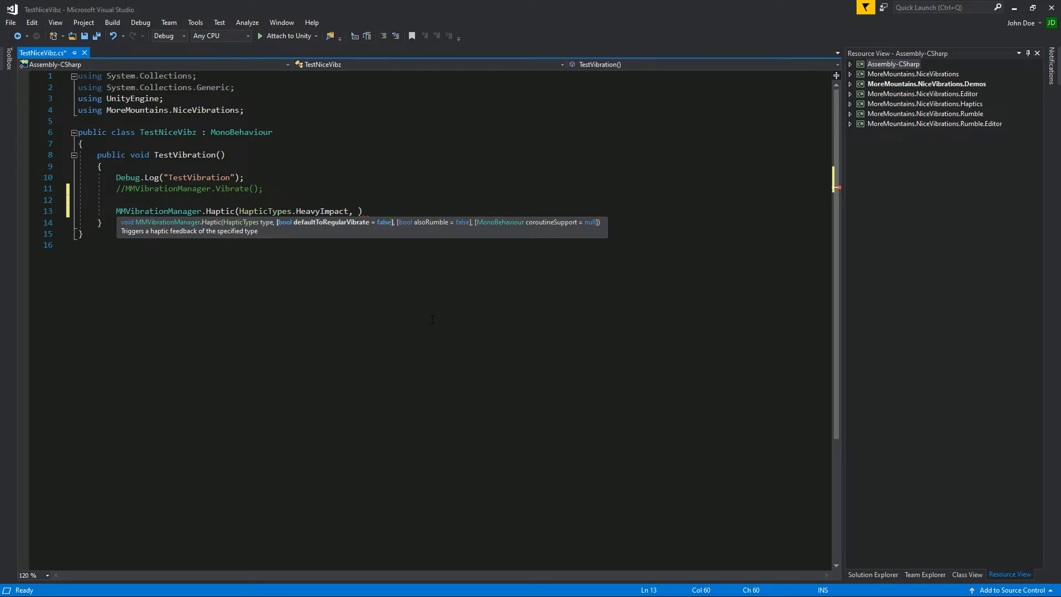
{"action": "type", "text": "false,"}
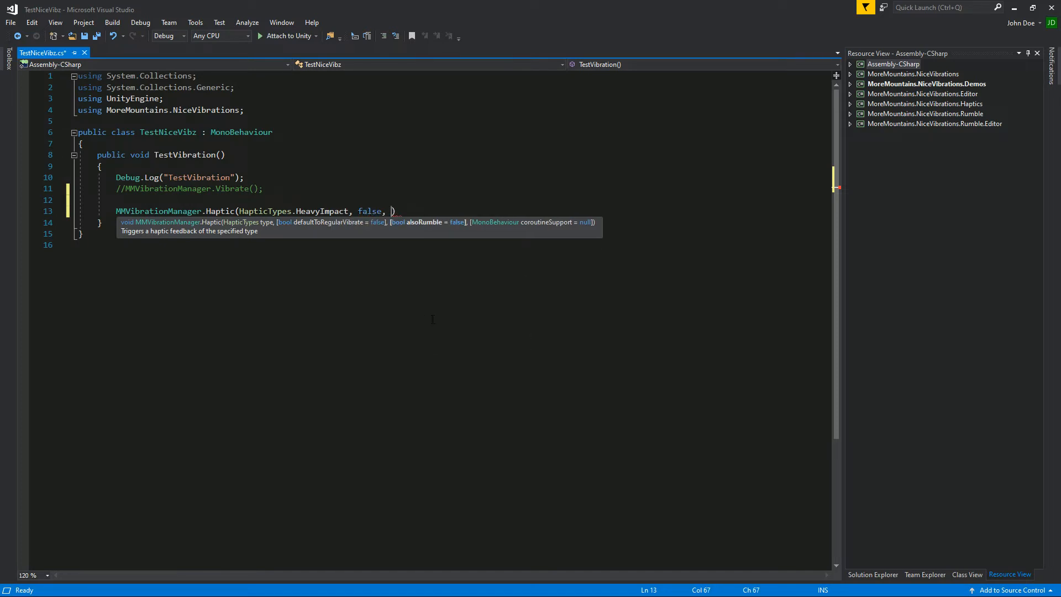
{"action": "type", "text": "true,"}
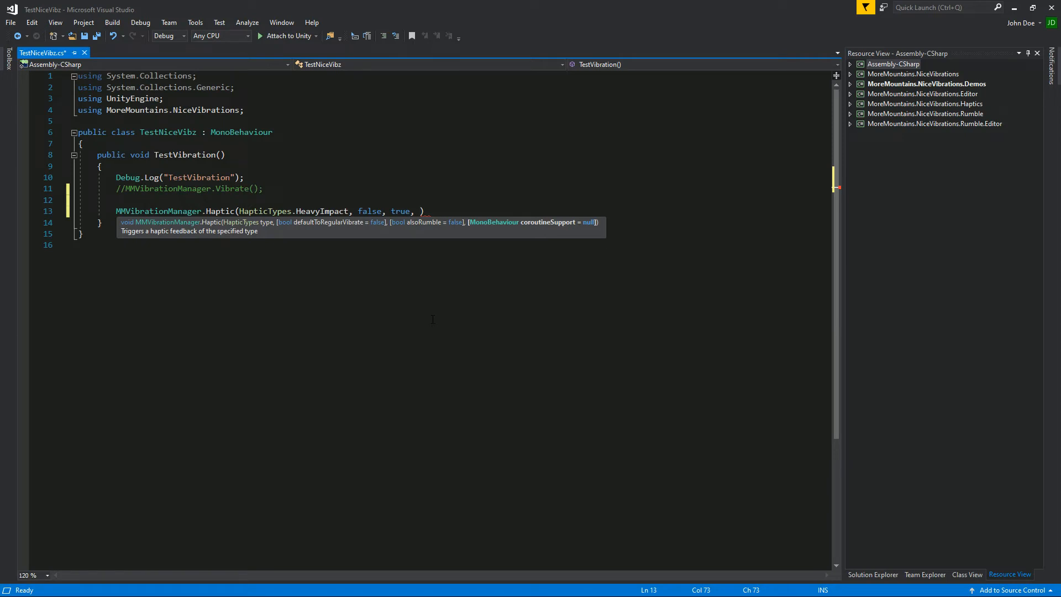
{"action": "type", "text": "this);"}
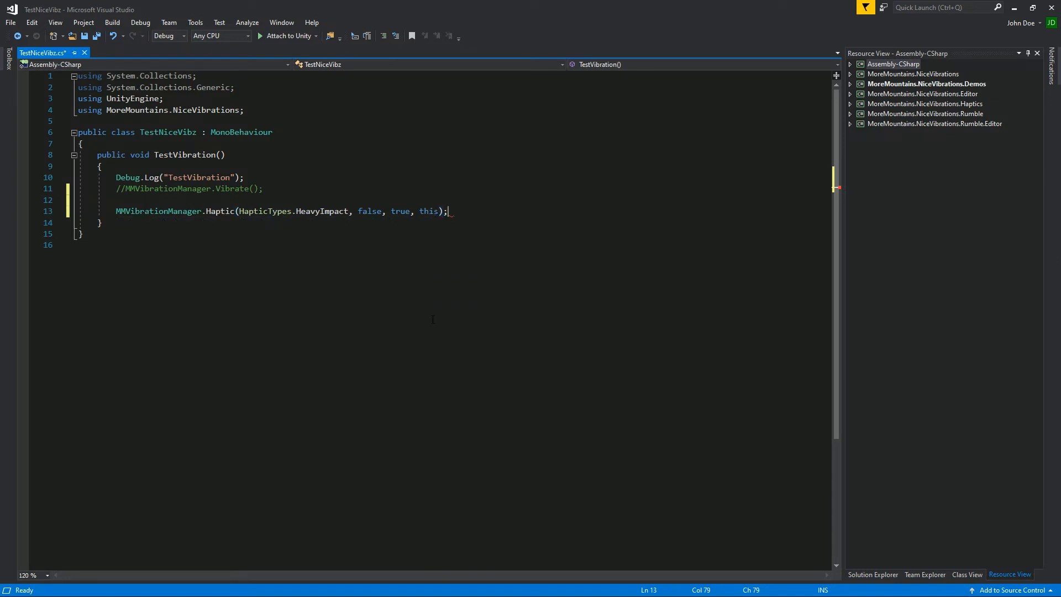
{"action": "key", "text": "ctrl+s"}
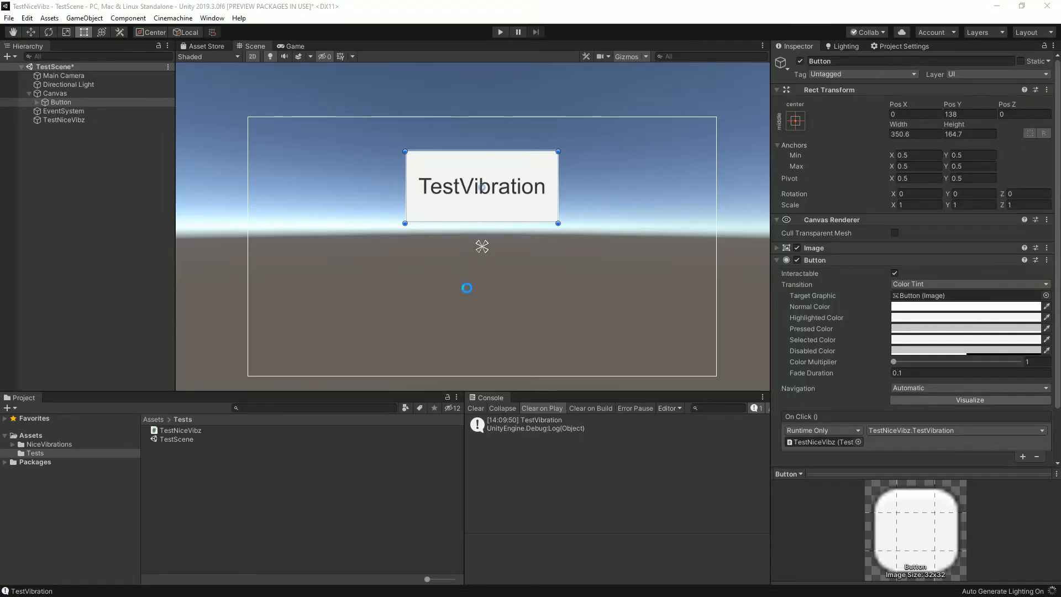
Clear the Console, enter play mode, and fire TestVibration twice from the Game view.
{"action": "left_click", "coordinate": [500, 32]}
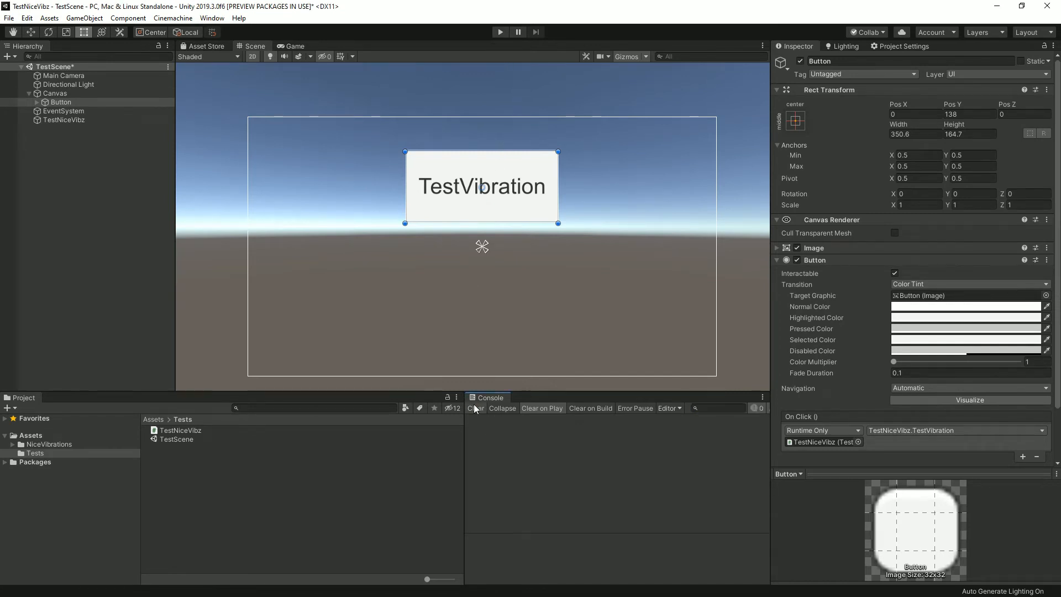
{"action": "left_click", "coordinate": [500, 32]}
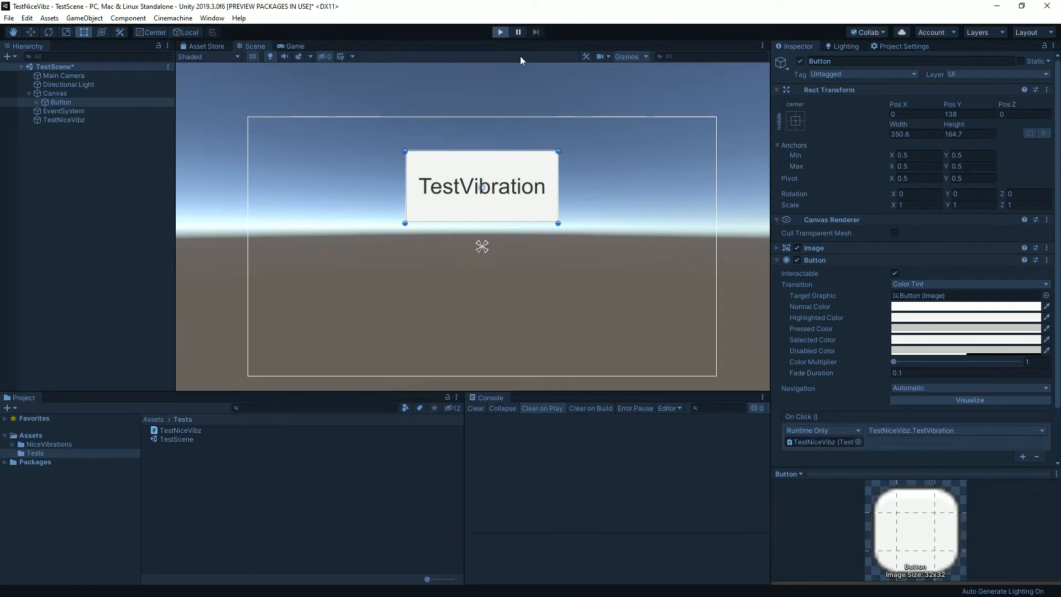
{"action": "left_click", "coordinate": [293, 46]}
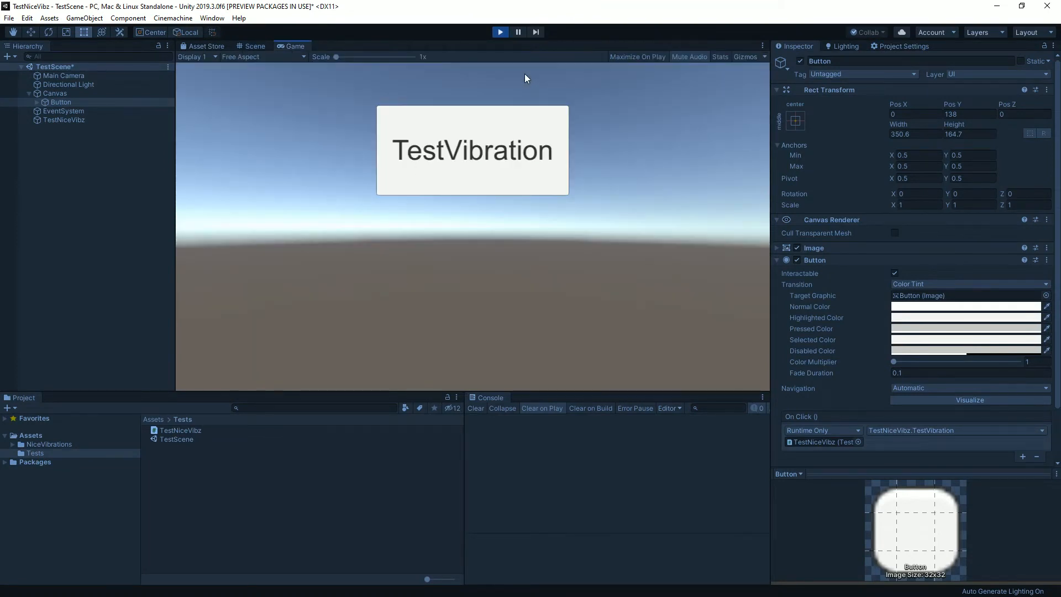
{"action": "mouse_move", "coordinate": [528, 228]}
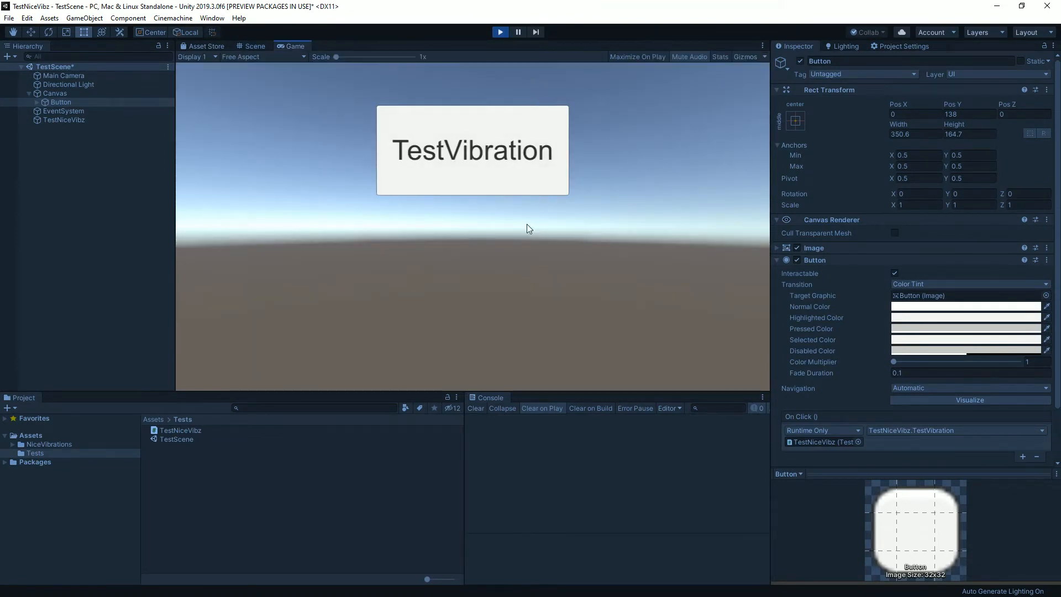
{"action": "left_click", "coordinate": [472, 150]}
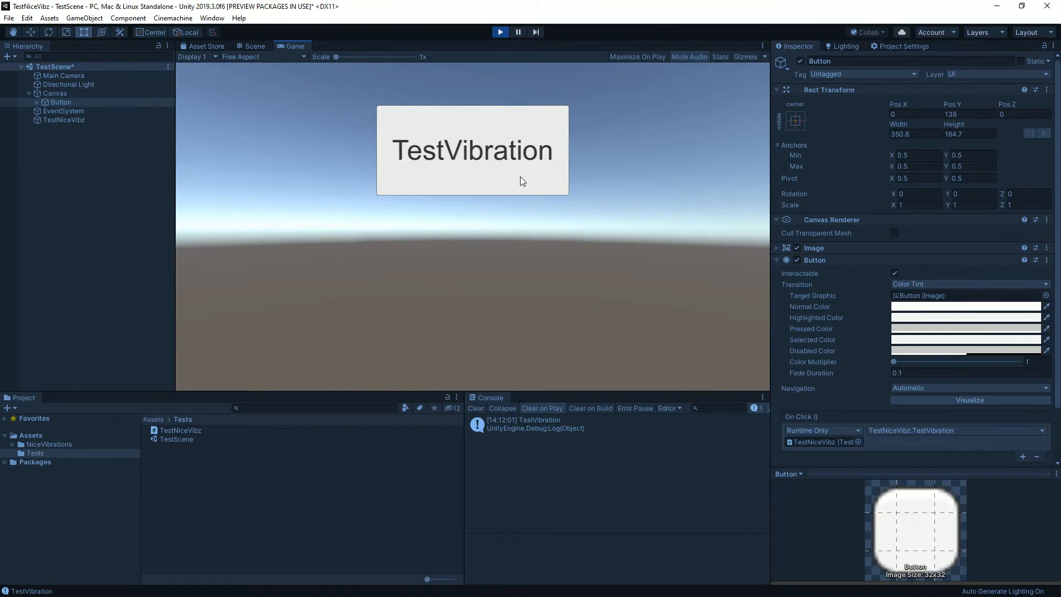
{"action": "left_click", "coordinate": [471, 149]}
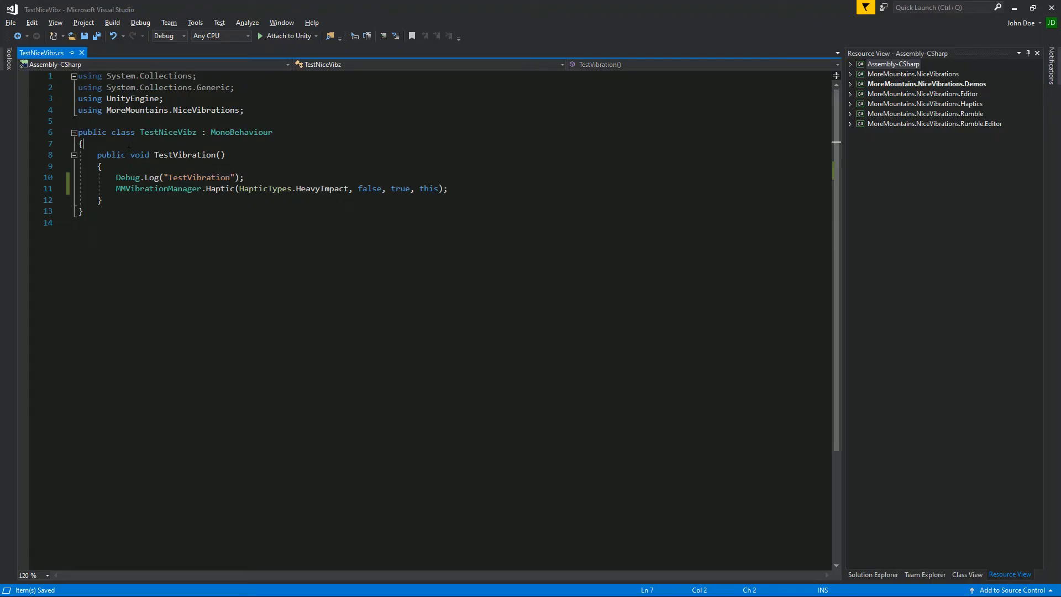
Add field public HapticTypes HapticType = HapticTypes.HeavyImpact and select the hard-coded impact type.
{"action": "type", "text": "public"}
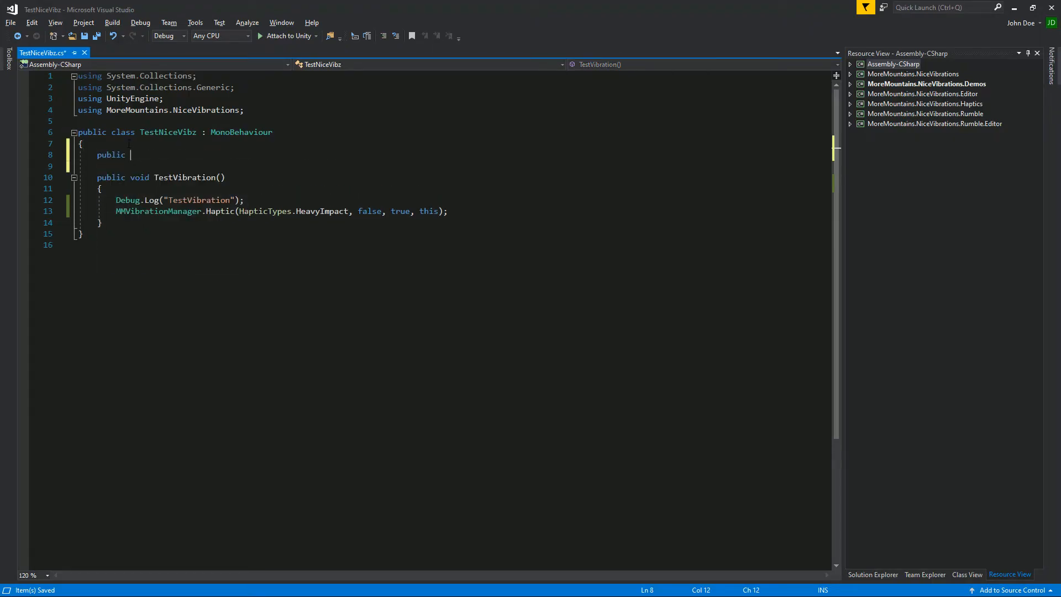
{"action": "type", "text": "HapticTypes HapticType"}
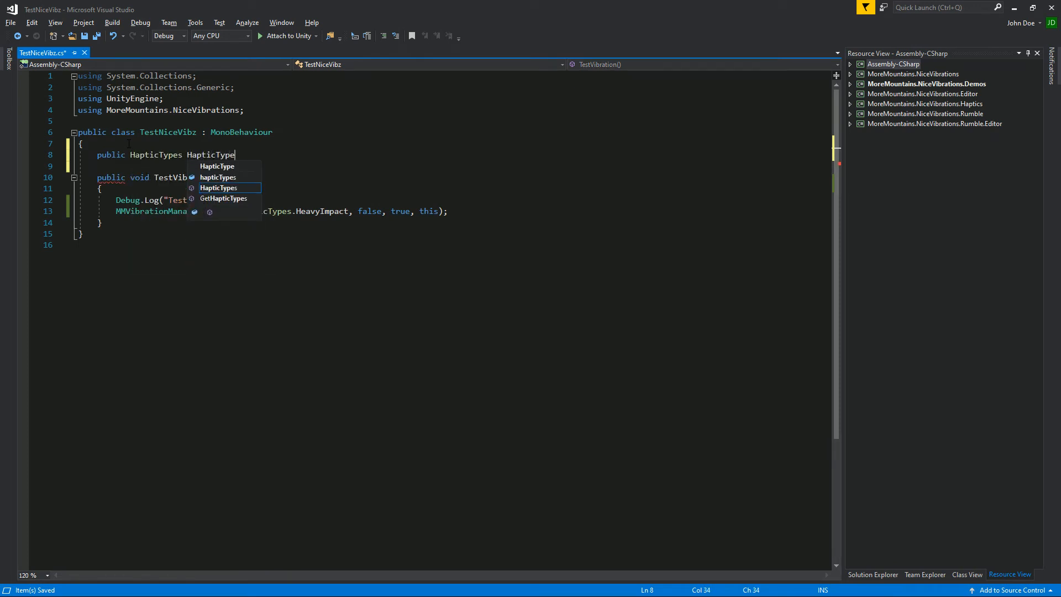
{"action": "type", "text": "= HapticTypes.HeavyImpact;"}
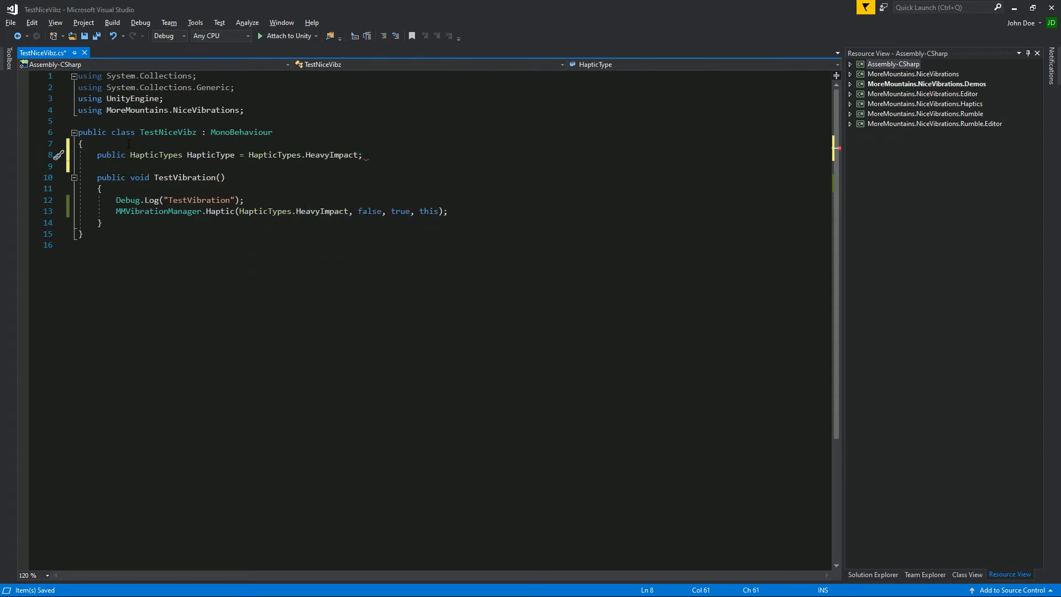
{"action": "double_click", "coordinate": [210, 154]}
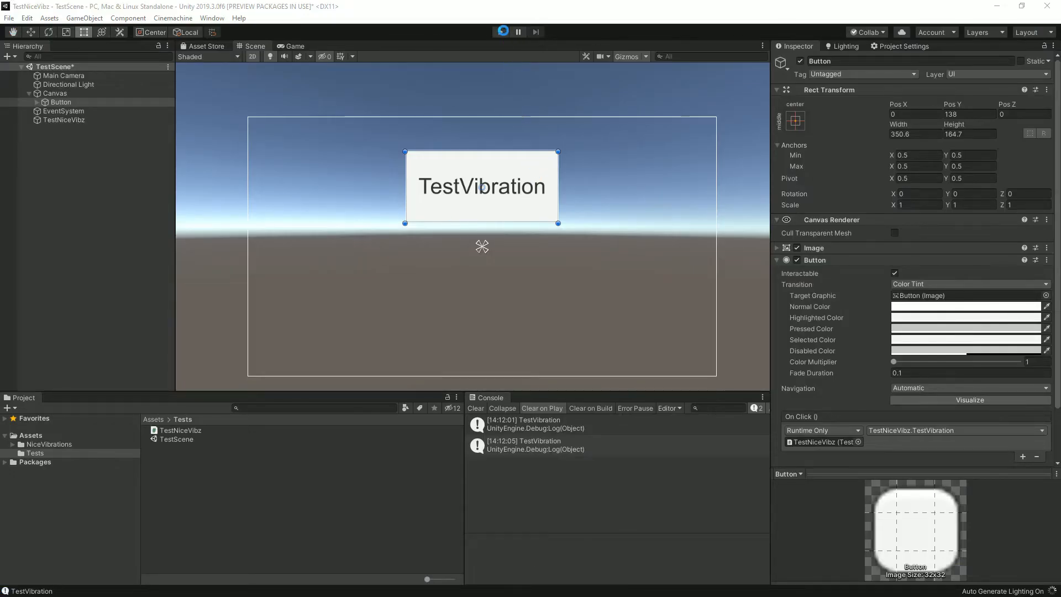
Run the scene, select TestNiceVibz in the Hierarchy, and trigger TestVibration.
{"action": "left_click", "coordinate": [499, 32]}
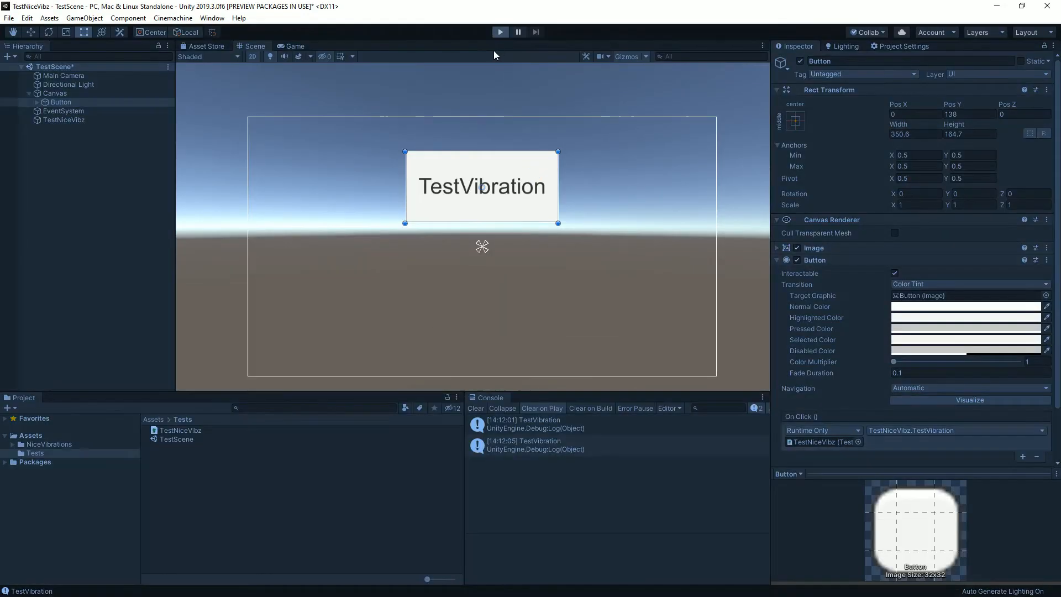
{"action": "left_click", "coordinate": [292, 46]}
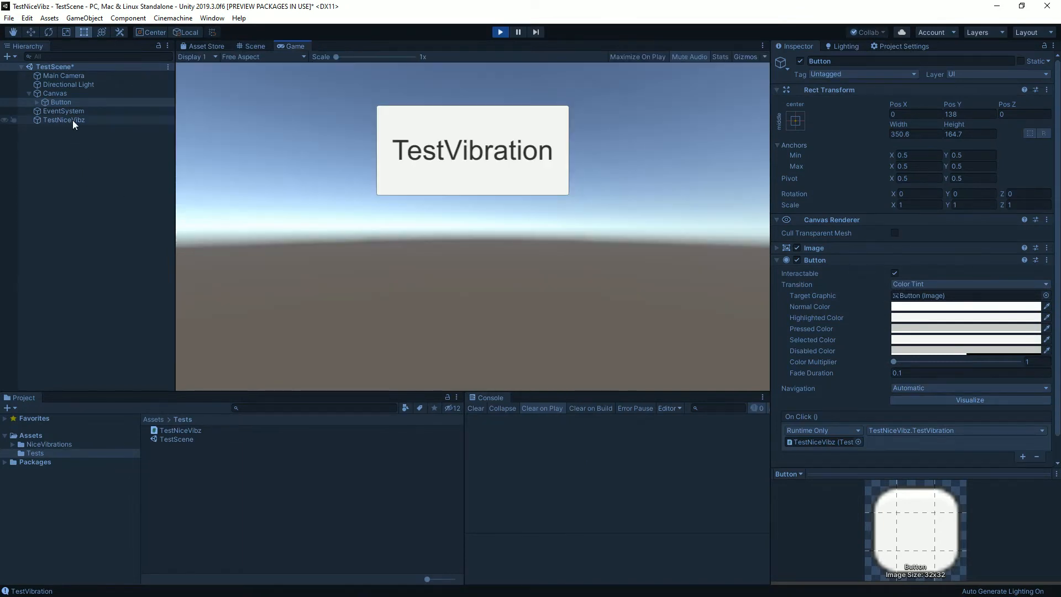
{"action": "left_click", "coordinate": [63, 119]}
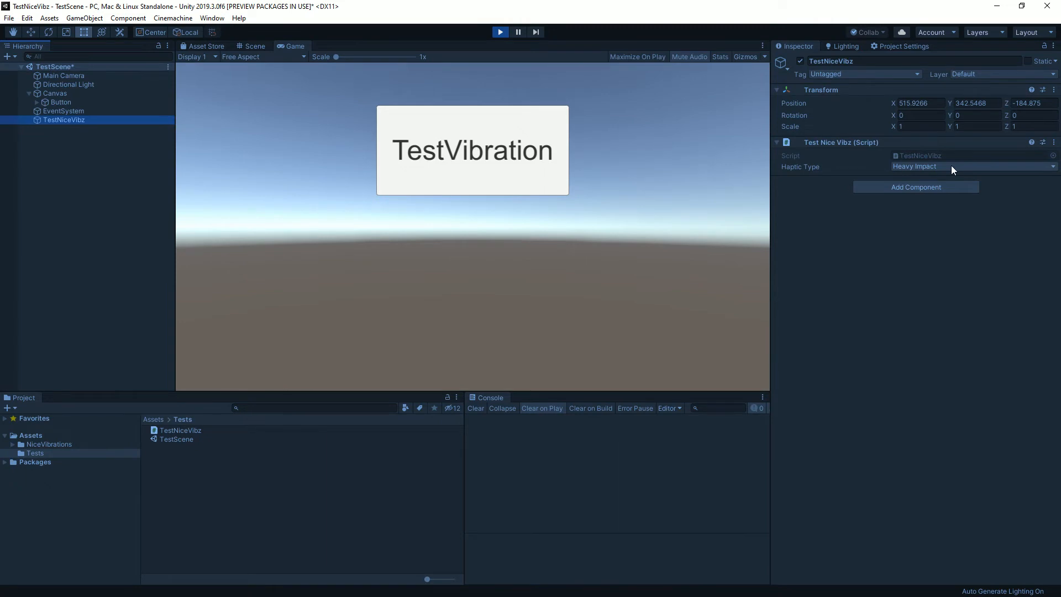
{"action": "mouse_move", "coordinate": [511, 180]}
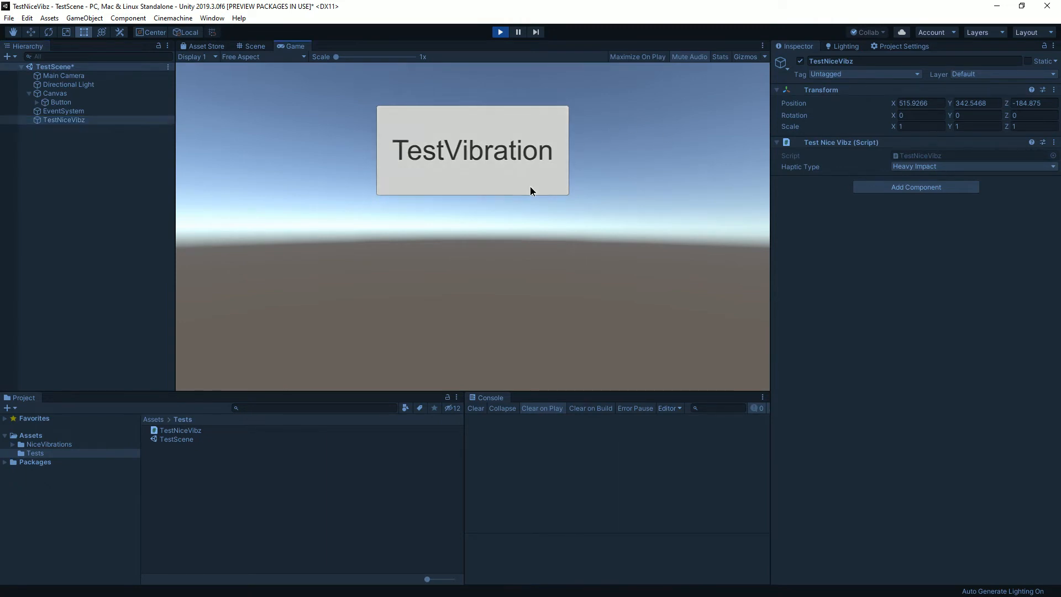
{"action": "left_click", "coordinate": [473, 150]}
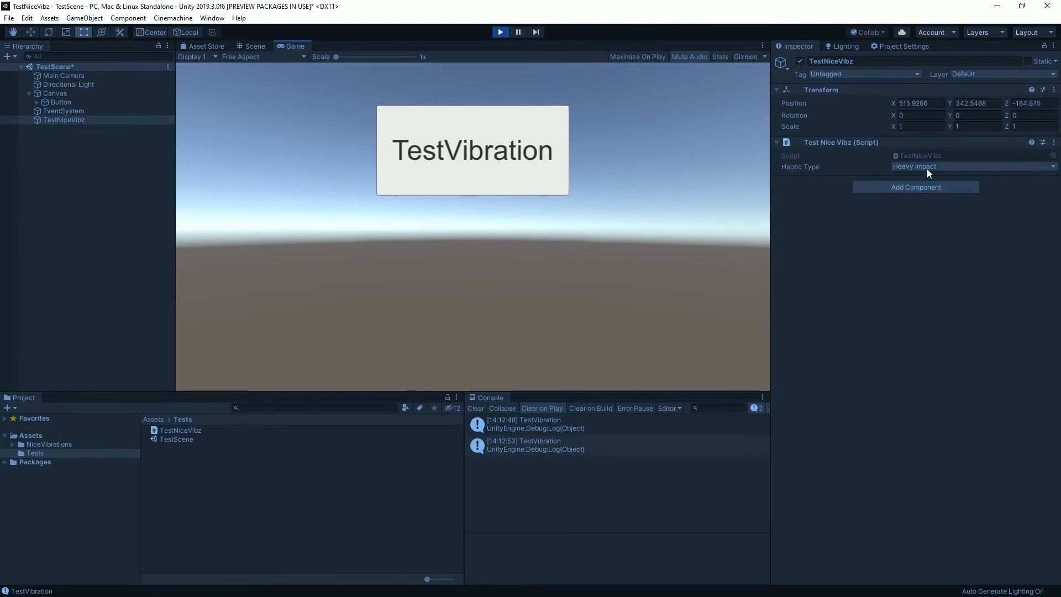
Switch the Inspector's Haptic Type between Light Impact, Soft Impact and Warning.
{"action": "left_click", "coordinate": [973, 167]}
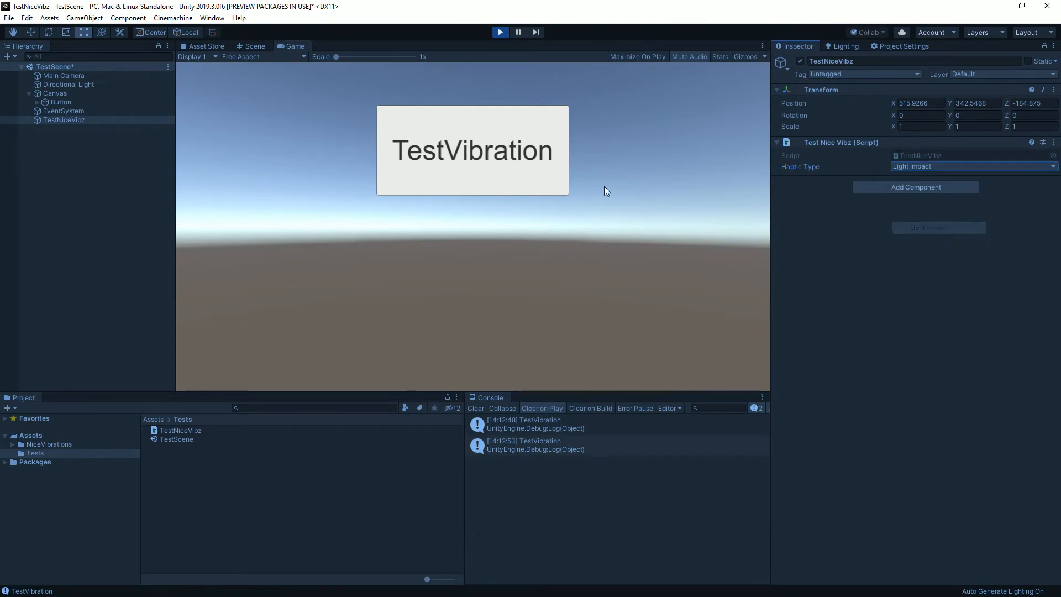
{"action": "left_click", "coordinate": [973, 167]}
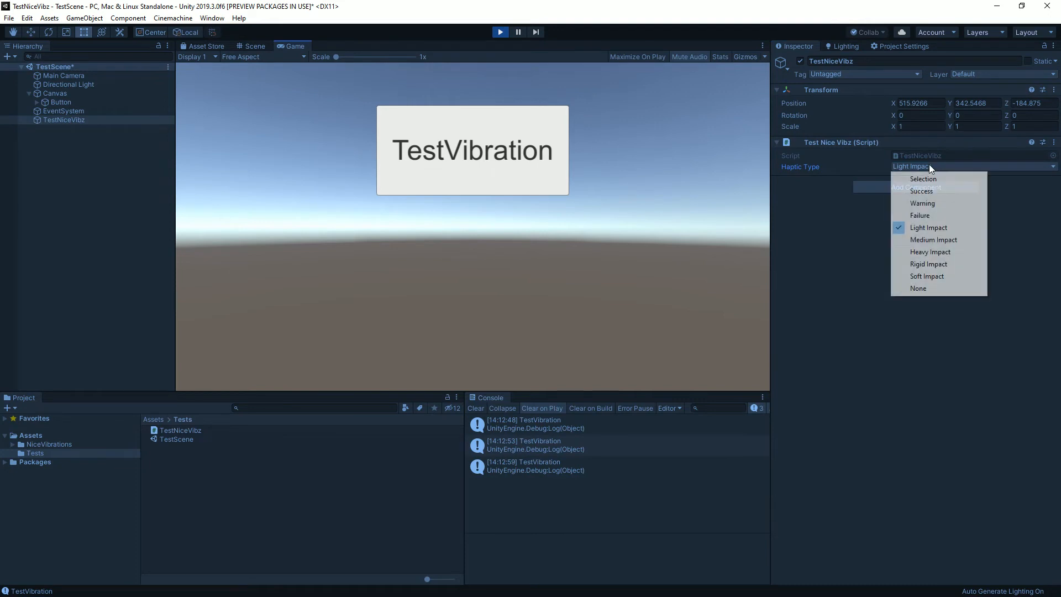
{"action": "mouse_move", "coordinate": [929, 265]}
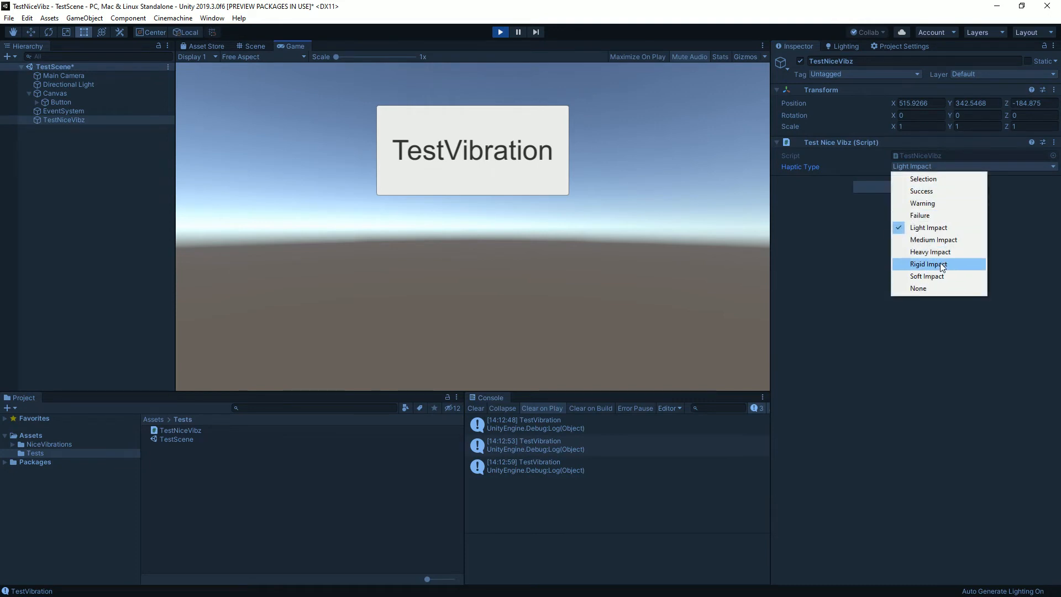
{"action": "left_click", "coordinate": [929, 264]}
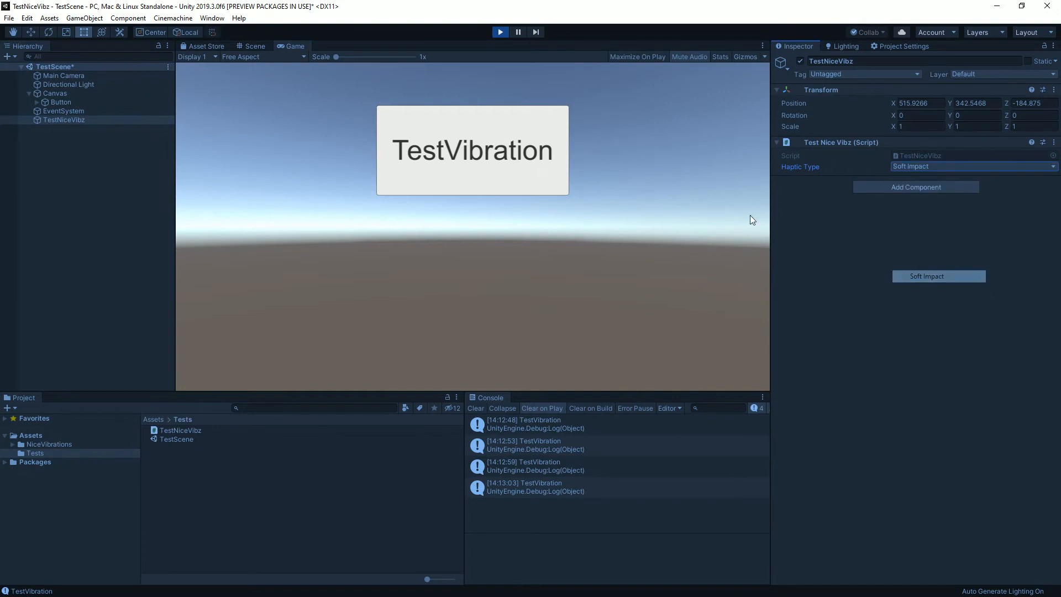
{"action": "left_click", "coordinate": [972, 166]}
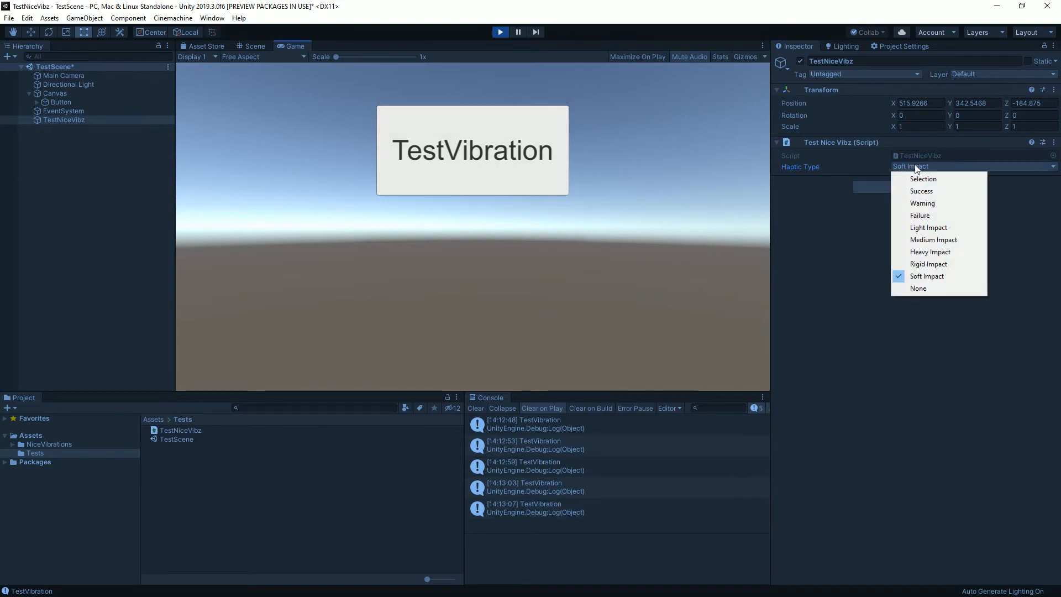
{"action": "mouse_move", "coordinate": [933, 215]}
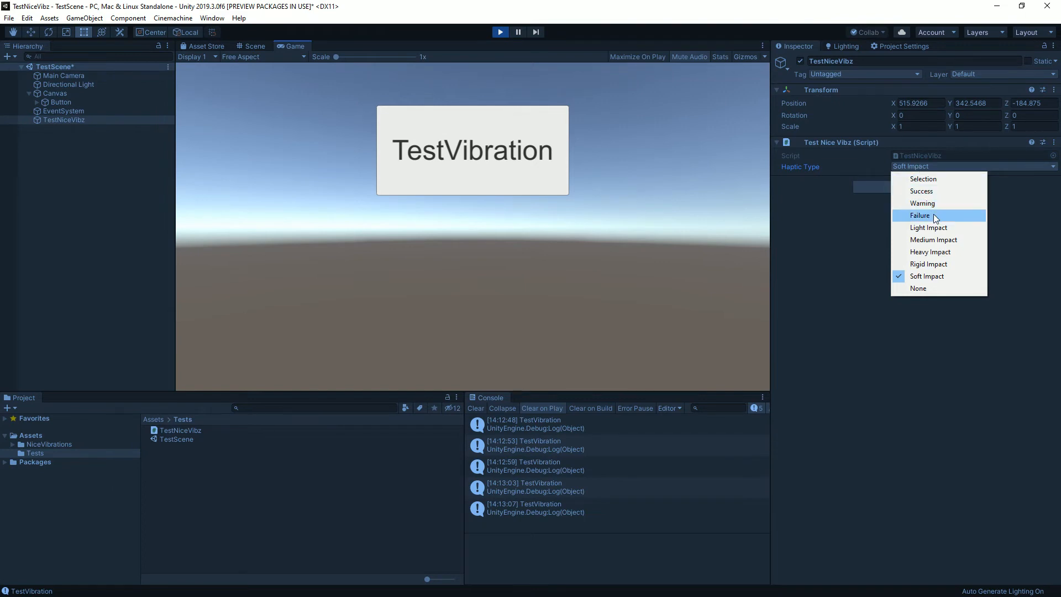
{"action": "mouse_move", "coordinate": [922, 202]}
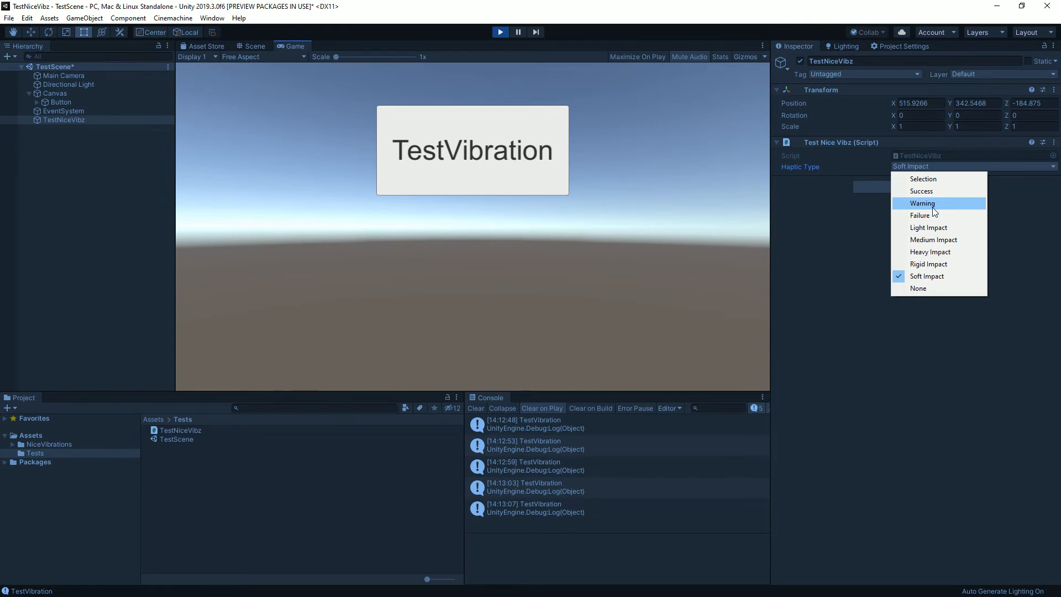
{"action": "left_click", "coordinate": [922, 203]}
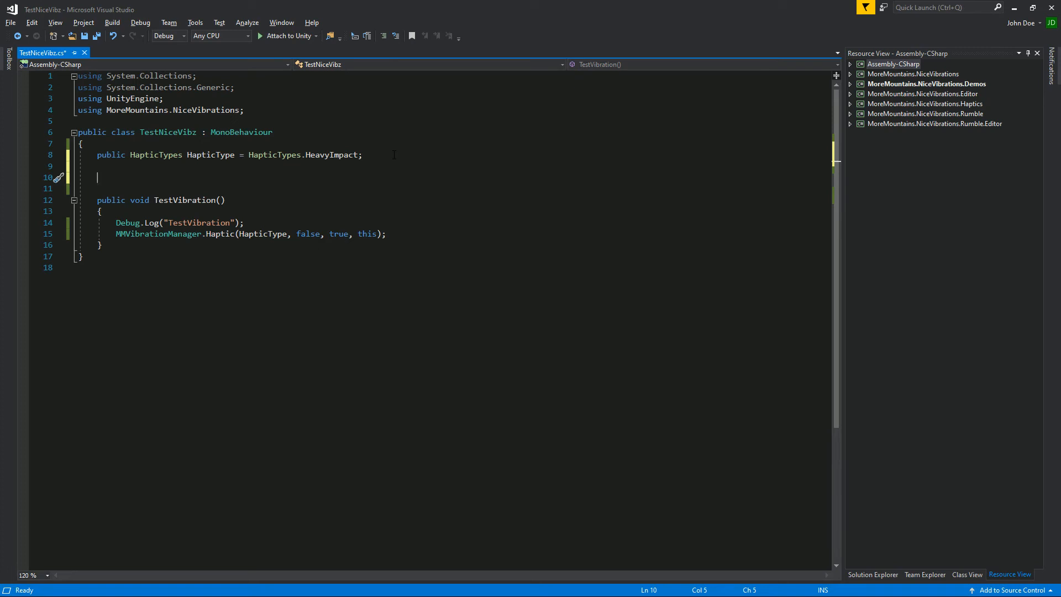
Add a public bool HapticsAllowed field defaulting to true.
{"action": "key", "text": "enter"}
{"action": "type", "text": "public"}
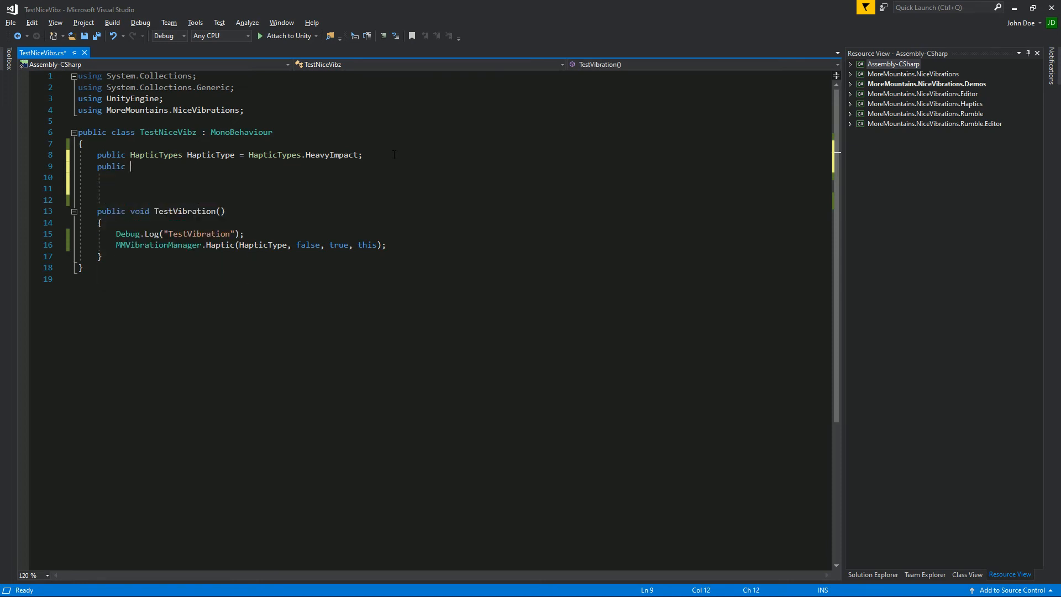
{"action": "type", "text": "bool"}
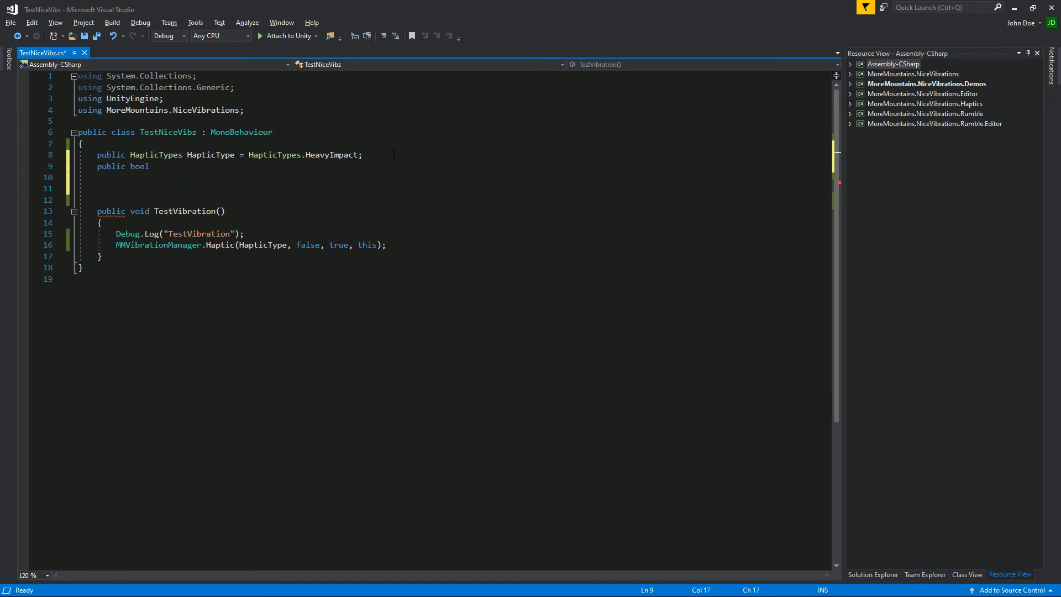
{"action": "type", "text": "HapticsALlowed = true;"}
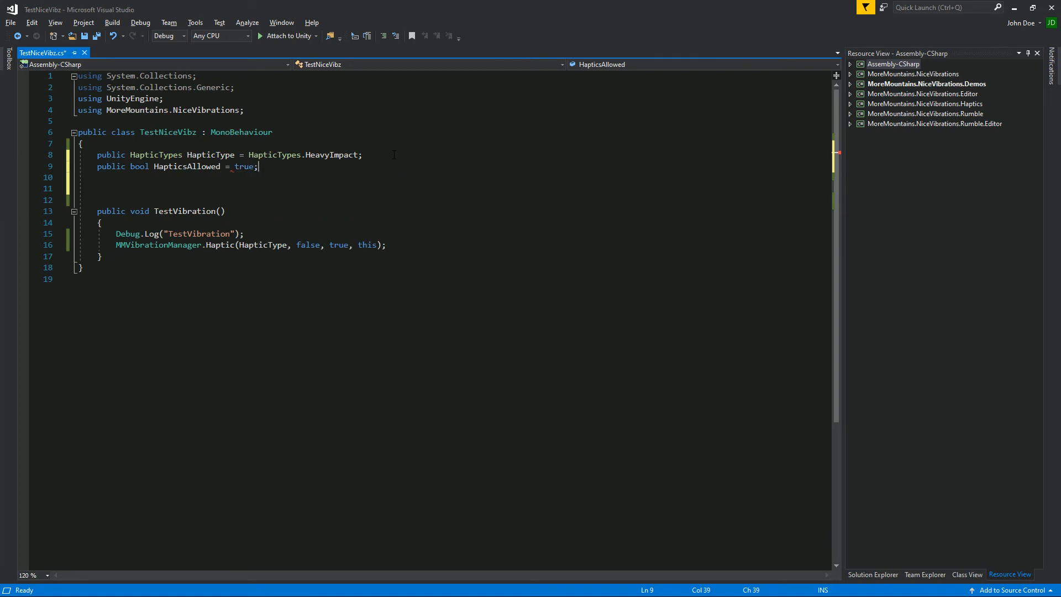
Add a Start method calling MMVibrationManager.SetHapticsActive(HapticsAllowed) and save the script.
{"action": "type", "text": "public void Start("}
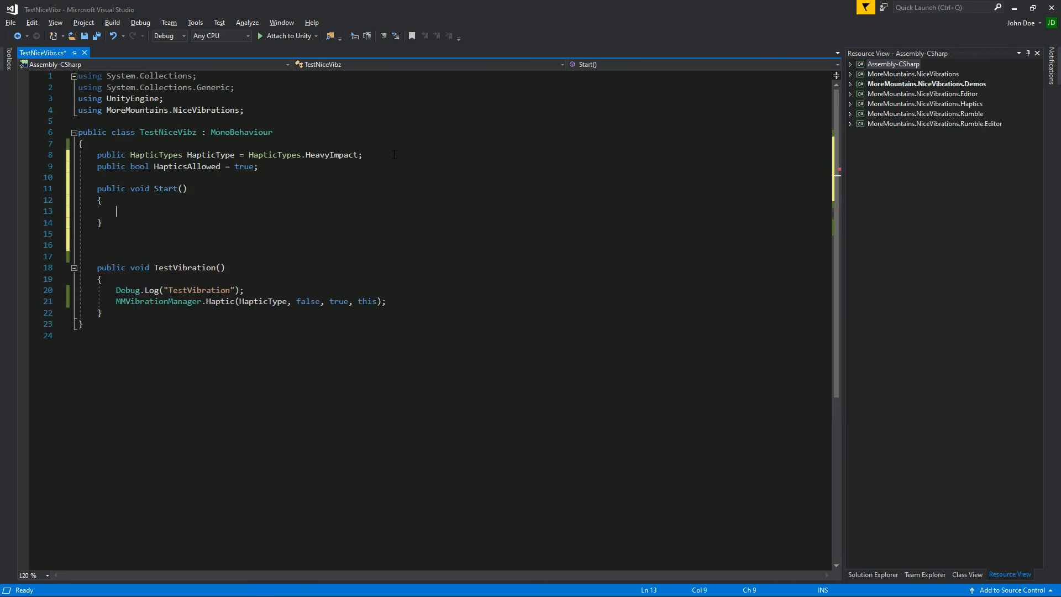
{"action": "type", "text": "MMVibrationManager."}
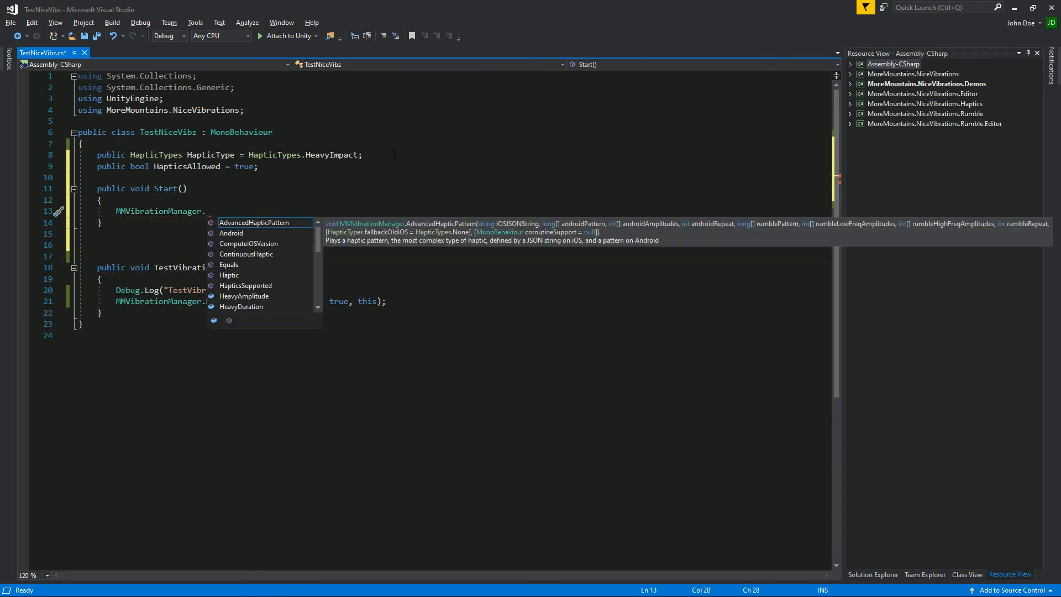
{"action": "type", "text": "SetHapticsActive("}
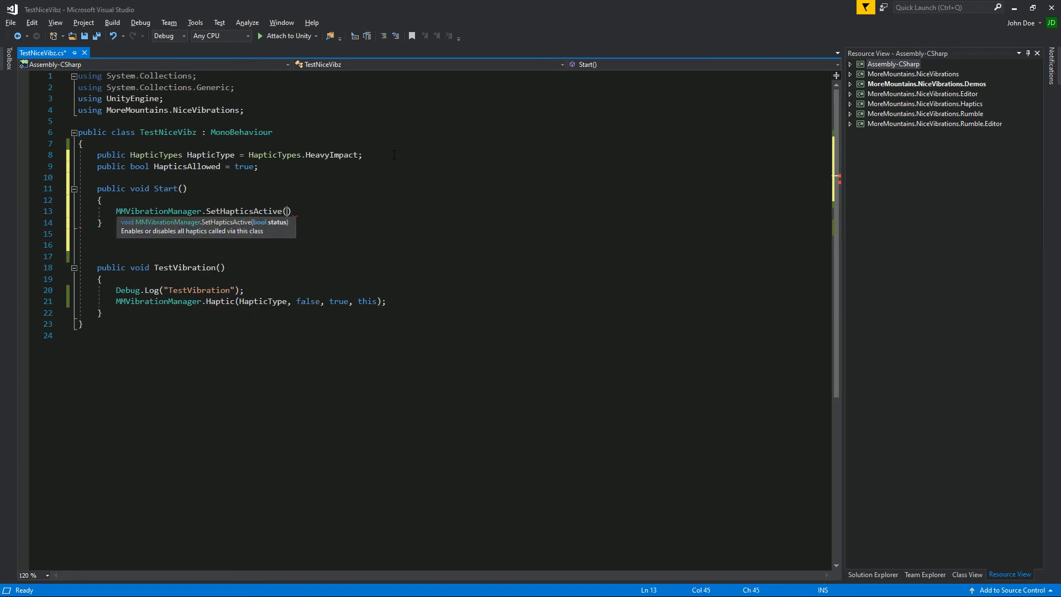
{"action": "type", "text": "hapticsAllowed"}
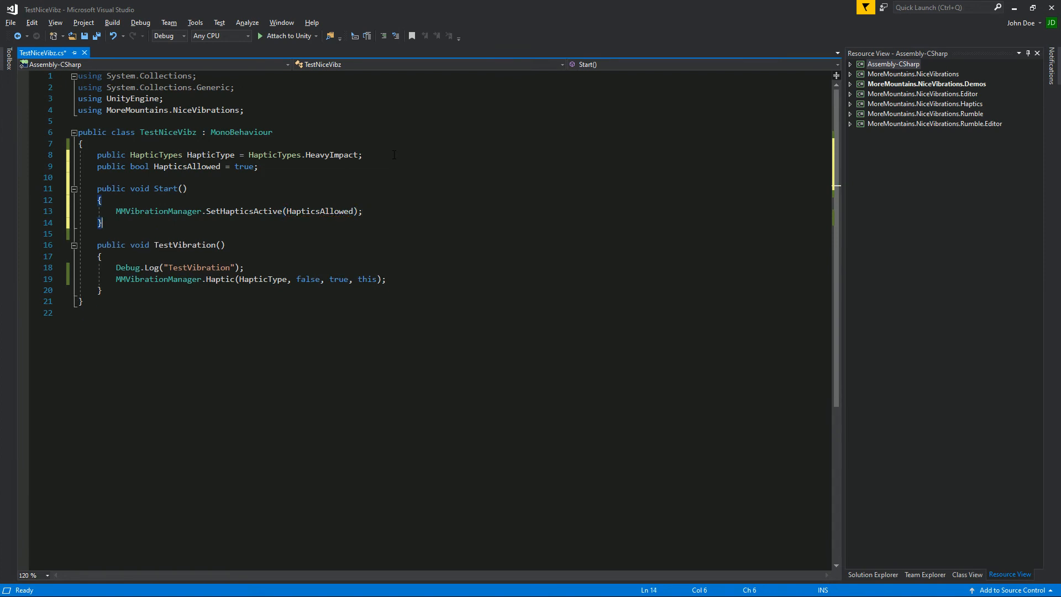
{"action": "key", "text": "ctrl+s"}
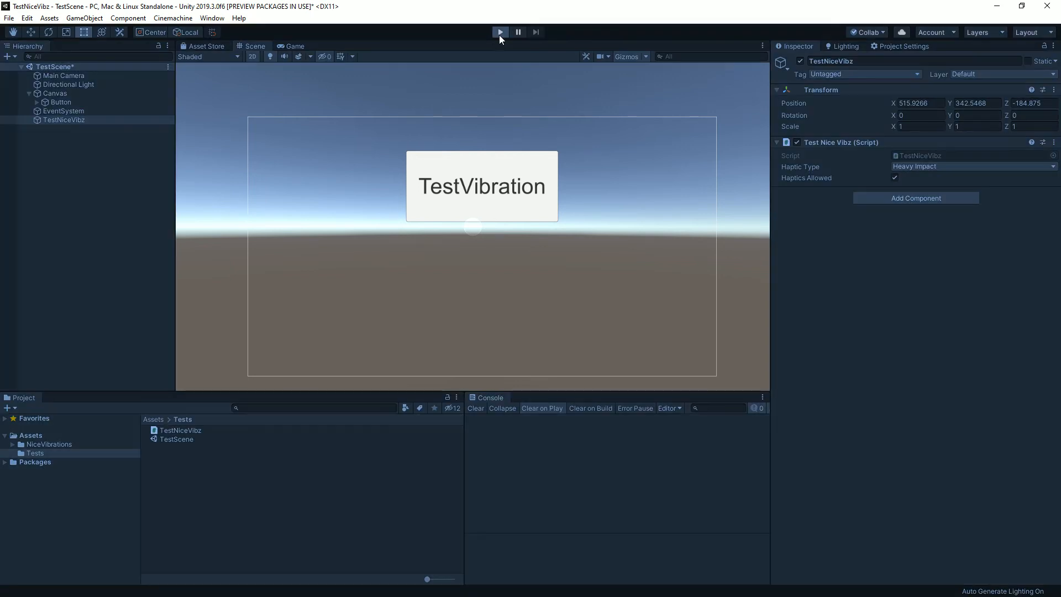
Run the scene and trigger TestVibration twice with Haptics Allowed on.
{"action": "left_click", "coordinate": [499, 32]}
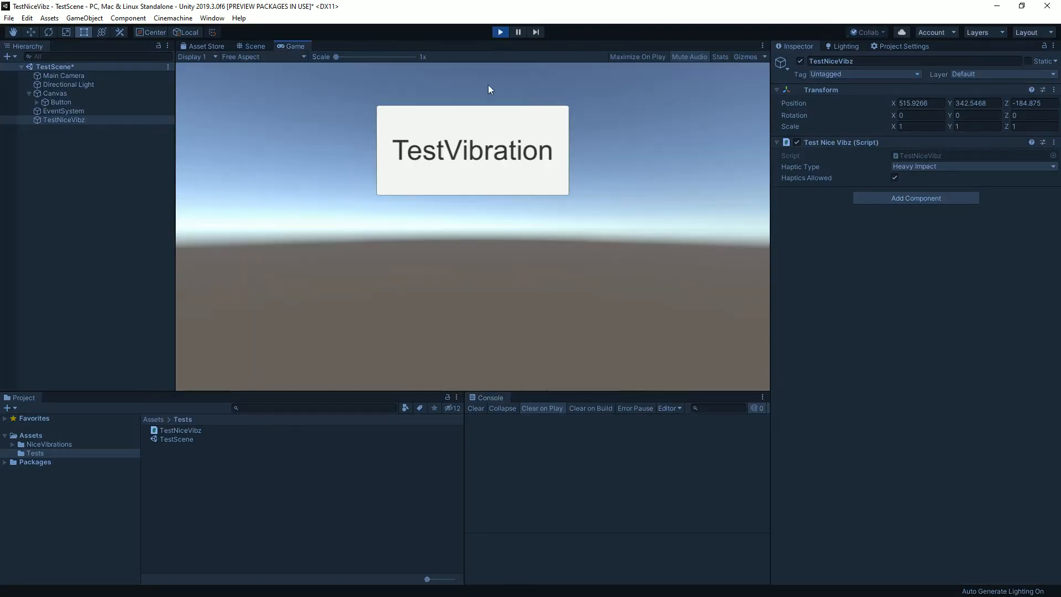
{"action": "mouse_move", "coordinate": [485, 94]}
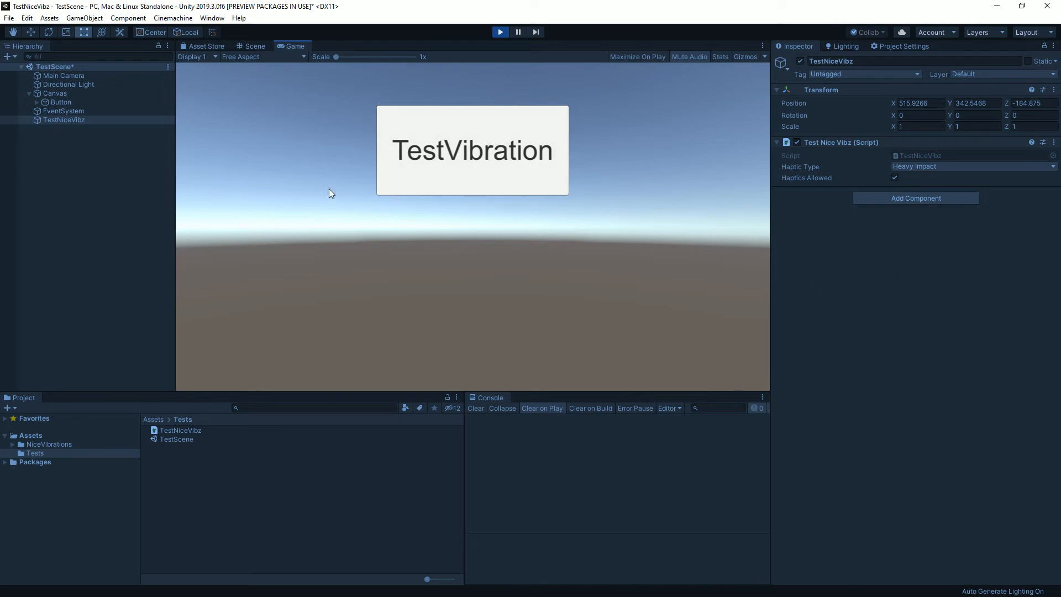
{"action": "left_click", "coordinate": [472, 150]}
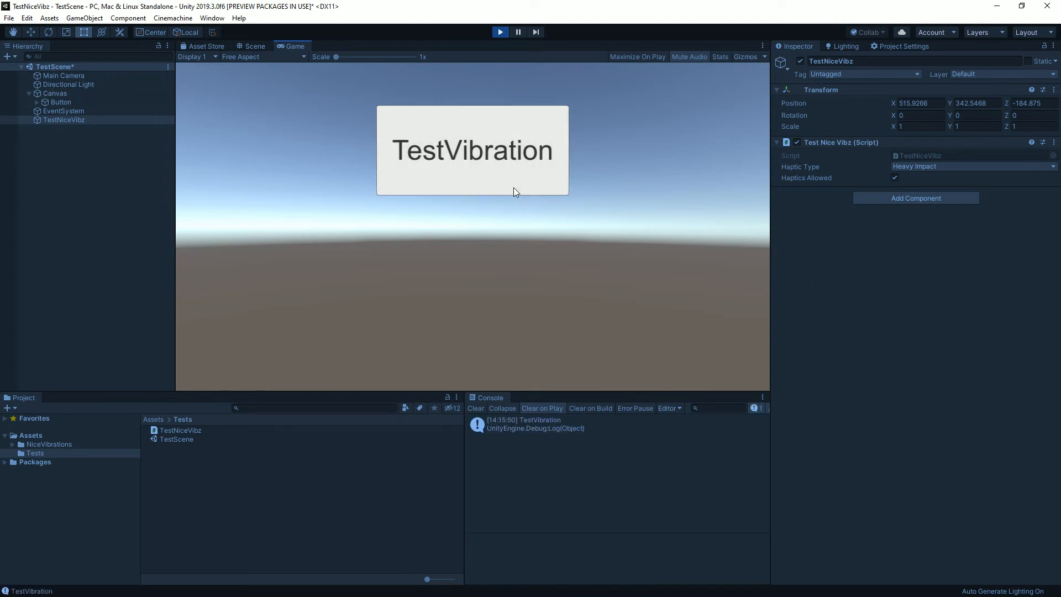
{"action": "left_click", "coordinate": [473, 150]}
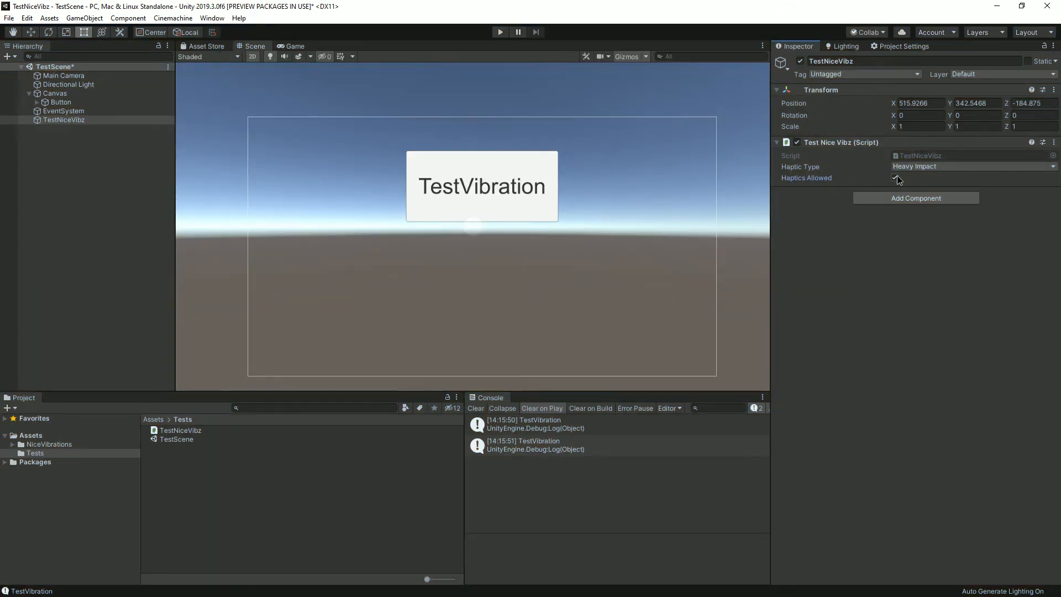
Uncheck Haptics Allowed, rerun the scene, and trigger TestVibration twice more.
{"action": "left_click", "coordinate": [894, 178]}
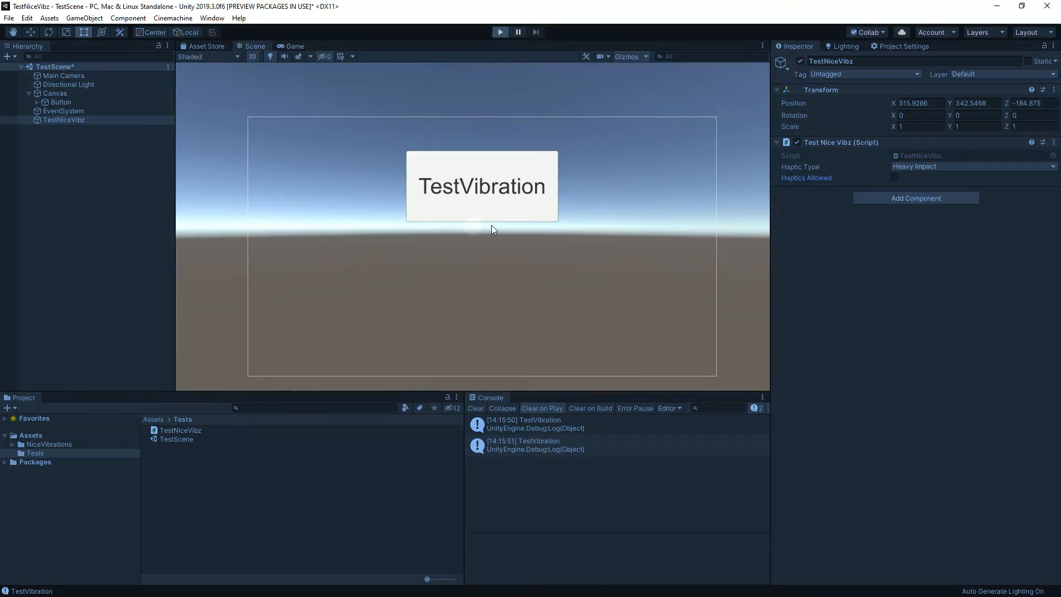
{"action": "left_click", "coordinate": [293, 46]}
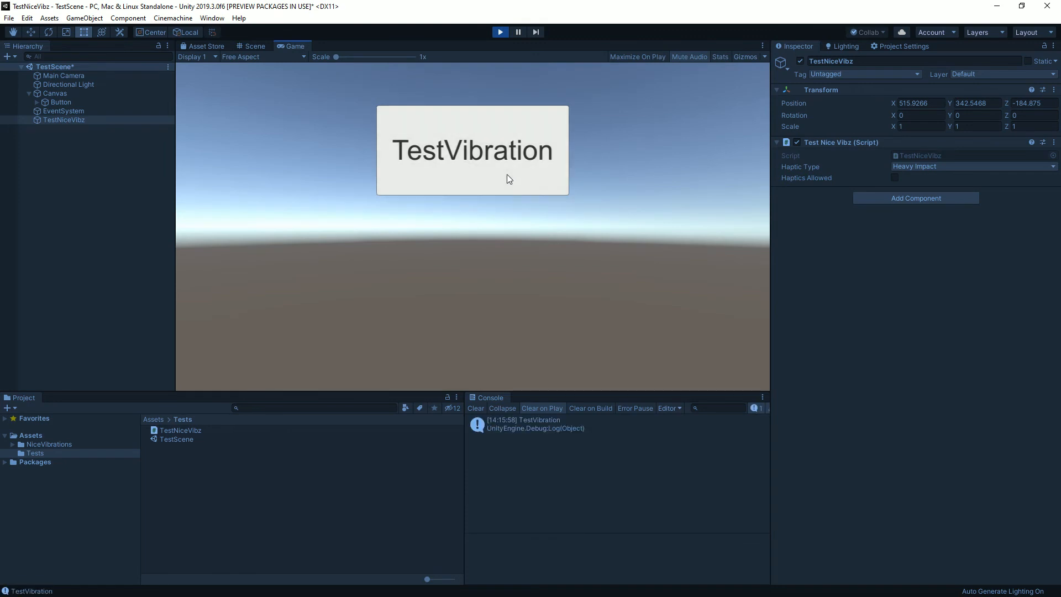
{"action": "left_click", "coordinate": [471, 150]}
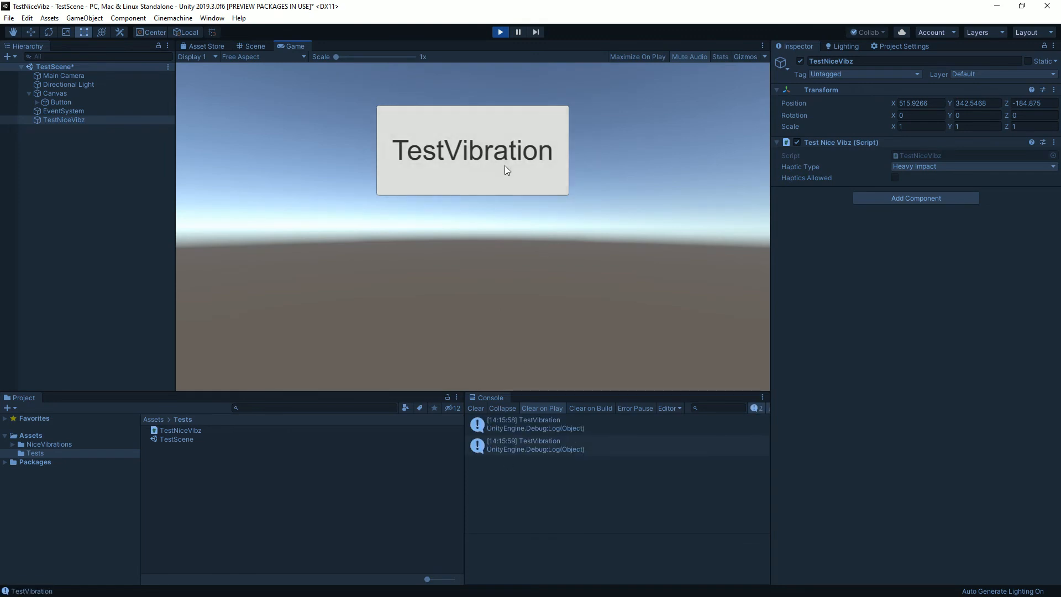
{"action": "left_click", "coordinate": [473, 151]}
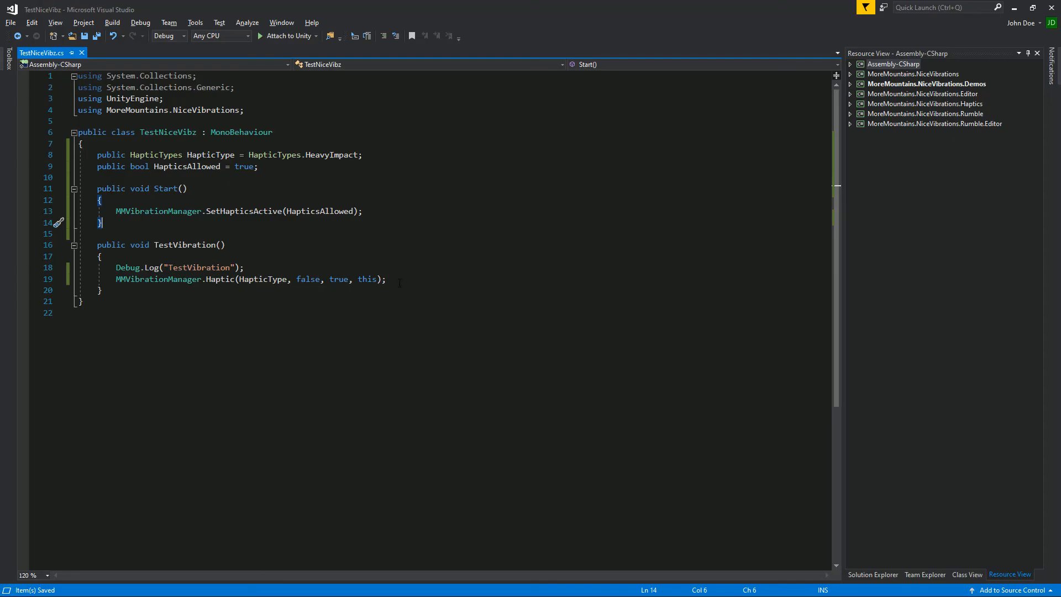
{"action": "mouse_move", "coordinate": [402, 271]}
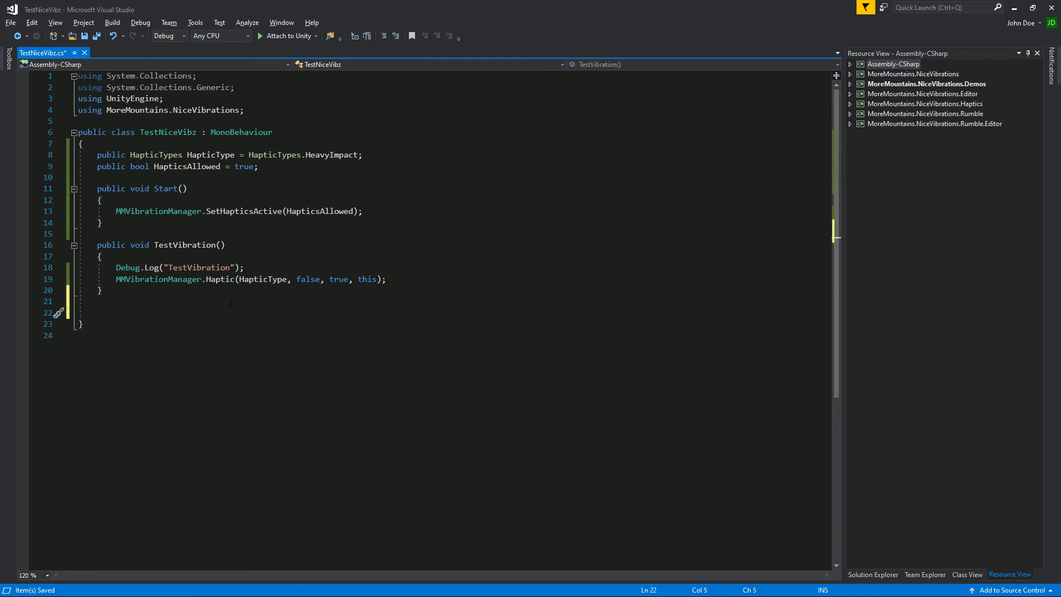
Add protected OnEnable subscribing OnHapticsStopped to MMNViOSCoreHaptics.OnHapticPatternStopped with +=.
{"action": "type", "text": "pro"}
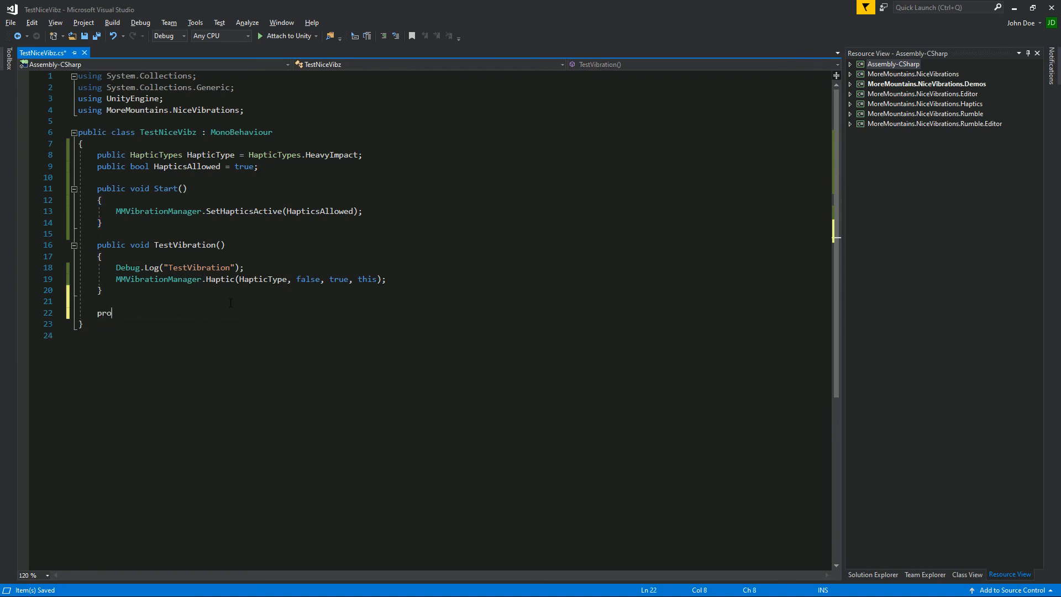
{"action": "type", "text": "tected void O"}
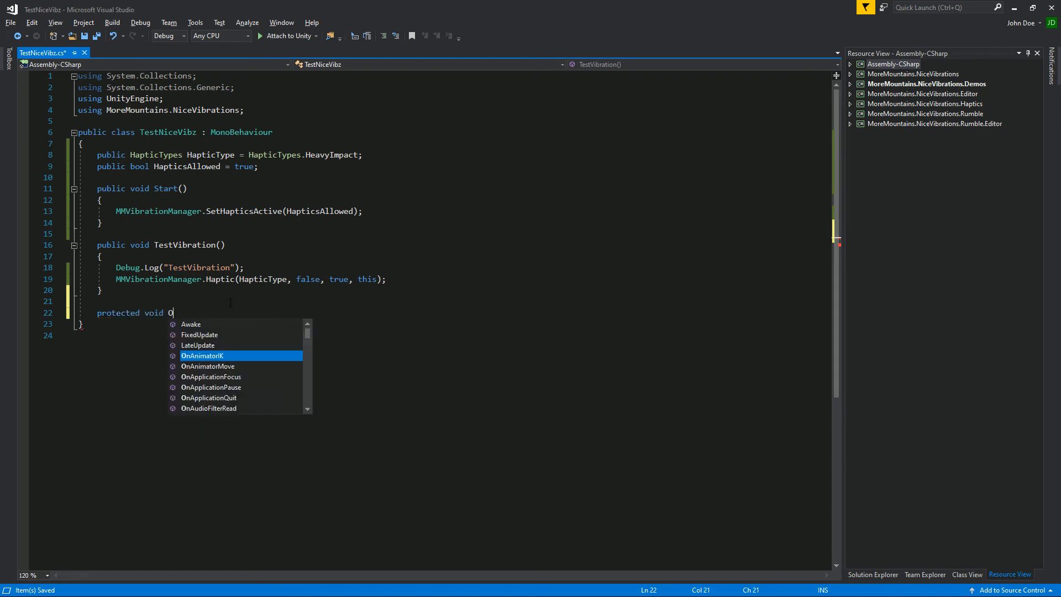
{"action": "type", "text": "nEnable("}
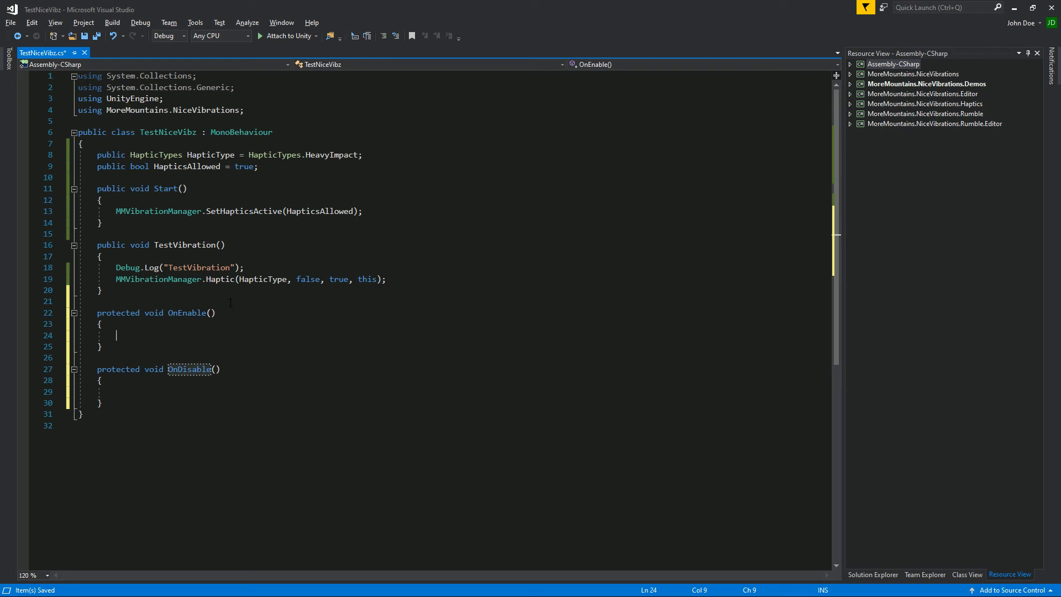
{"action": "type", "text": "mmnv"}
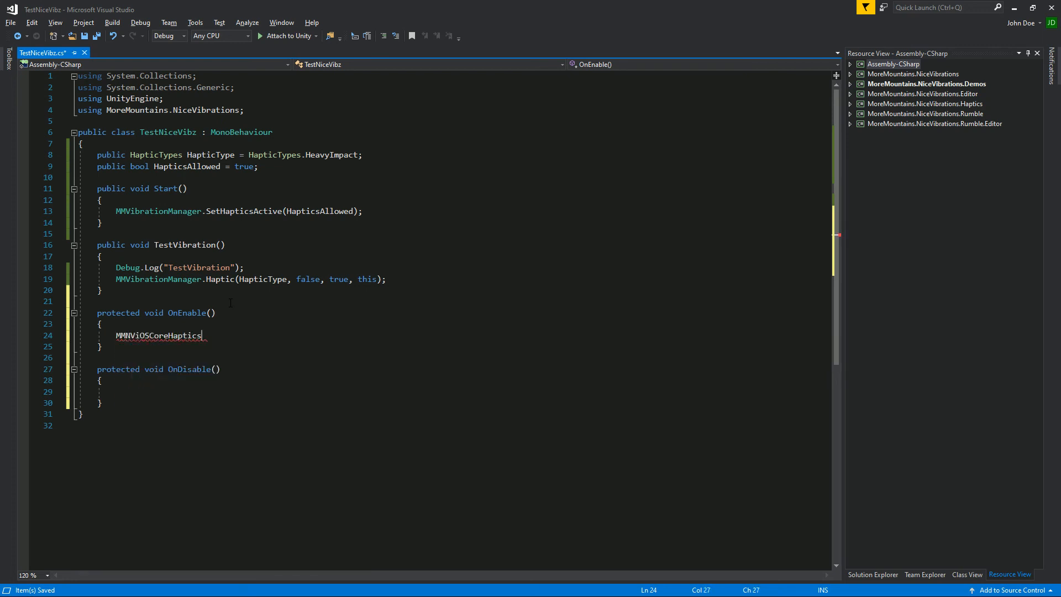
{"action": "type", "text": "."}
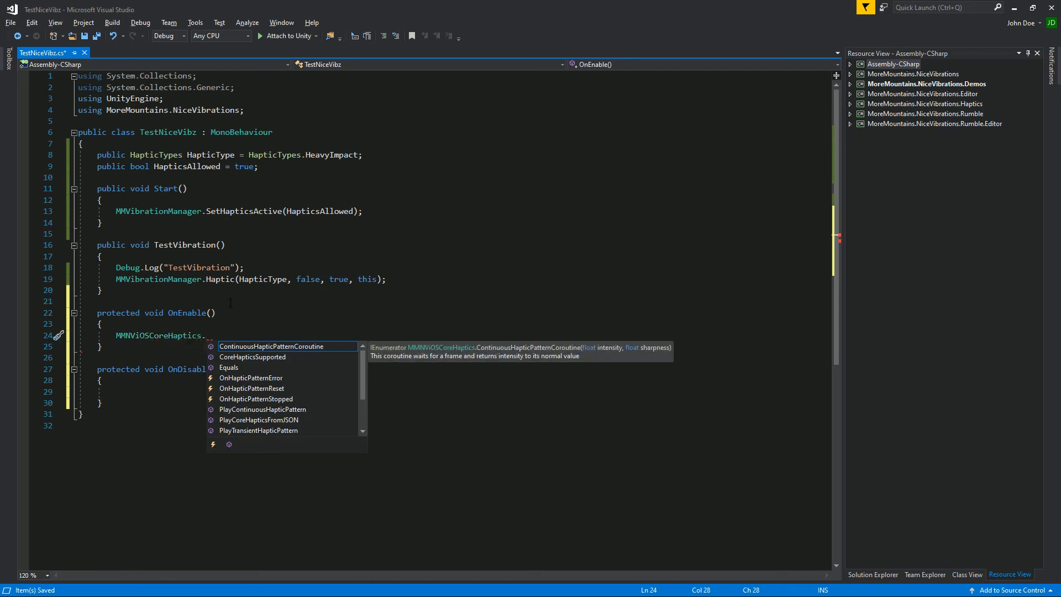
{"action": "type", "text": "onh"}
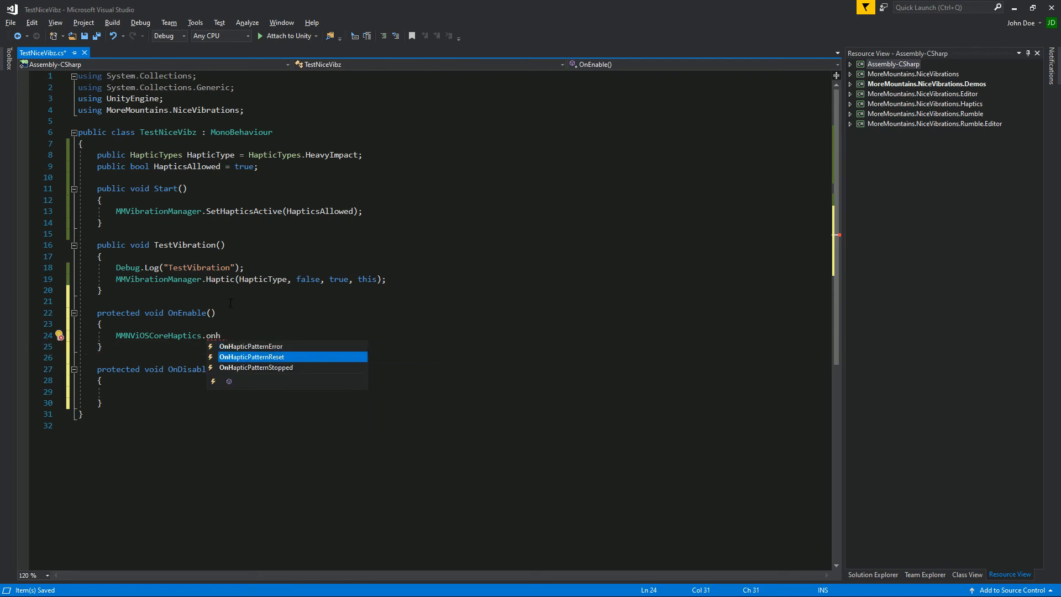
{"action": "type", "text": "OnHapticPatternStopped +"}
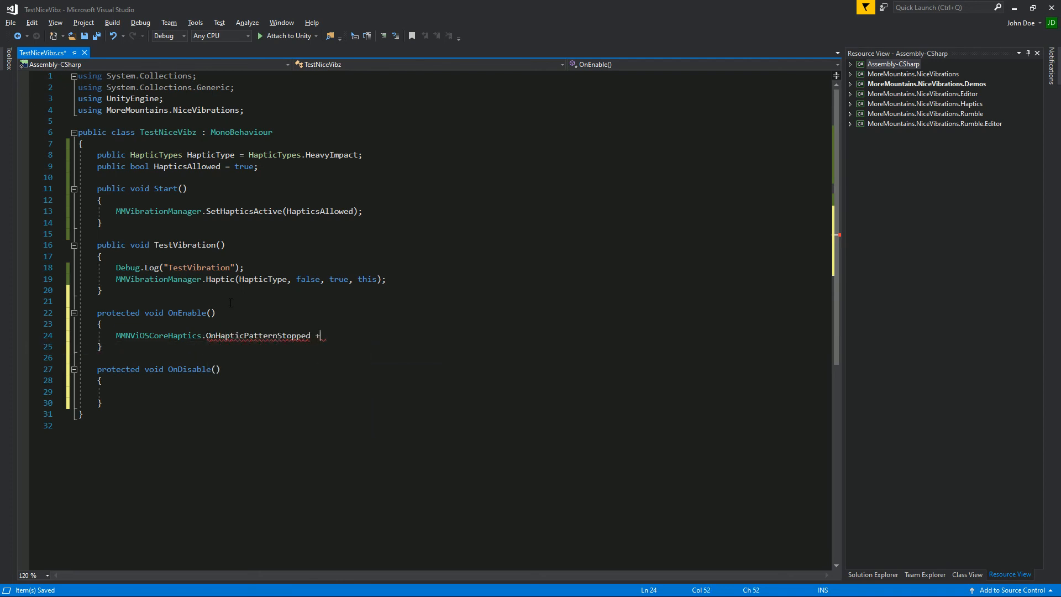
{"action": "type", "text": "="}
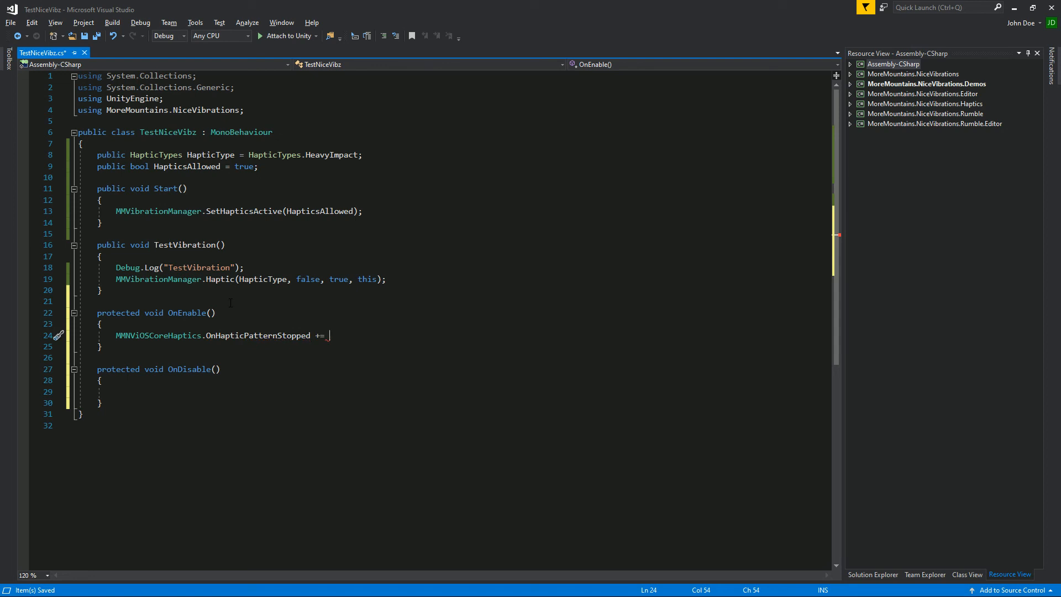
{"action": "type", "text": "OnHaptics"}
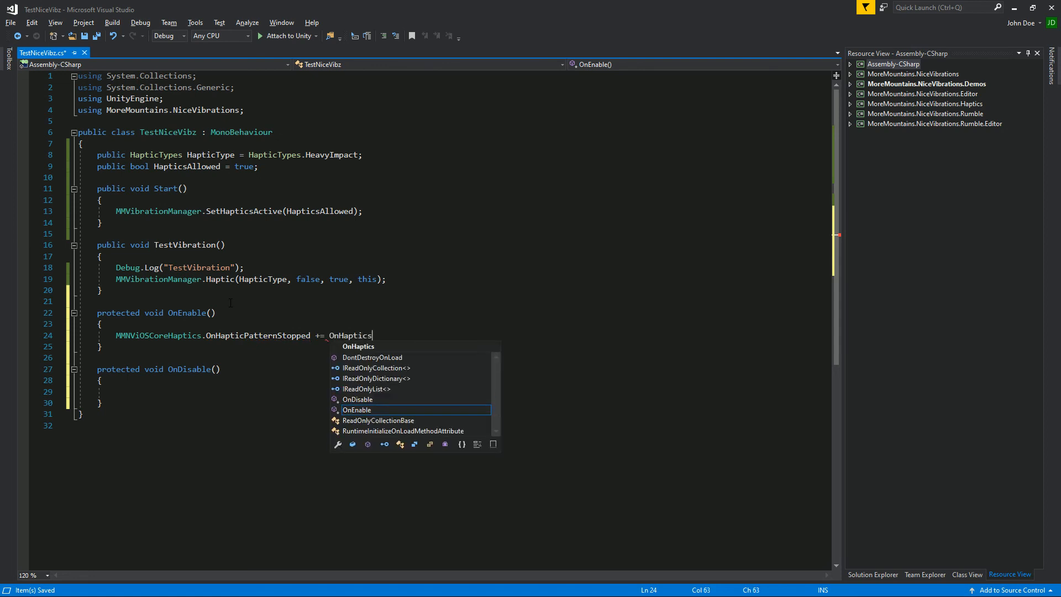
{"action": "type", "text": "Stopped;"}
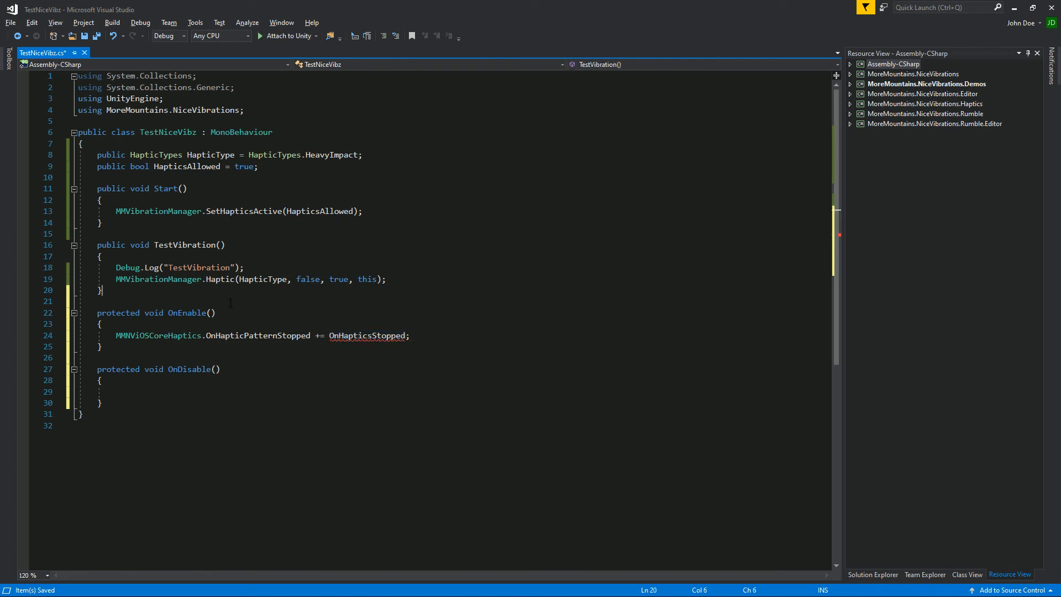
Add the OnHapticsStopped method with a //TODO and an OnDisable unsubscribing via -=.
{"action": "type", "text": "protected void OnHapticsStopped("}
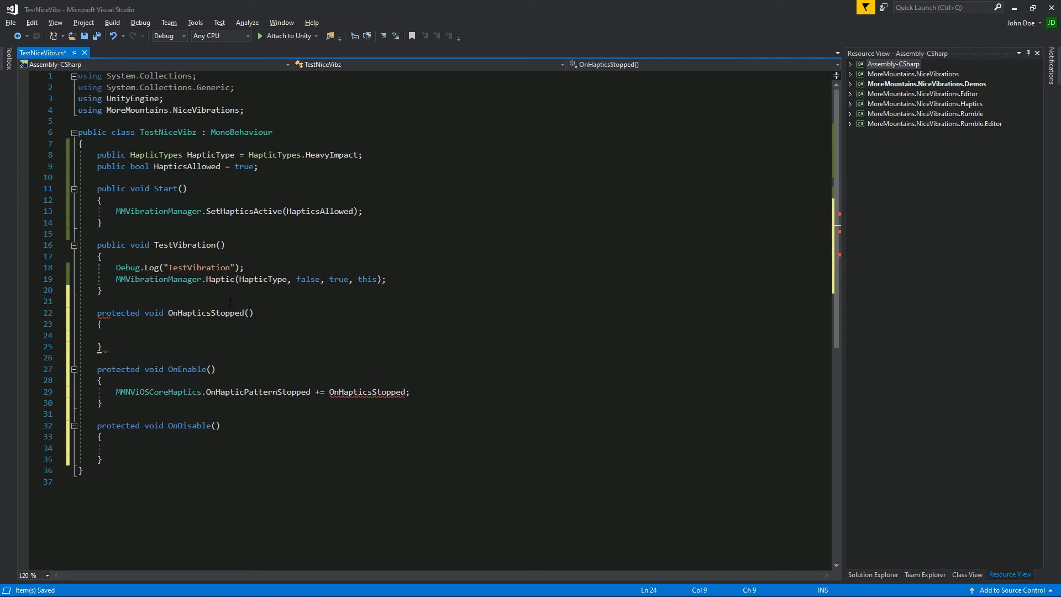
{"action": "type", "text": "//TODO"}
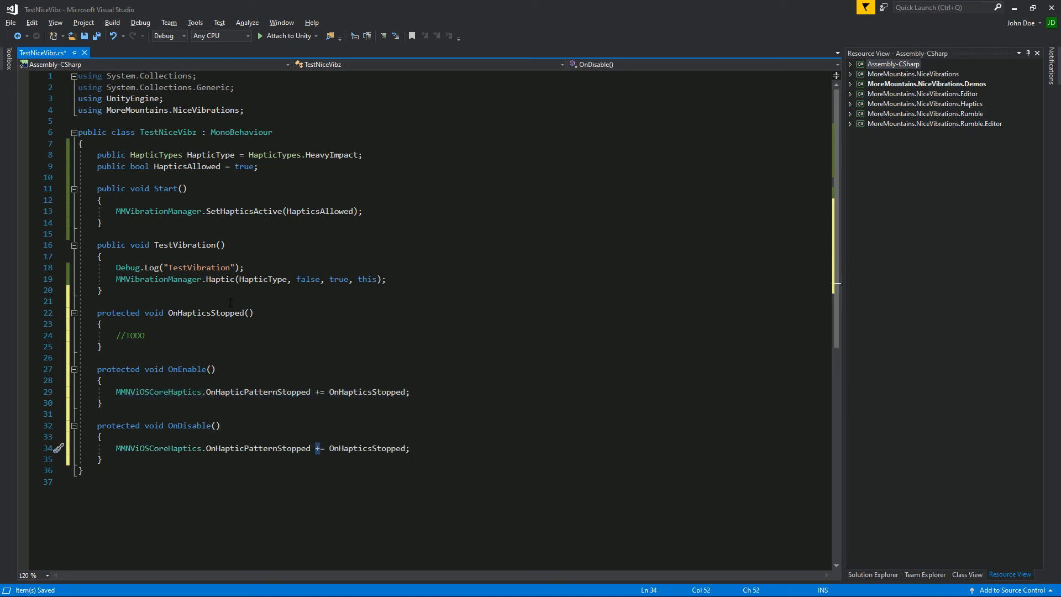
{"action": "type", "text": "-"}
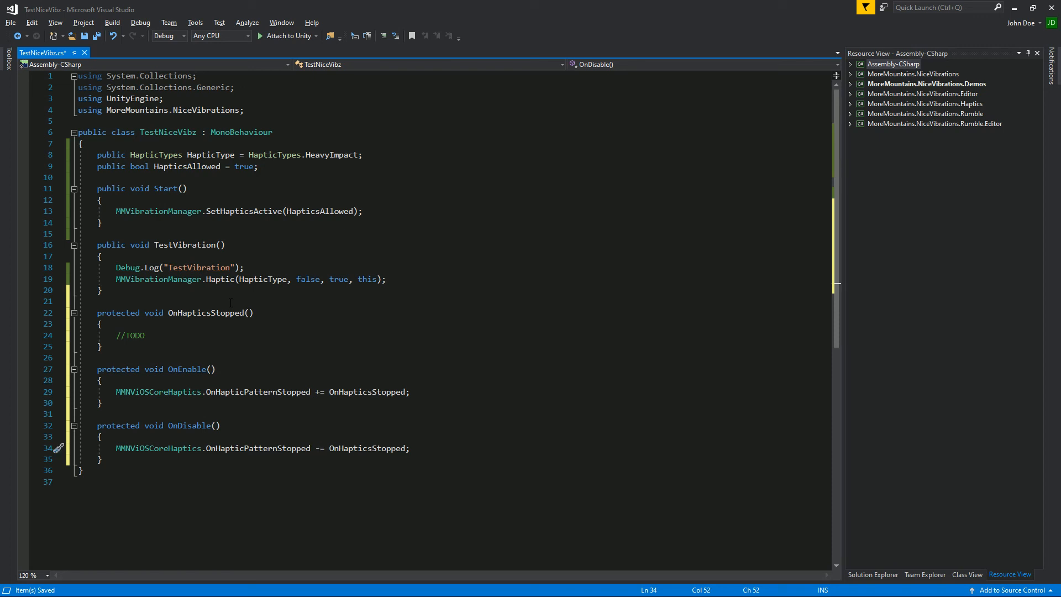